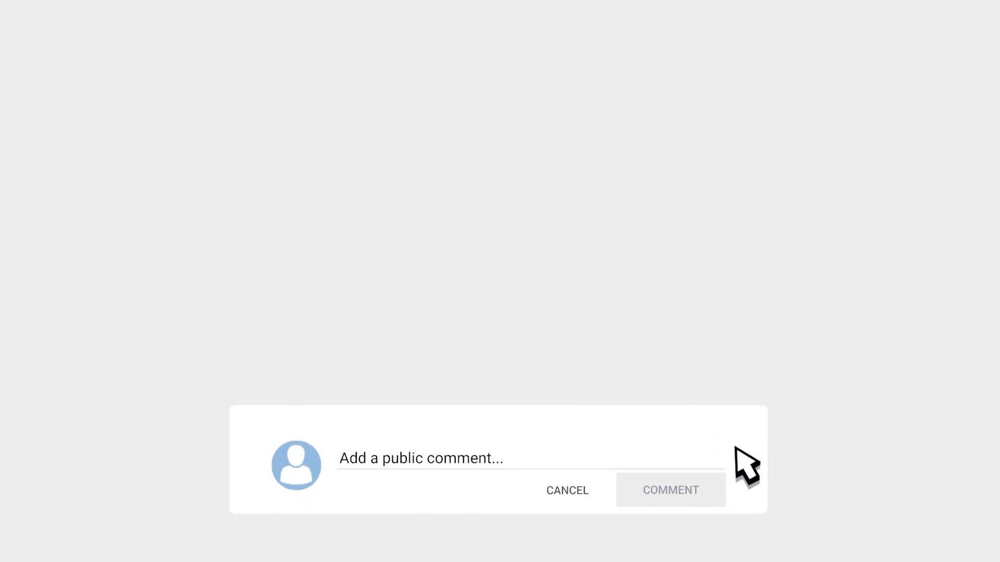
Add a '# Moderation' comment and start defining moderation(prompt) in chatgpt.py.
{"action": "type", "text": "Fantastic workflow, great work!"}
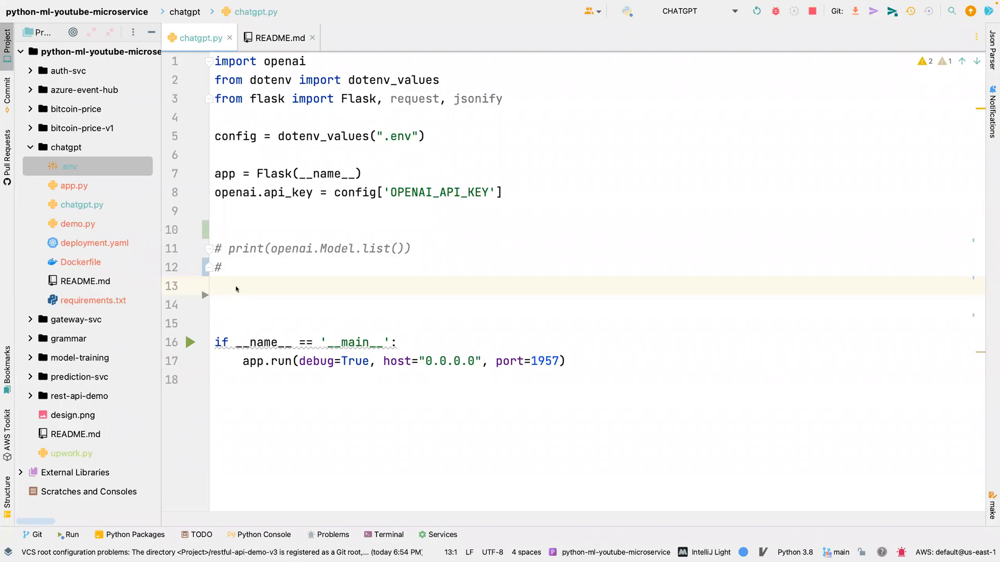
{"action": "left_click", "coordinate": [220, 267]}
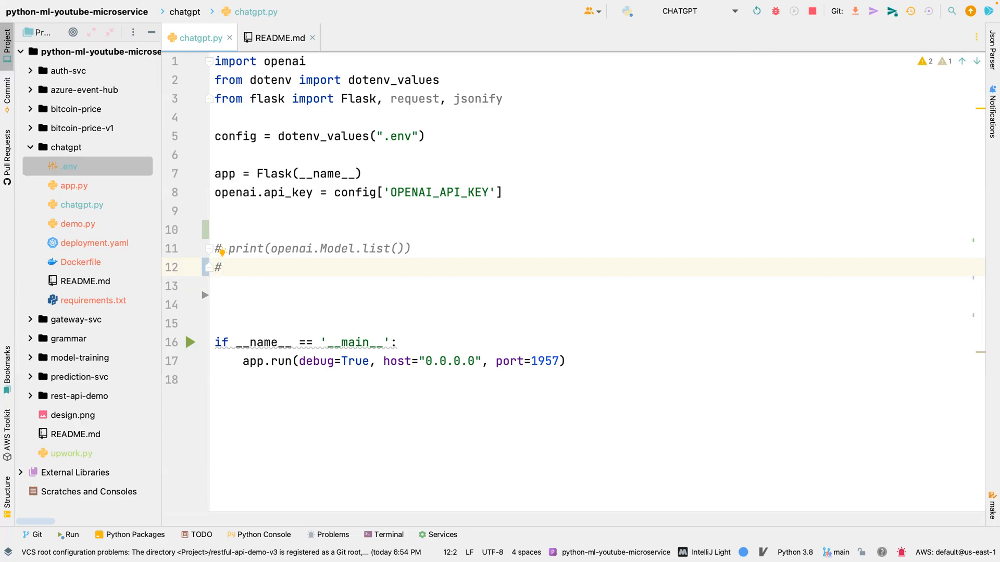
{"action": "left_click", "coordinate": [229, 266]}
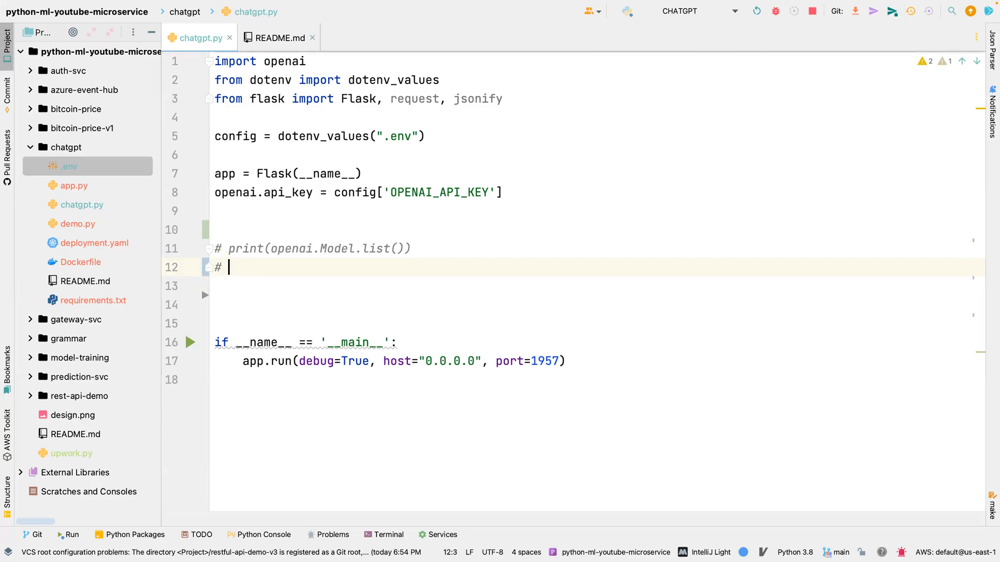
{"action": "type", "text": "Moderatio"}
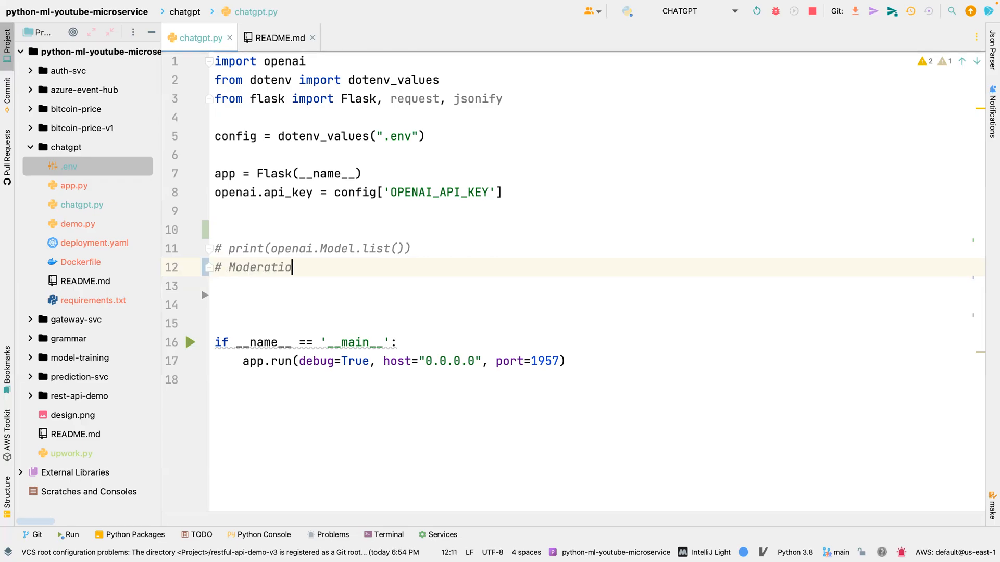
{"action": "type", "text": "d"}
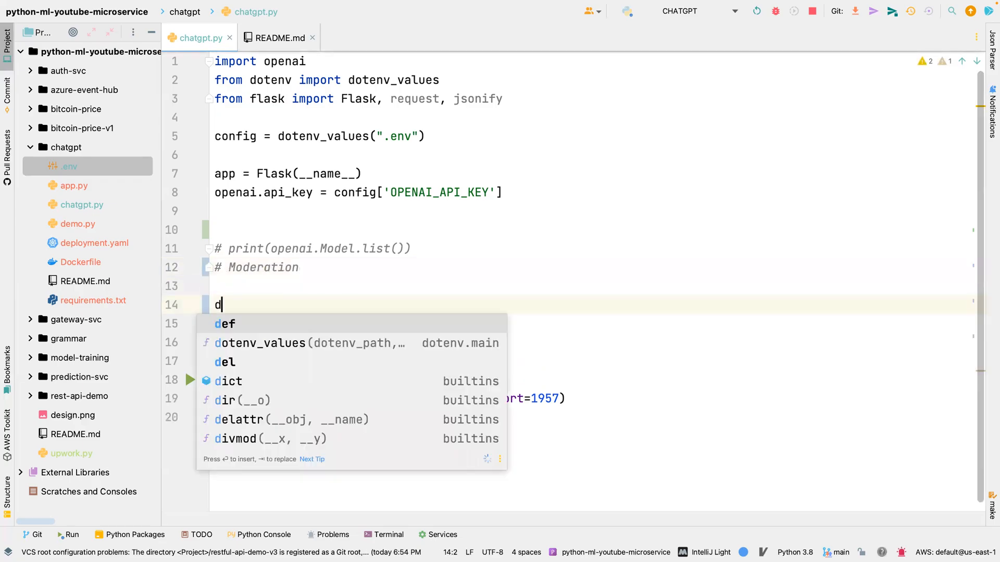
{"action": "type", "text": "ef"}
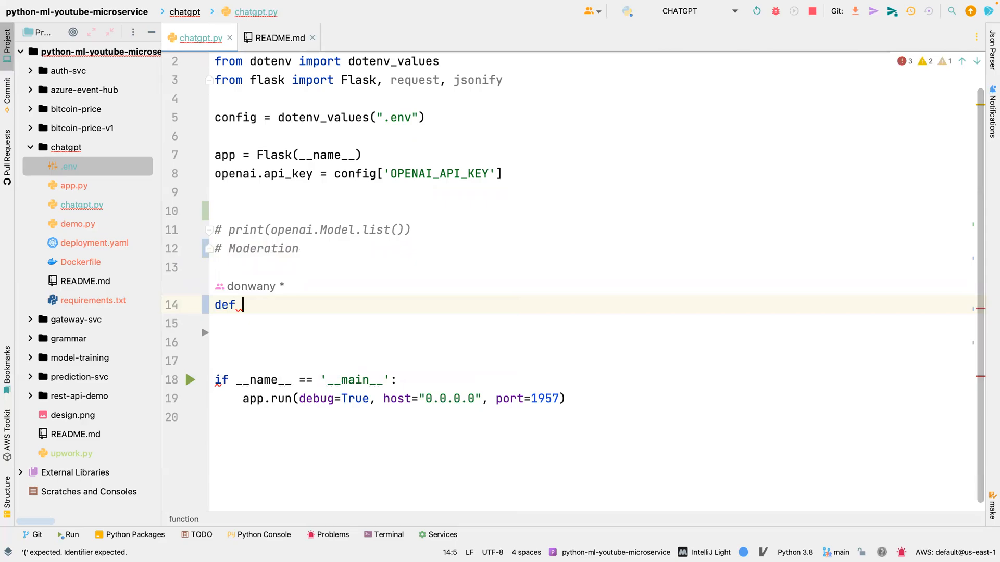
{"action": "type", "text": "moder"}
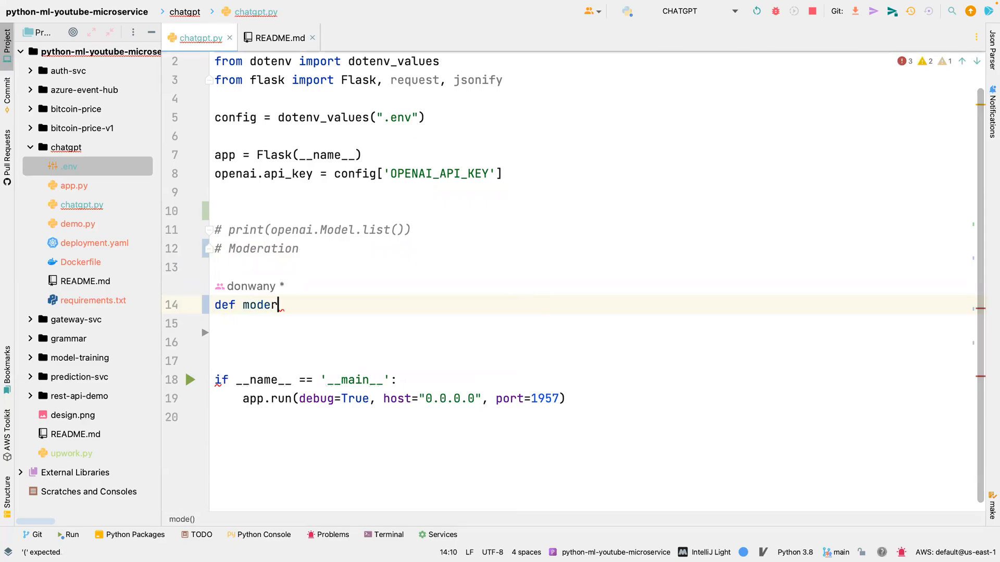
{"action": "type", "text": "ation()"}
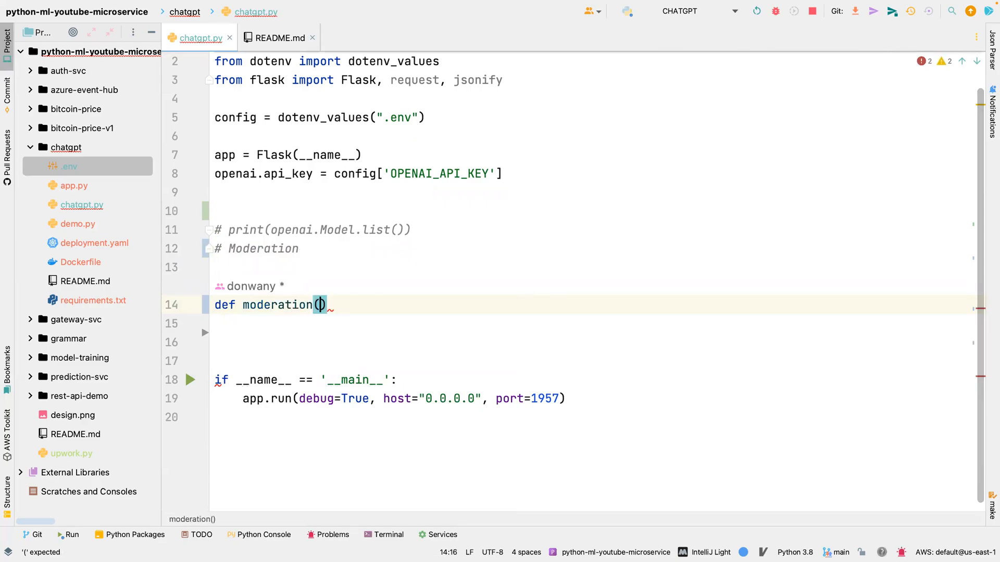
{"action": "type", "text": "prompt"}
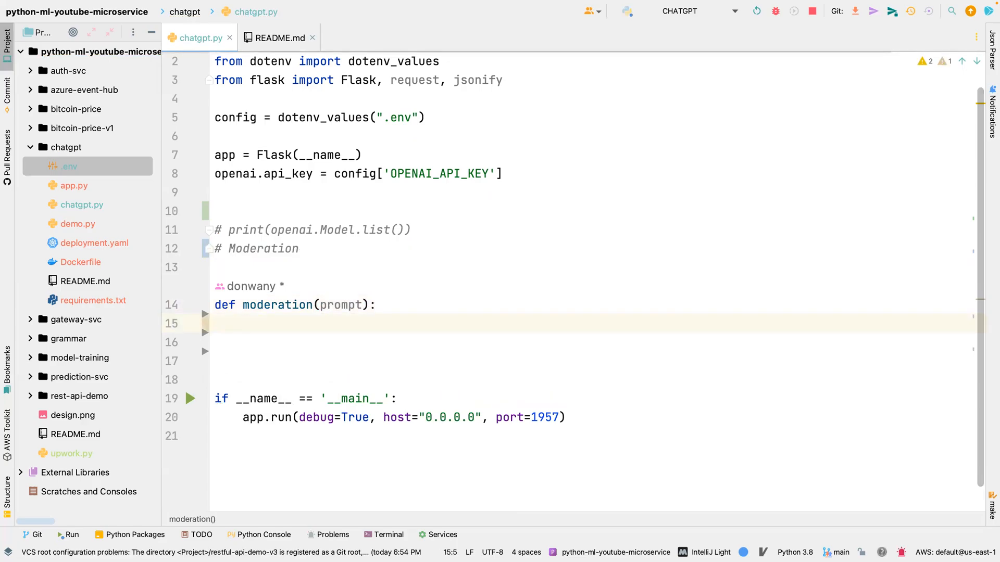
Assign response = openai.Moderation.create(input=prompt) inside the function.
{"action": "type", "text": "res"}
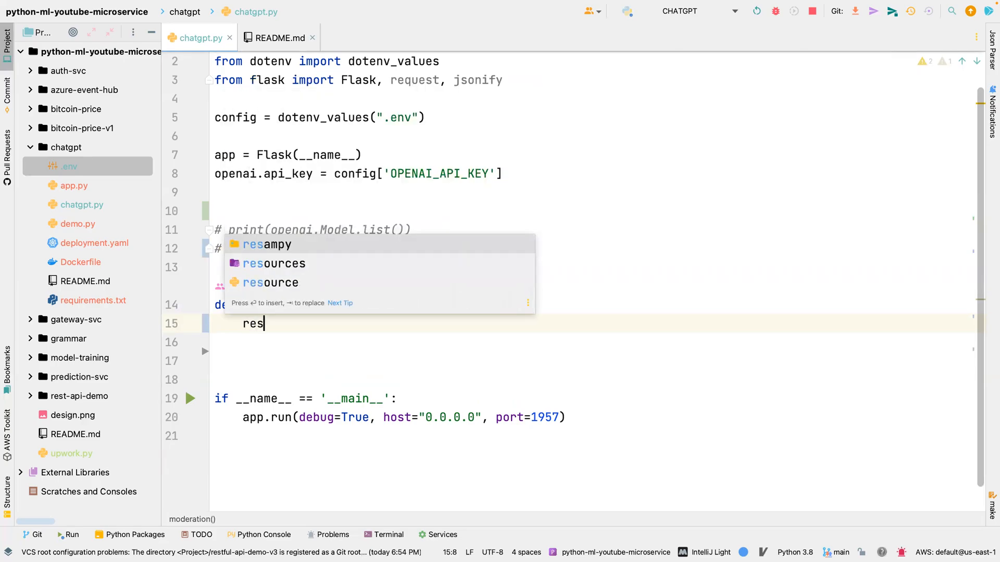
{"action": "type", "text": "open"}
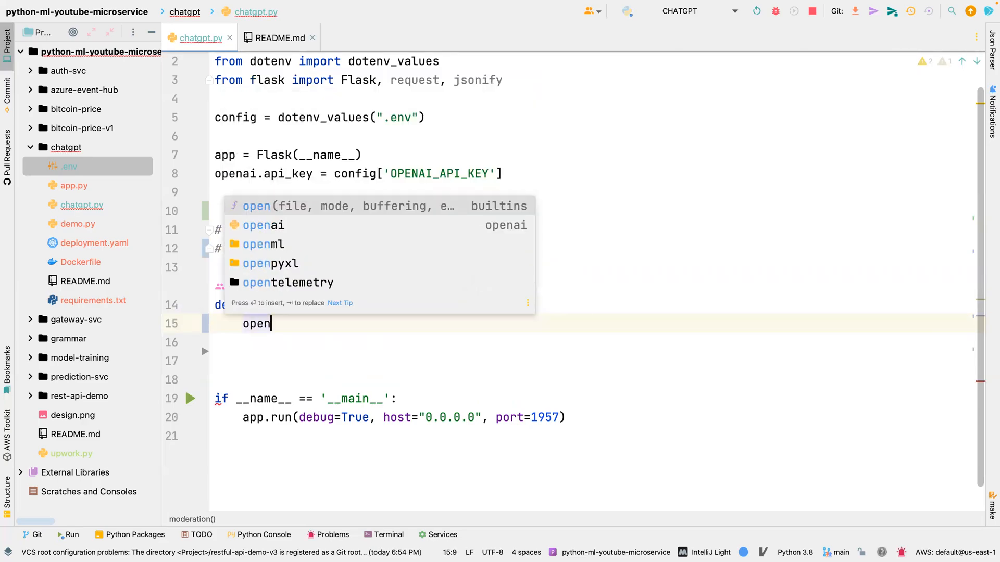
{"action": "type", "text": "ai/"}
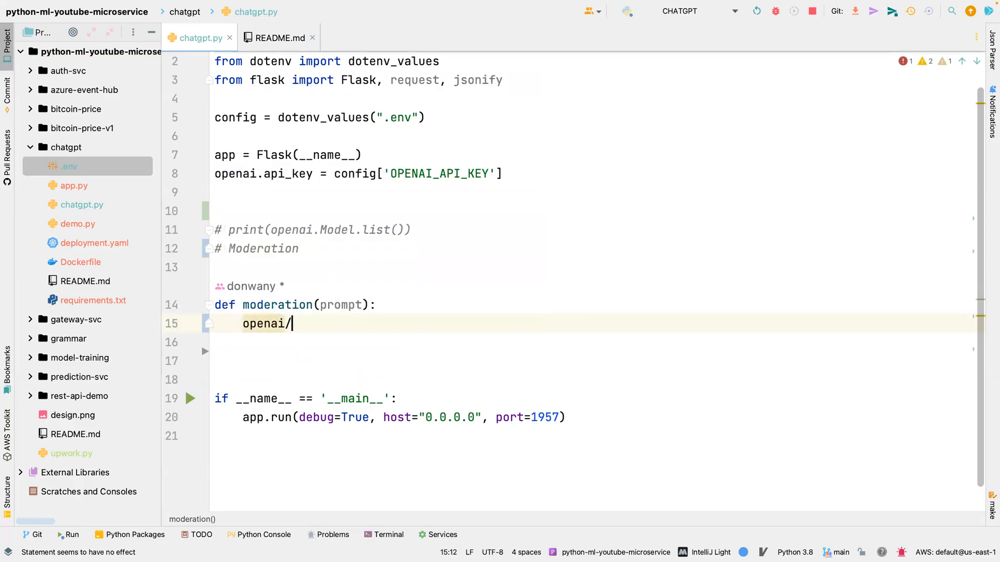
{"action": "type", "text": "."}
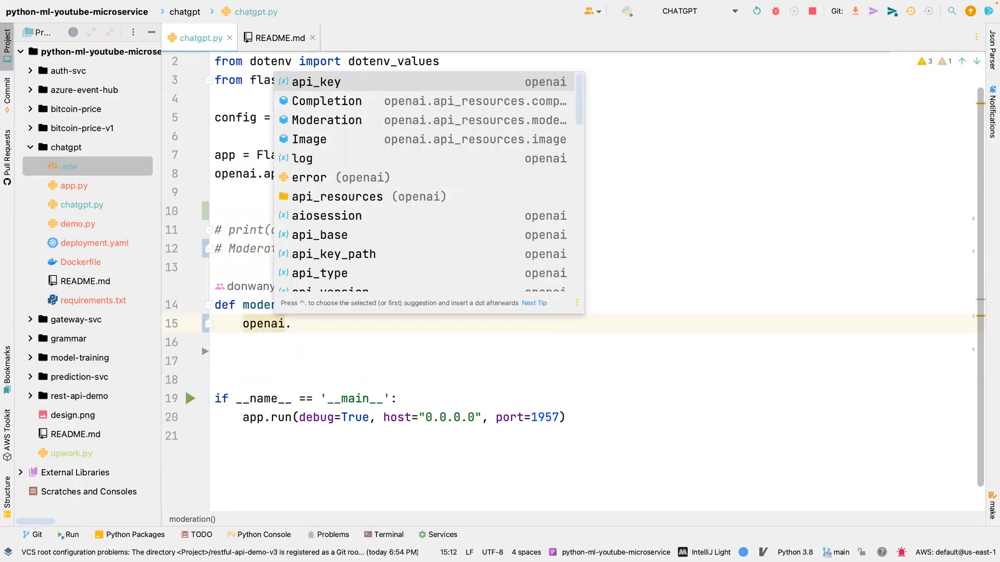
{"action": "type", "text": "Moderation.C"}
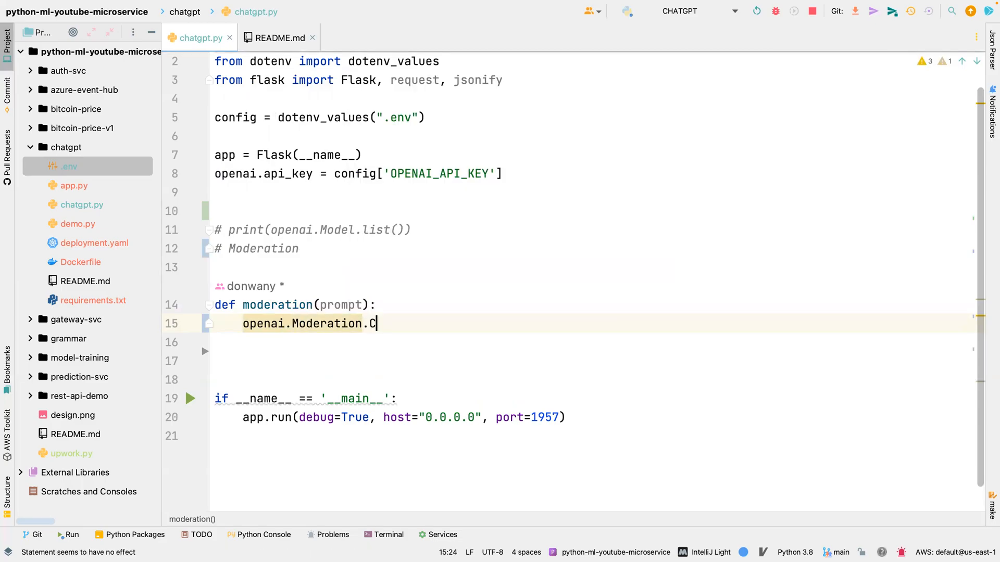
{"action": "type", "text": "re"}
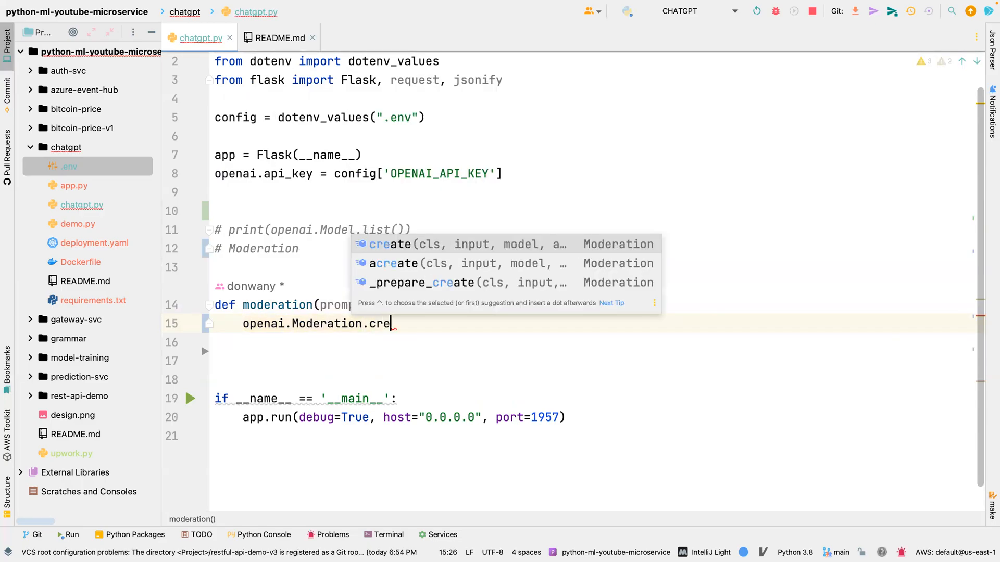
{"action": "key", "text": "Tab"}
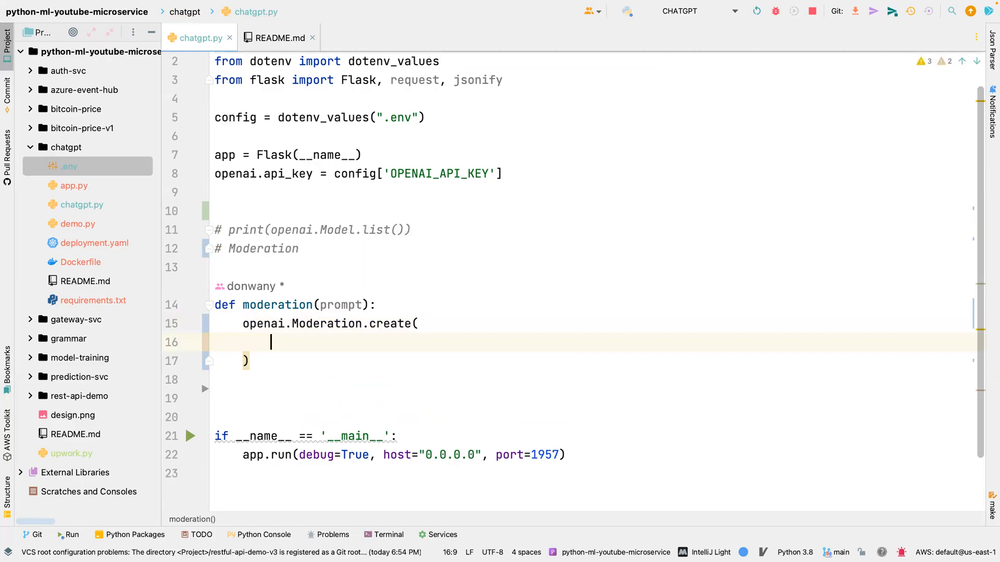
{"action": "type", "text": "input="}
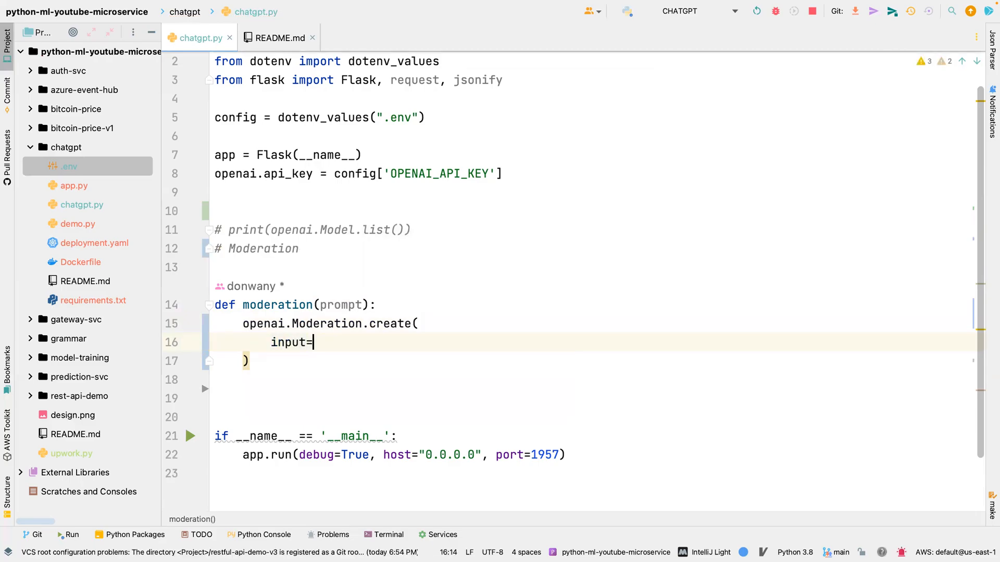
{"action": "type", "text": "prompt"}
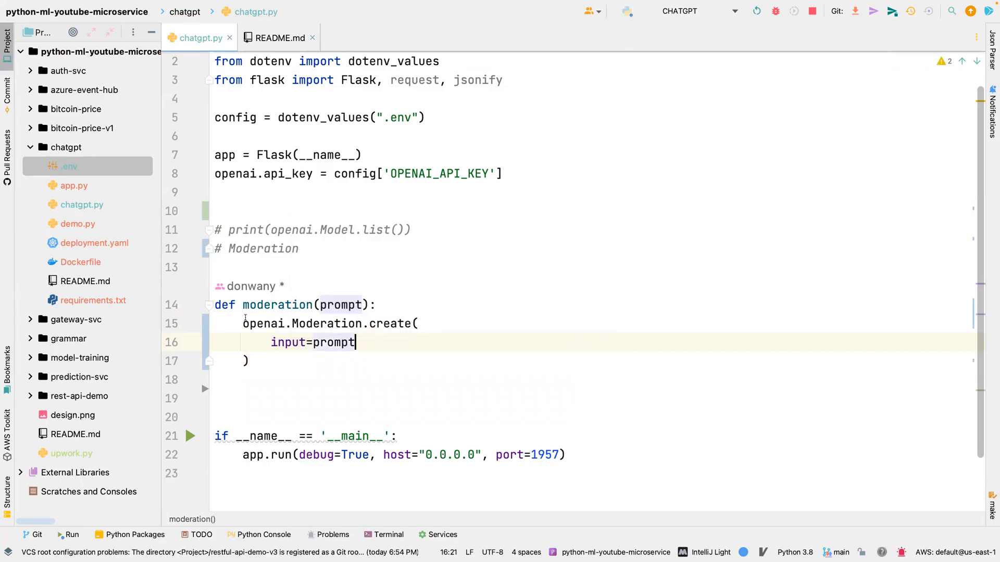
Store response['results'][0] as output and return it from moderation.
{"action": "type", "text": "response ="}
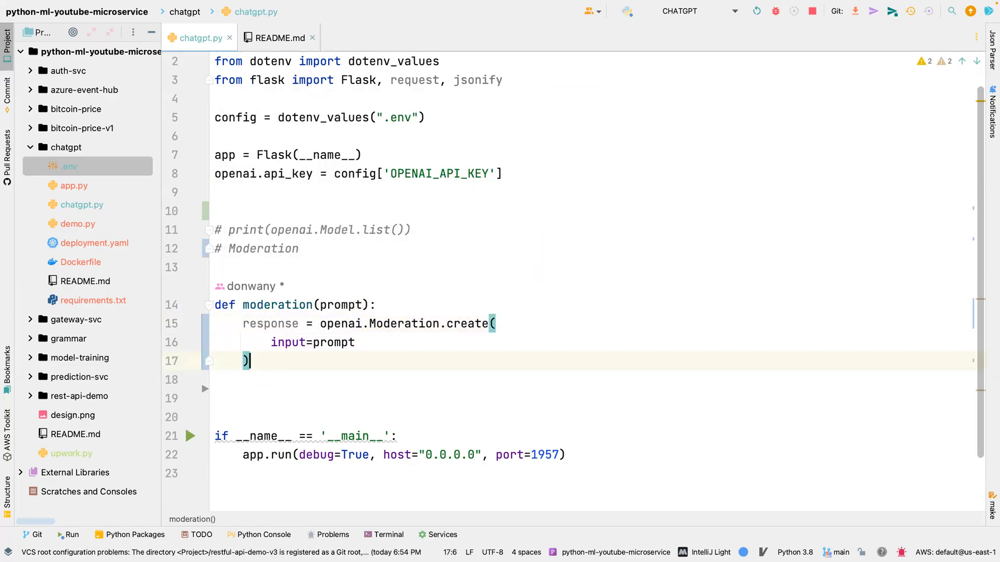
{"action": "key", "text": "enter"}
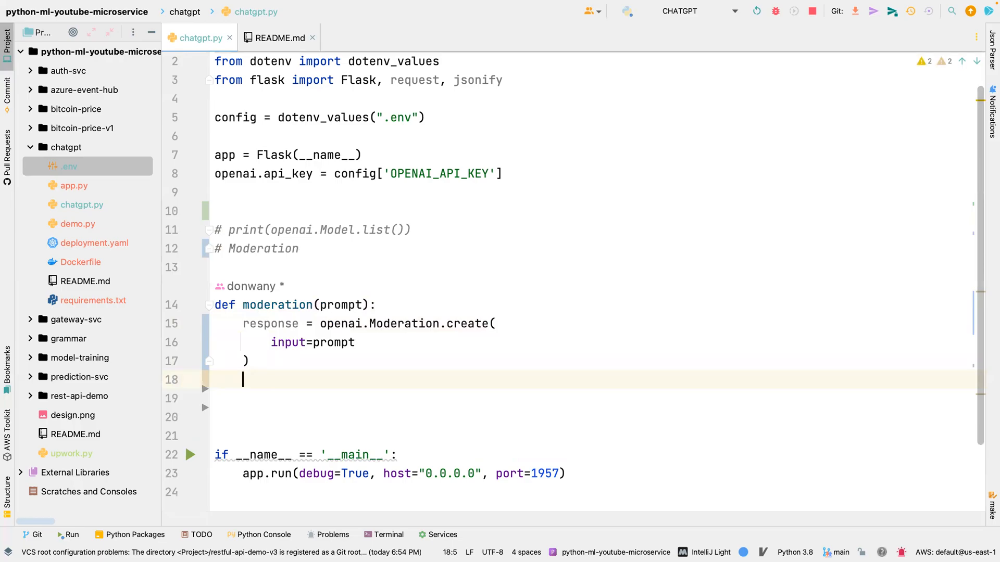
{"action": "type", "text": "outpu"}
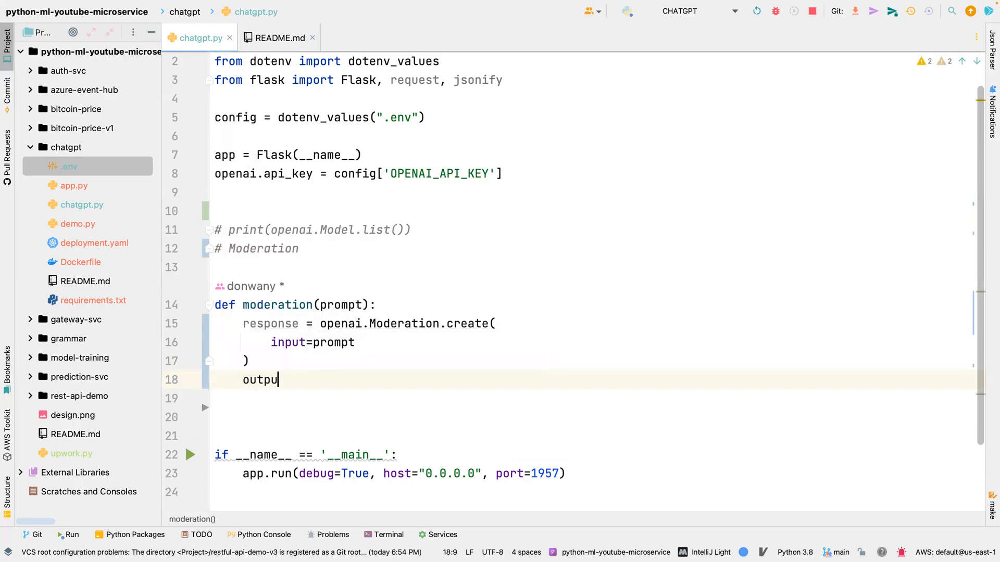
{"action": "type", "text": "= response['"}
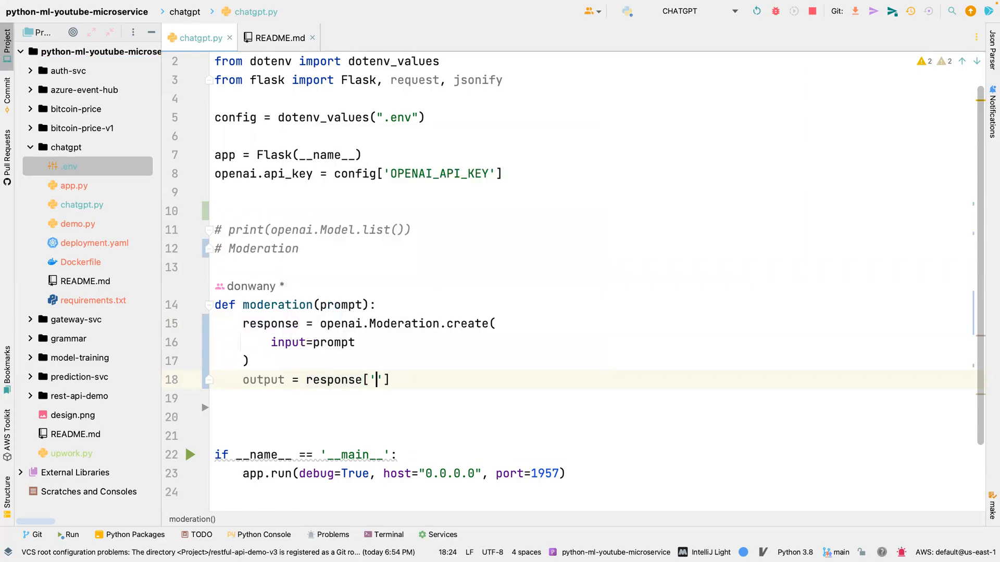
{"action": "type", "text": "resu"}
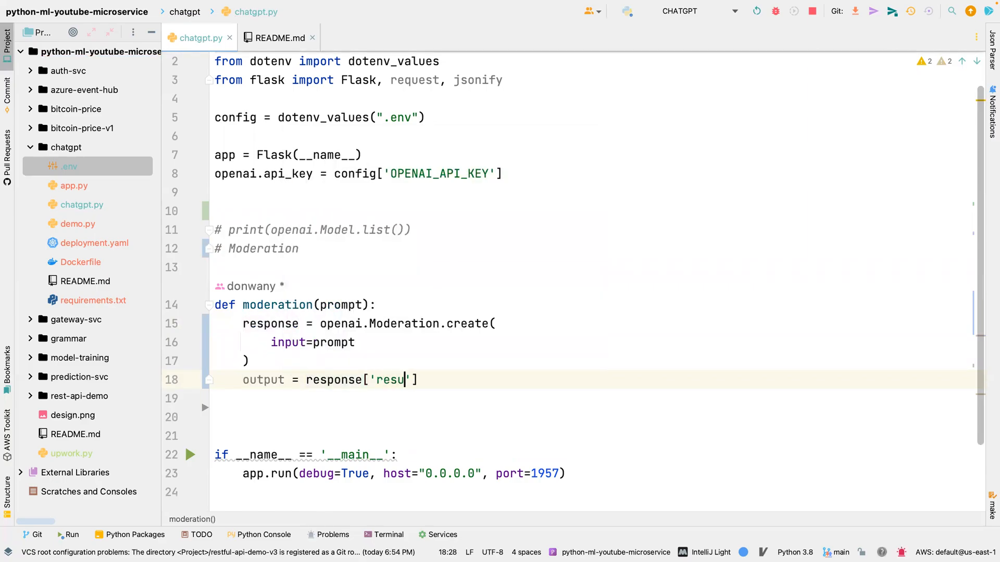
{"action": "type", "text": "lts"}
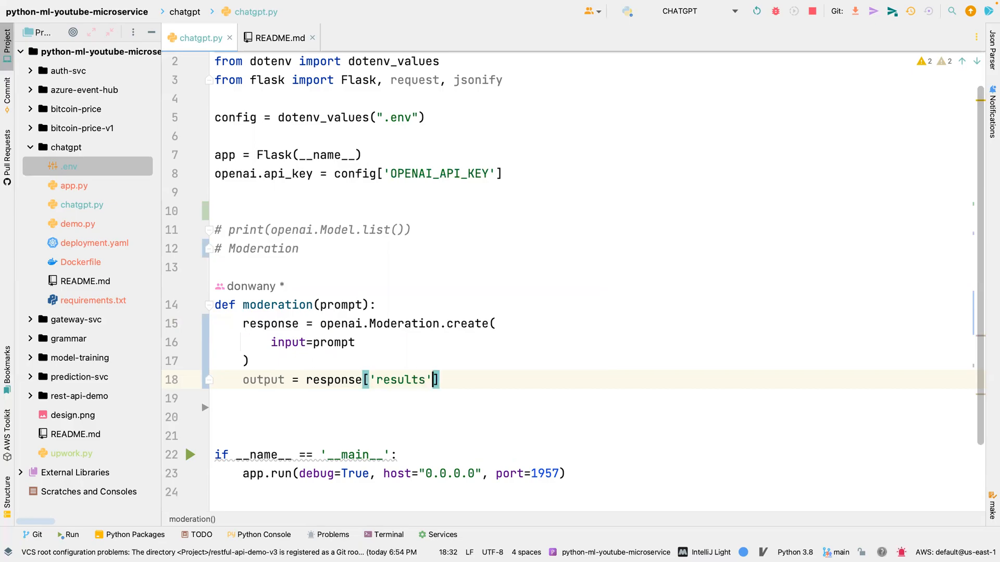
{"action": "type", "text": "[0]"}
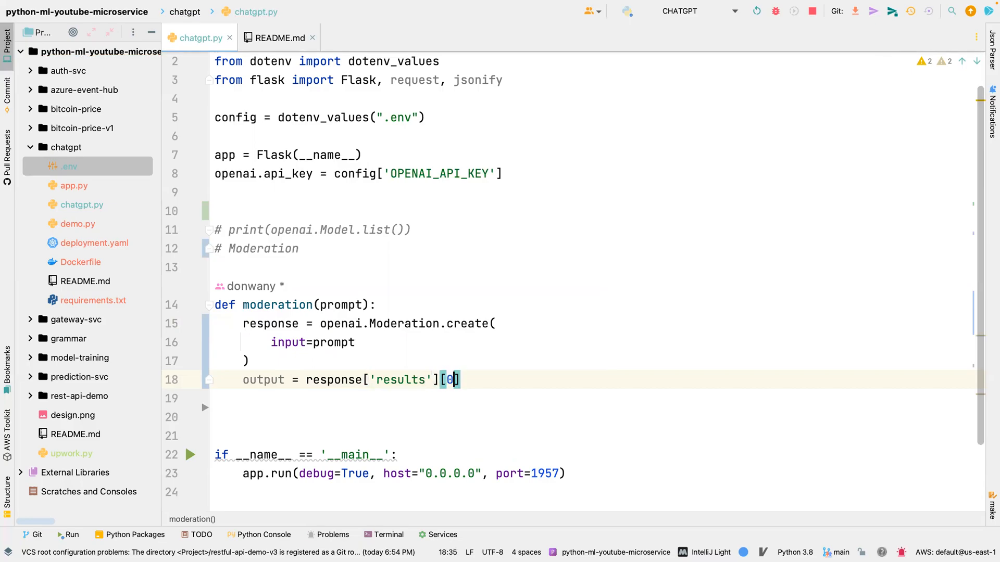
{"action": "type", "text": "return output"}
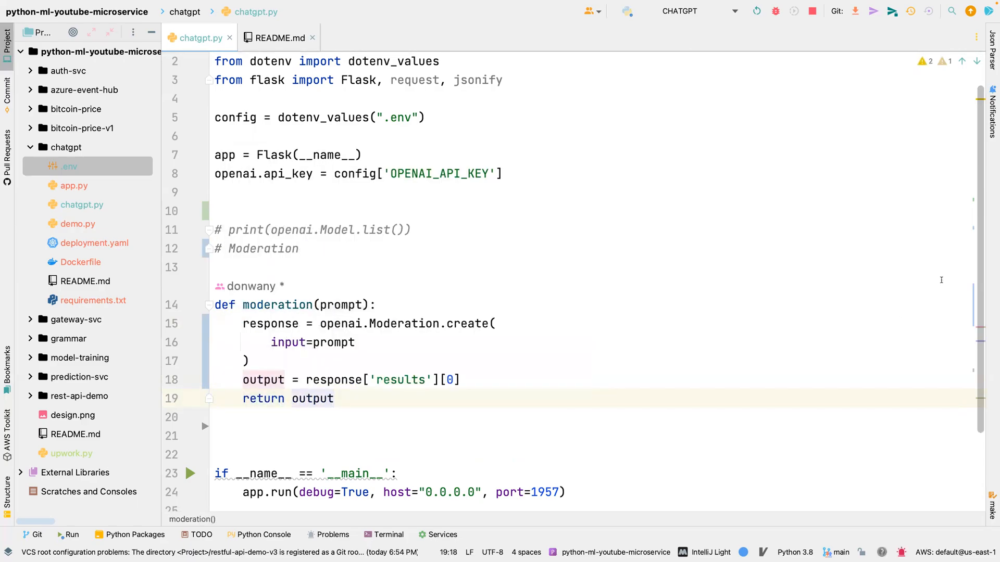
{"action": "scroll", "scroll_direction": "down", "scroll_amount": 3}
{"action": "type", "text": "@"}
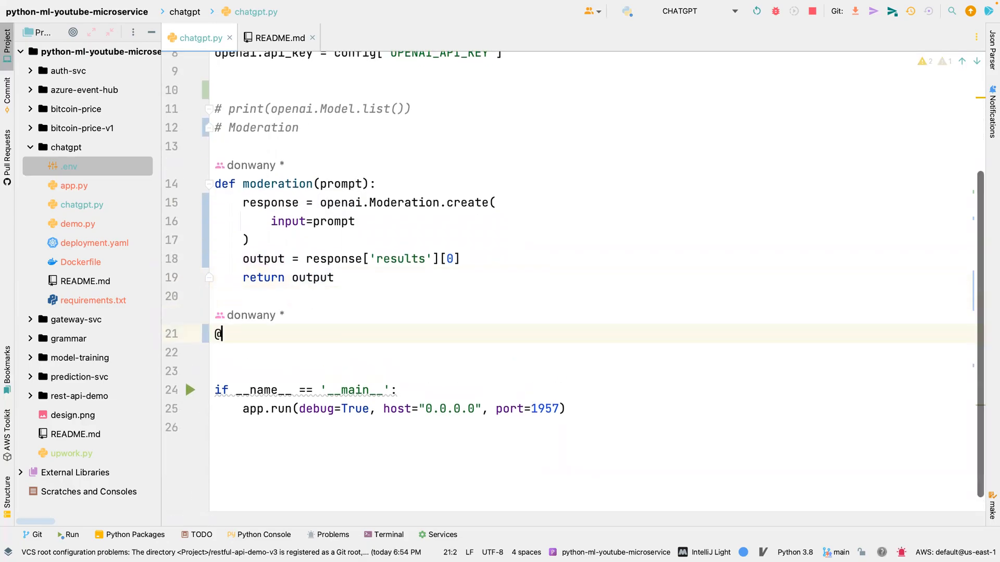
{"action": "type", "text": "app"}
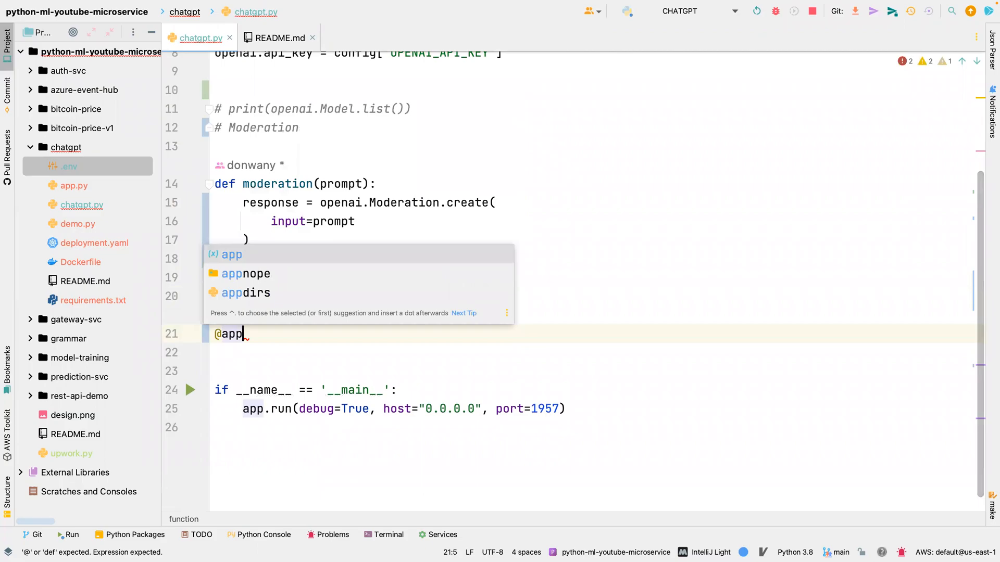
{"action": "type", "text": ".route("}
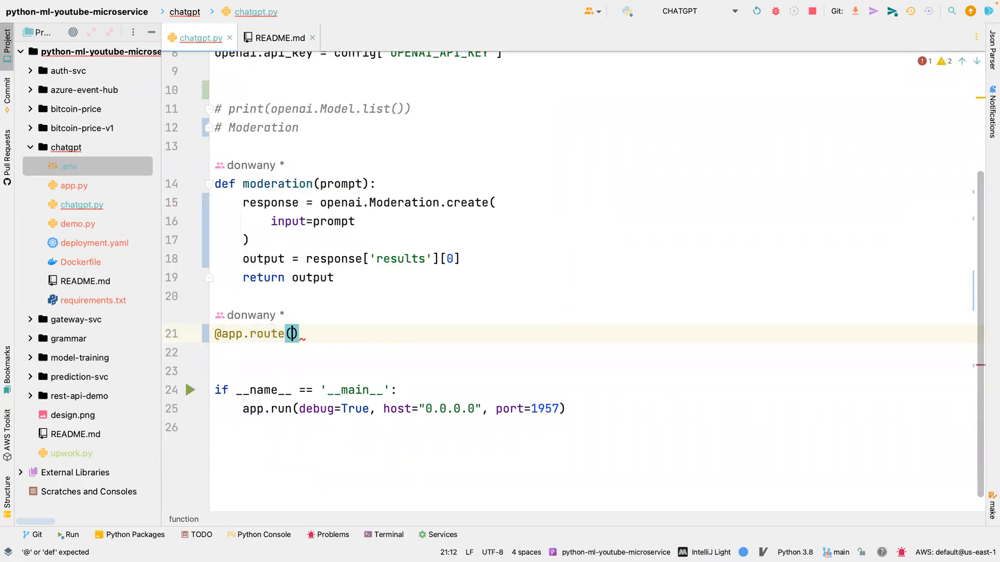
{"action": "type", "text": "\"moder\""}
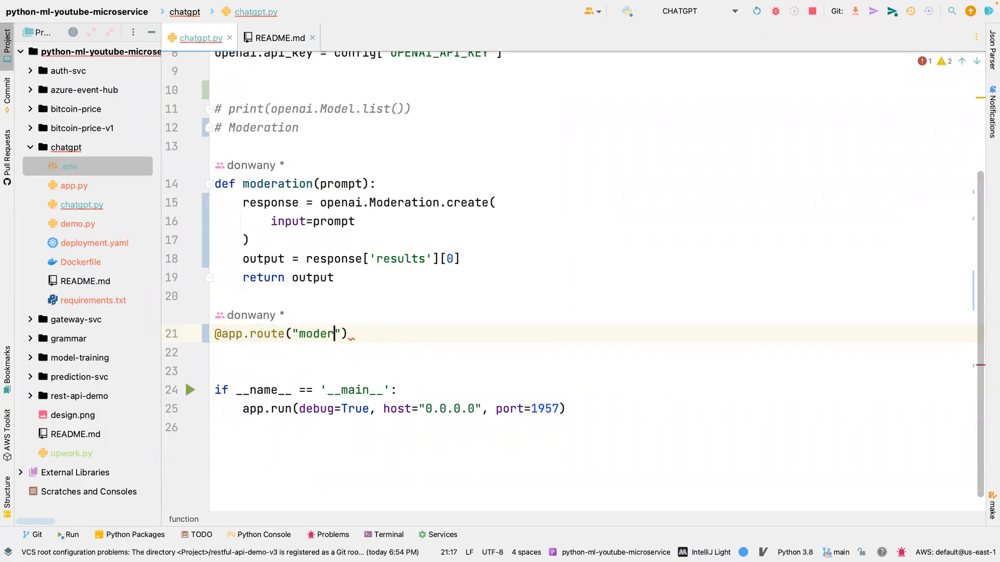
{"action": "type", "text": "ation"}
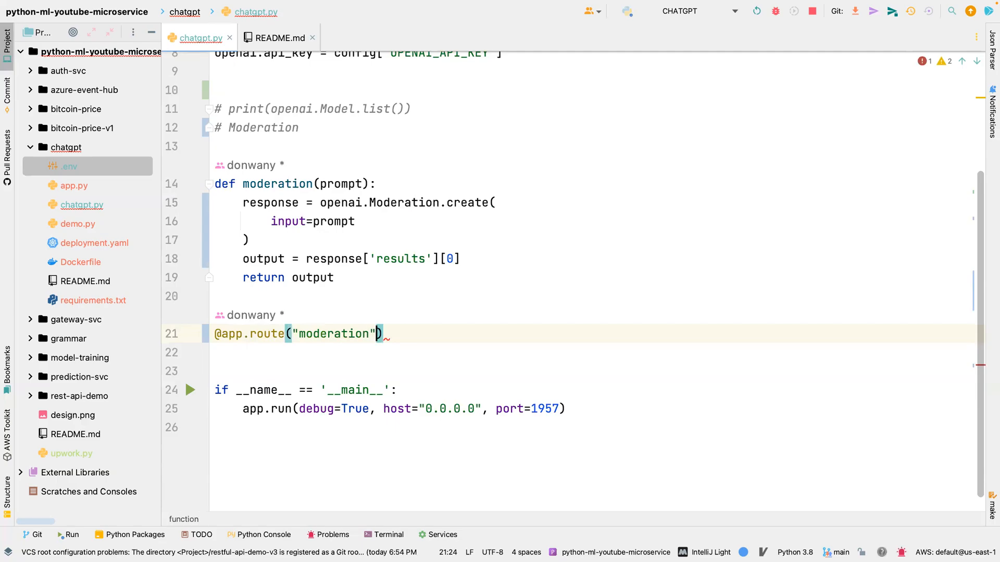
{"action": "type", "text": ", meth"}
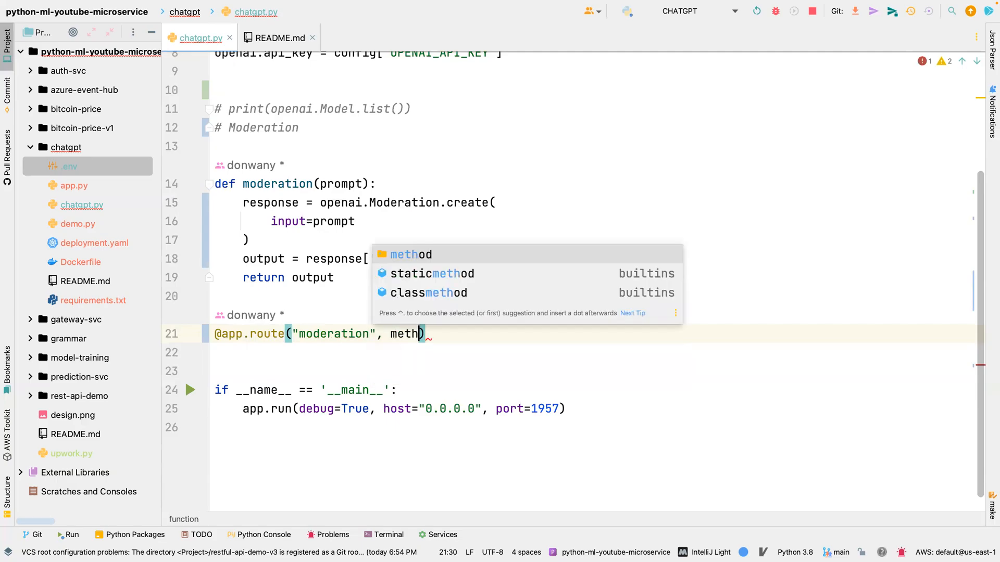
{"action": "type", "text": "ods=[]"}
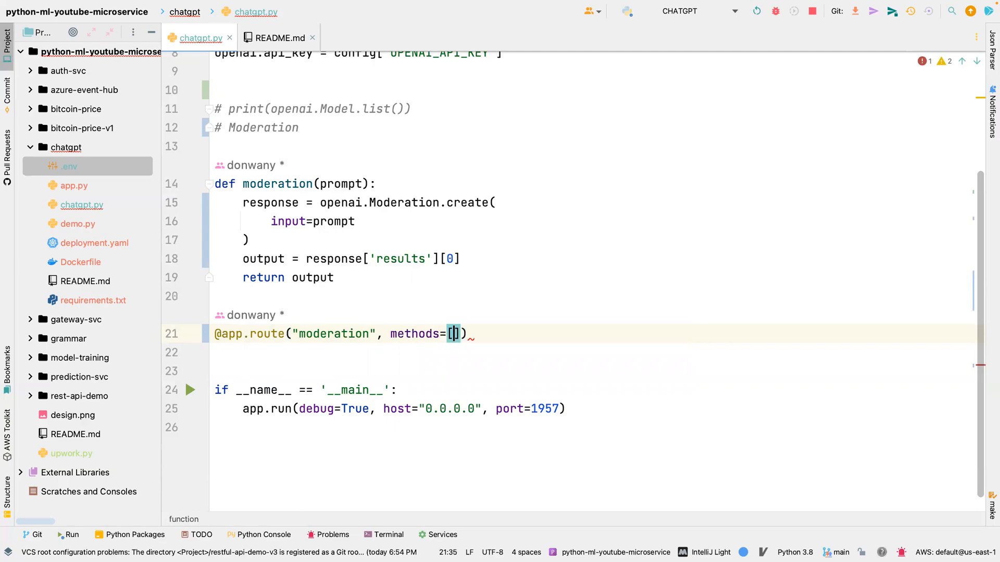
{"action": "type", "text": "'POST'"}
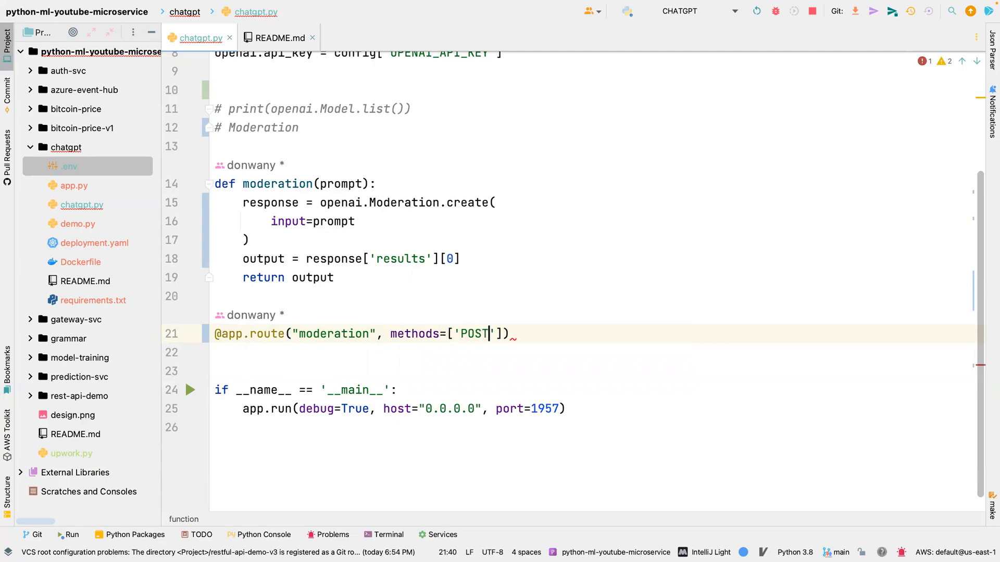
{"action": "type", "text": "D"}
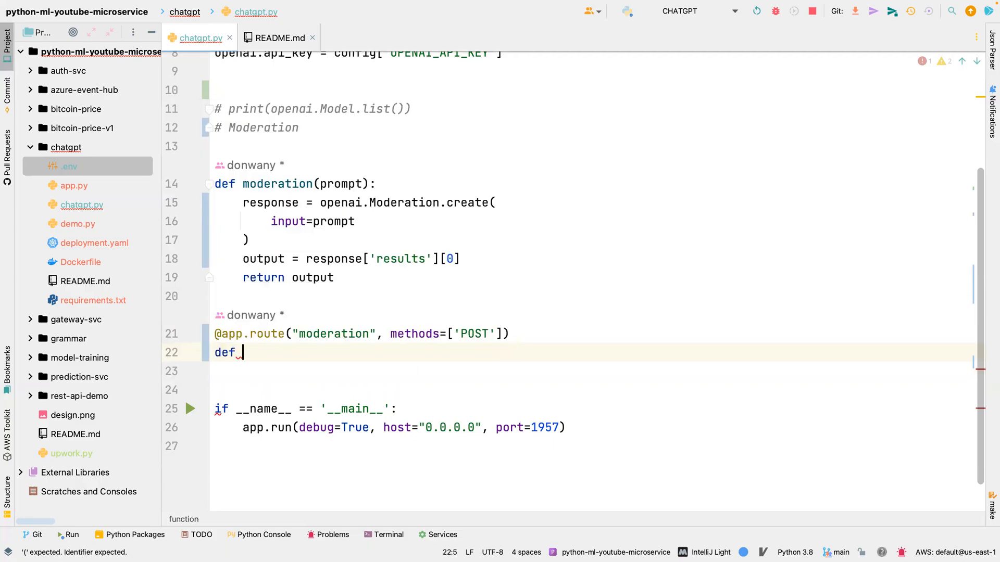
Define mode_api() that reads data = request.get_json().
{"action": "type", "text": "mode_"}
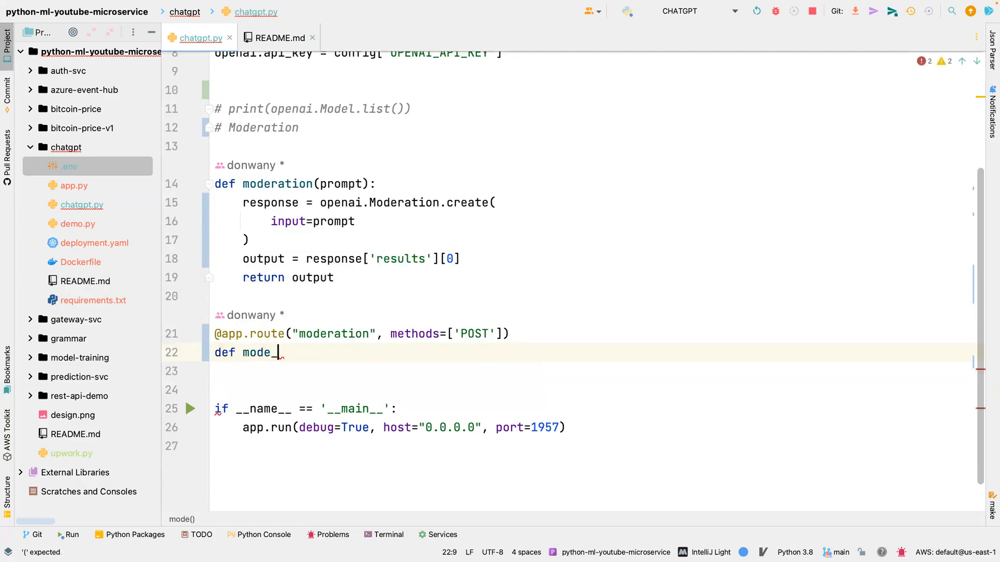
{"action": "type", "text": "api()"}
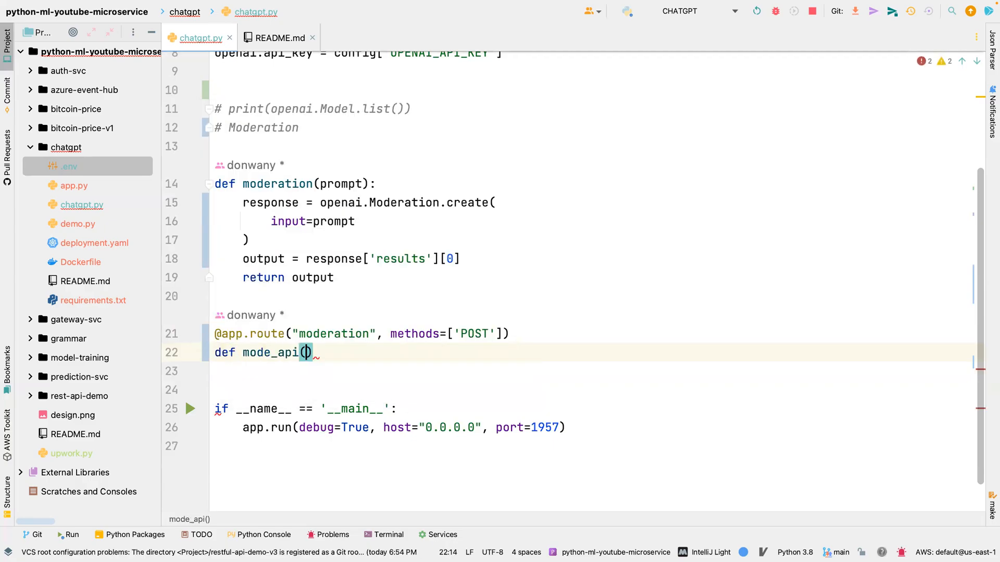
{"action": "type", "text": ":"}
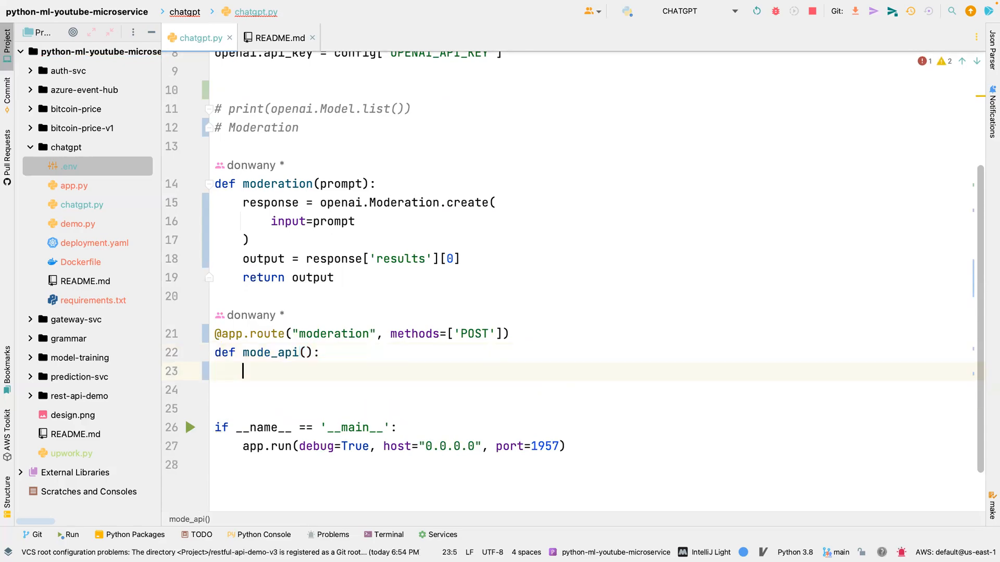
{"action": "type", "text": "data ="}
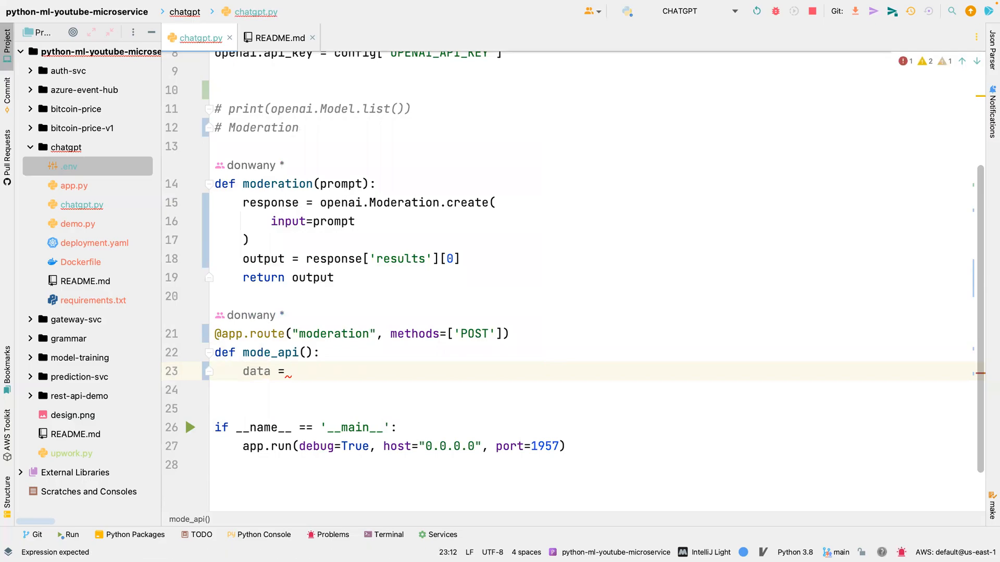
{"action": "type", "text": "re"}
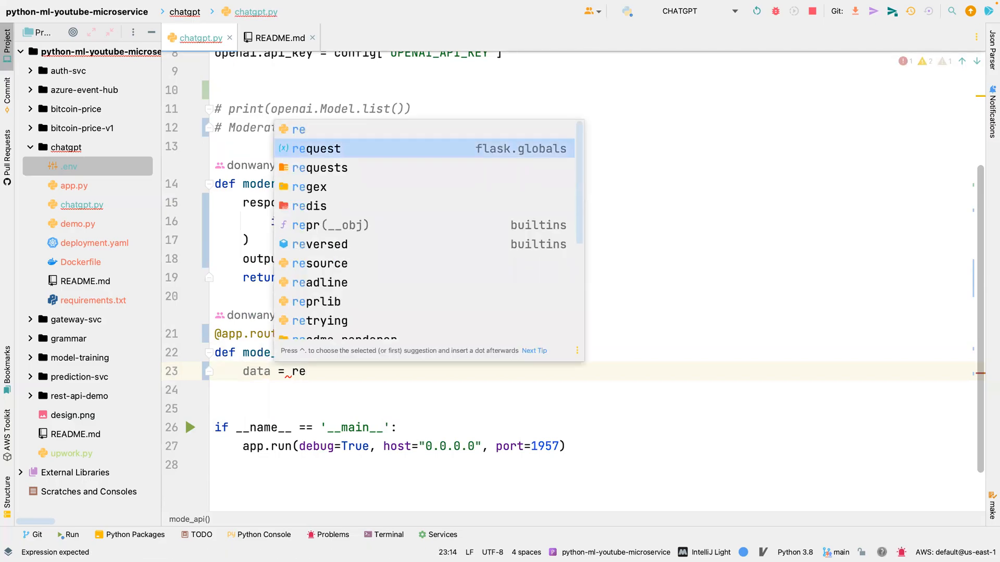
{"action": "key", "text": "Tab"}
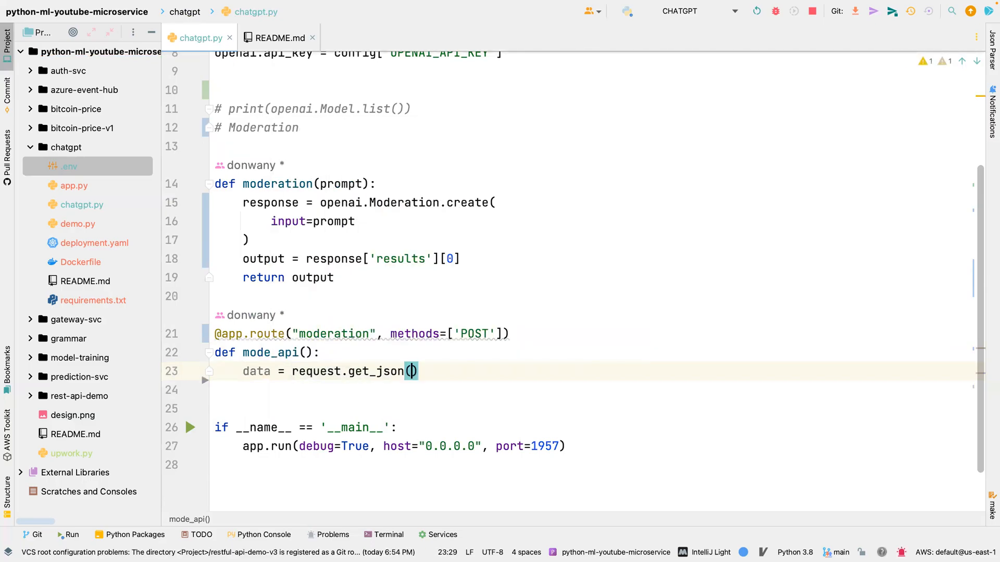
{"action": "key", "text": "enter"}
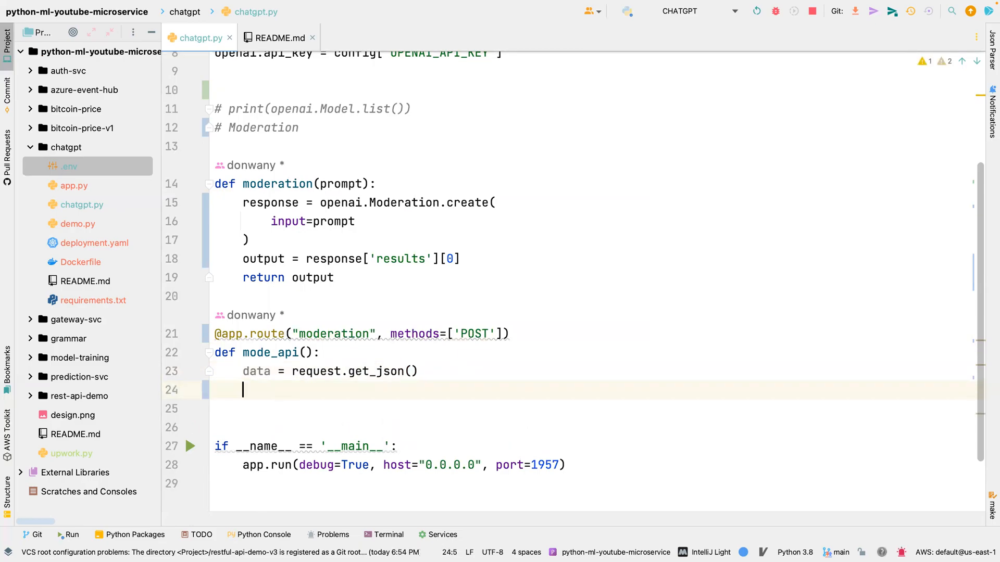
Run moderation(data['input']) and return jsonify(results), fixing the PEP 8 blank-line warning.
{"action": "type", "text": "results ="}
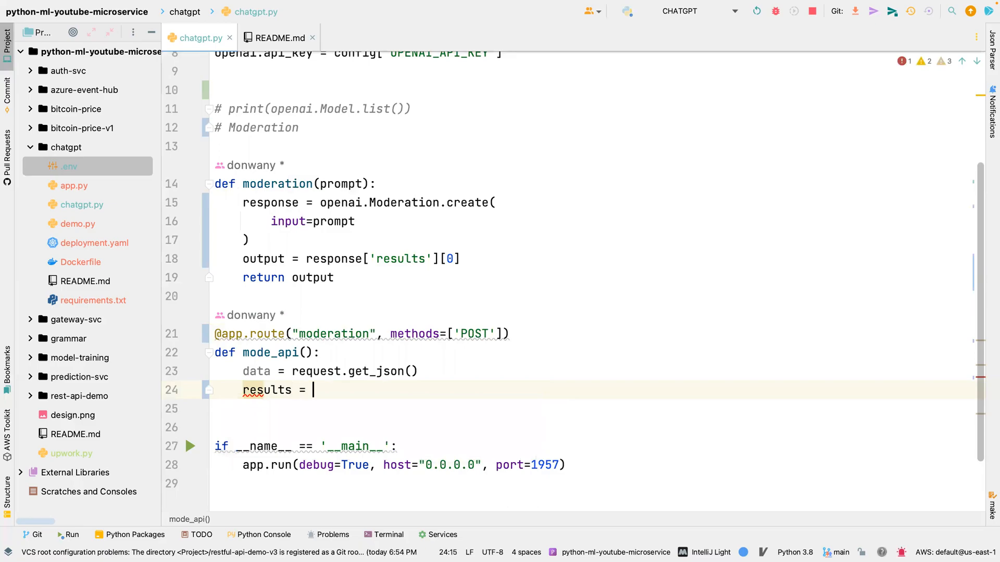
{"action": "type", "text": "moderation(data['inpu"}
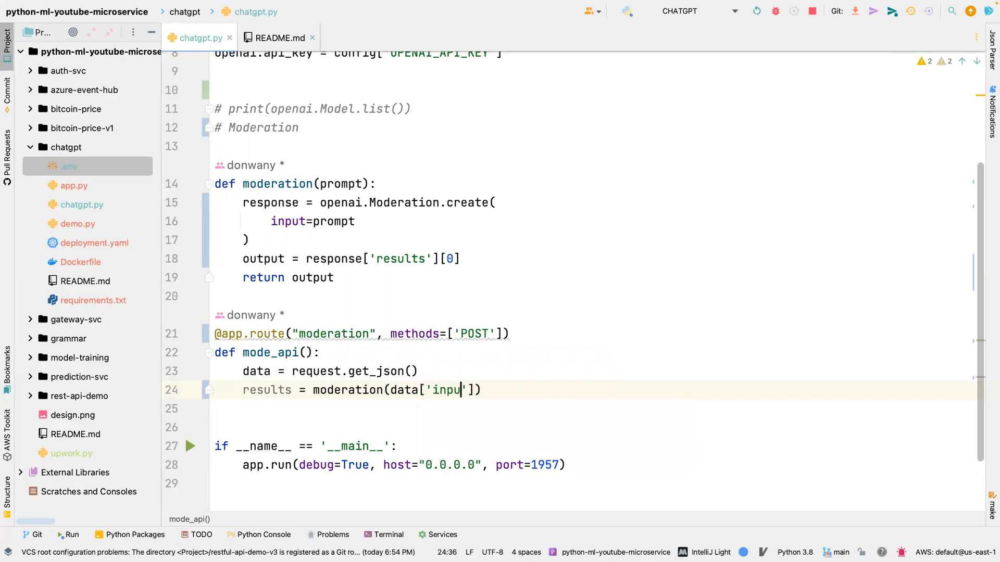
{"action": "type", "text": "t"}
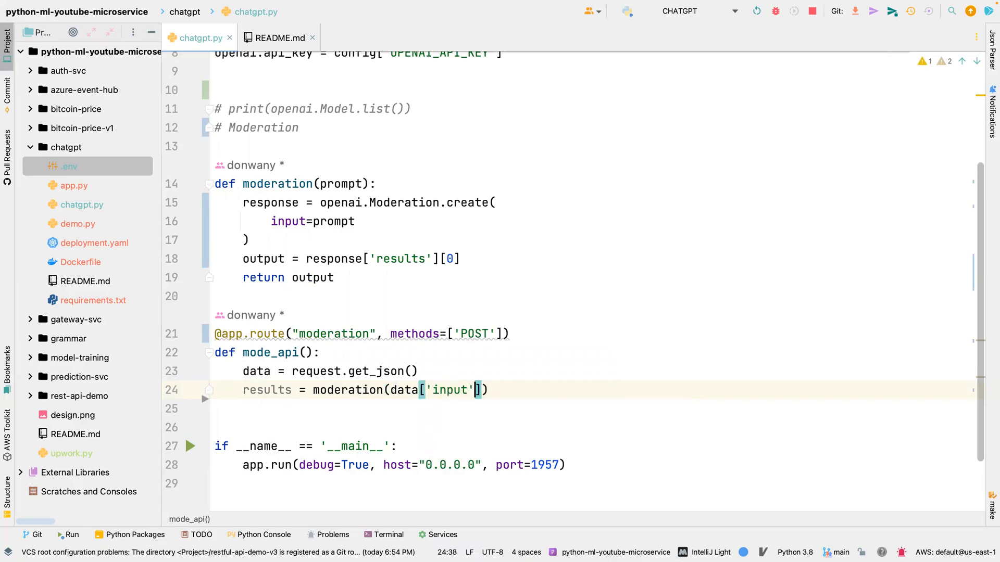
{"action": "type", "text": "return res"}
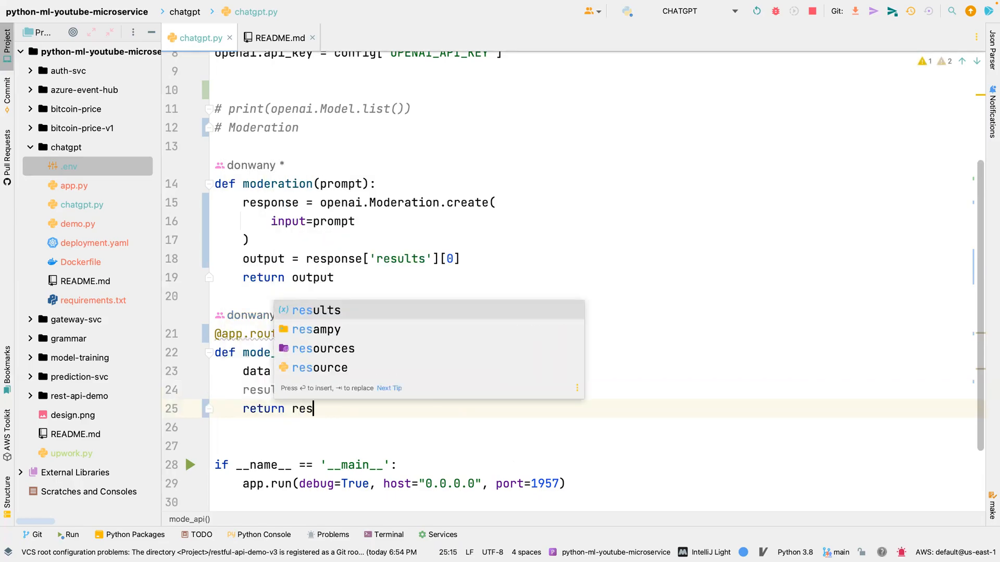
{"action": "key", "text": "Tab"}
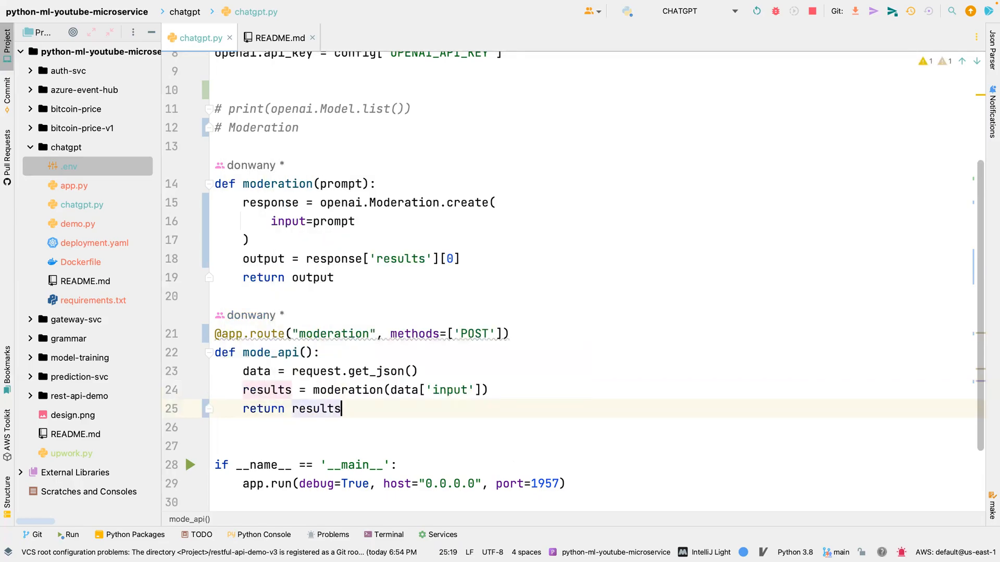
{"action": "key", "text": "BackSpace"}
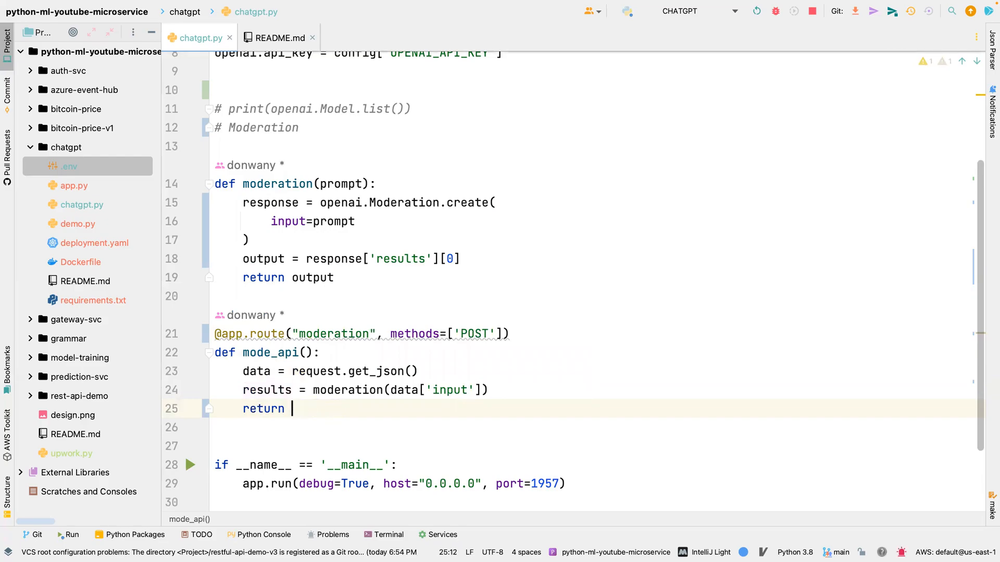
{"action": "type", "text": "jsonify("}
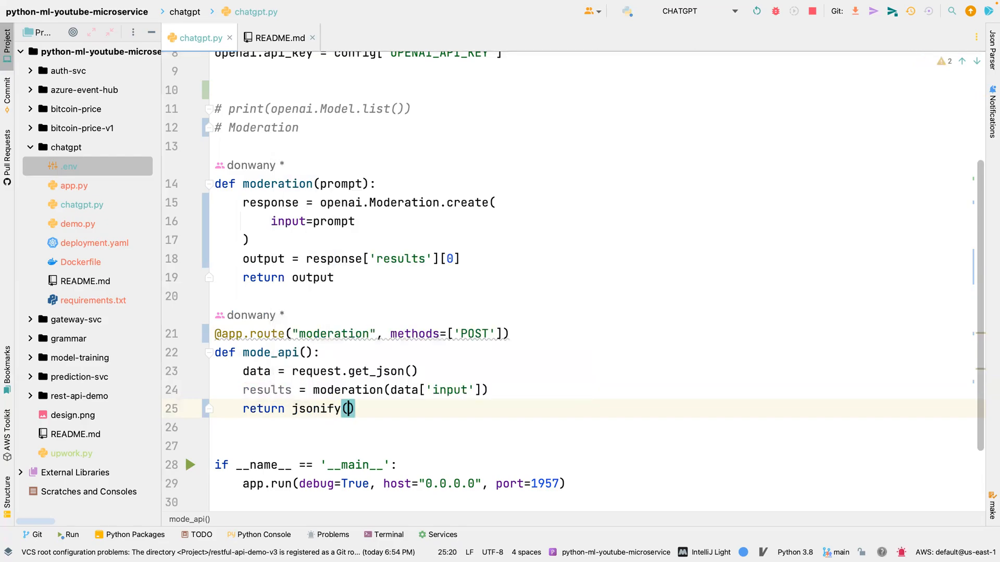
{"action": "type", "text": "results"}
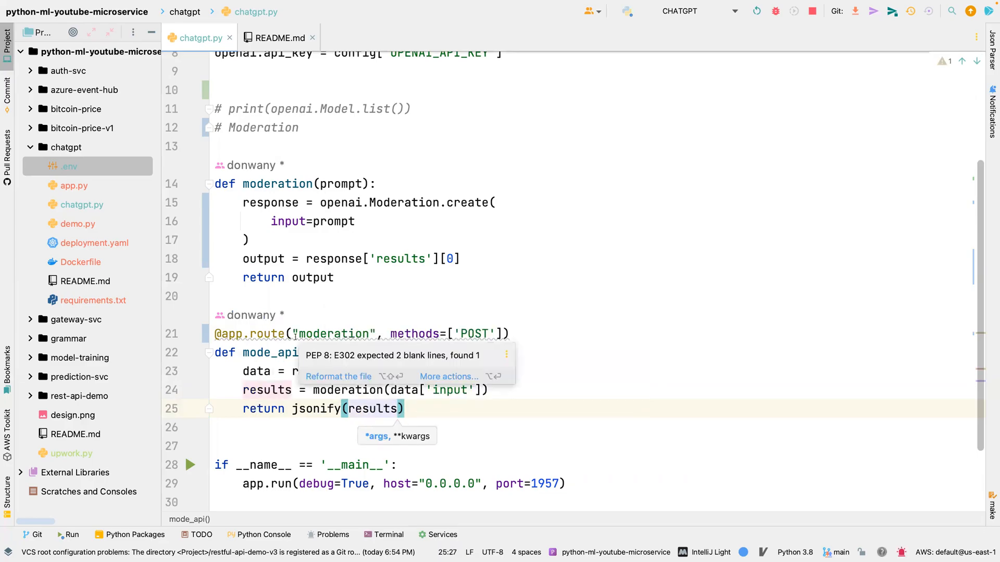
{"action": "key", "text": "enter"}
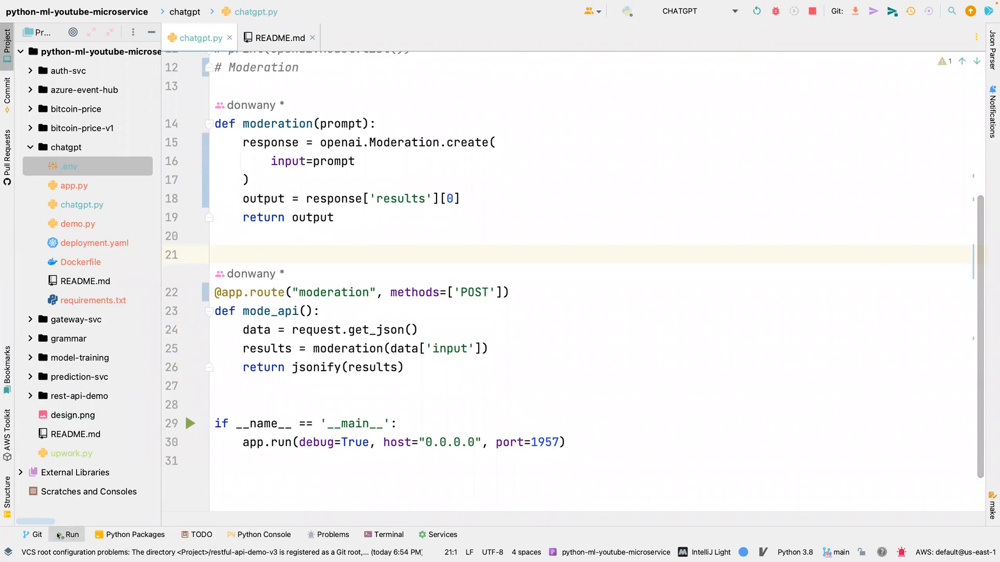
Run the Flask app, hit the leading-slash ValueError, and change the route to "/moderation".
{"action": "left_click", "coordinate": [66, 534]}
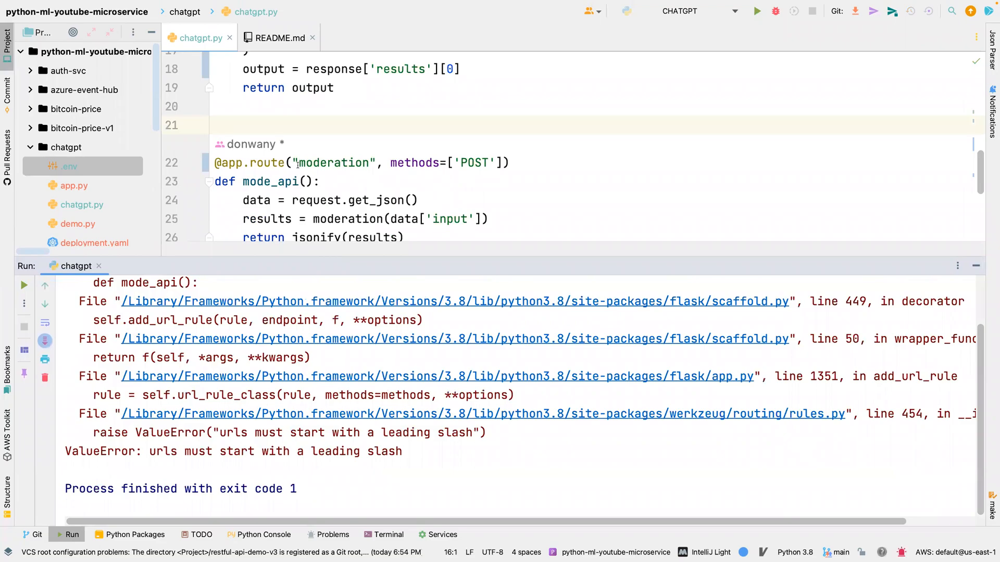
{"action": "type", "text": "/"}
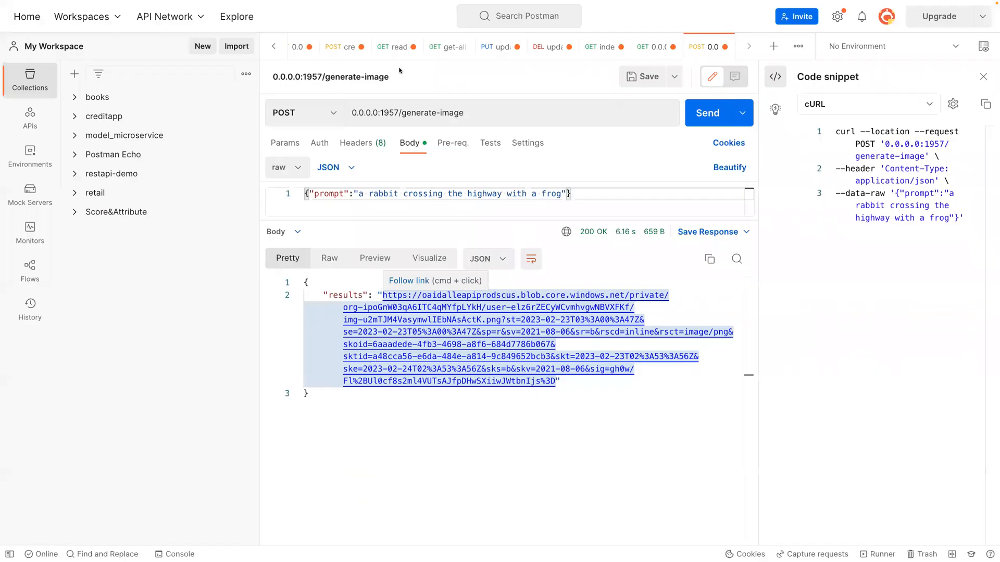
Point the Postman request URL at /moderation and rename the body key from prompt to input.
{"action": "double_click", "coordinate": [433, 112]}
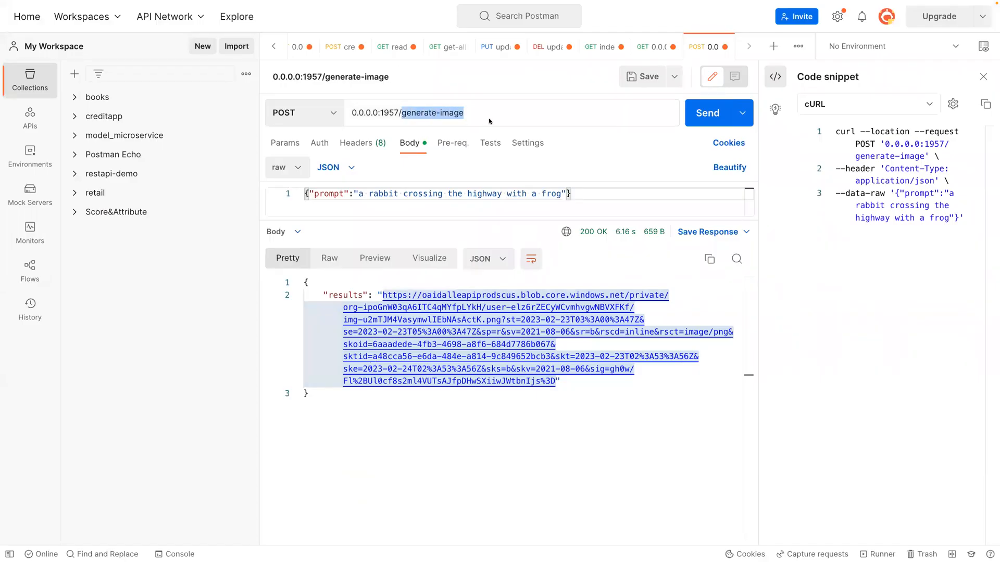
{"action": "type", "text": "moderat"}
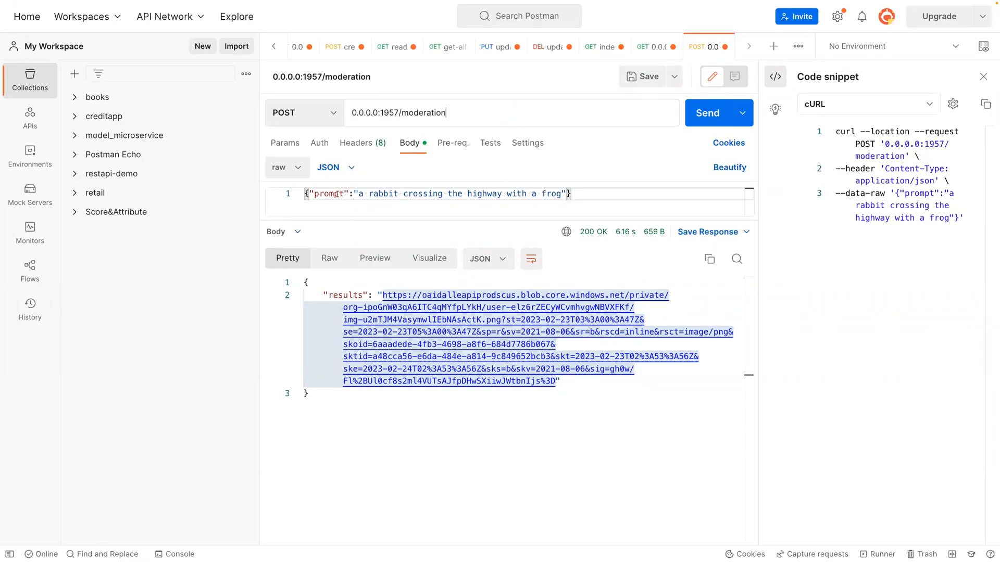
{"action": "double_click", "coordinate": [327, 194]}
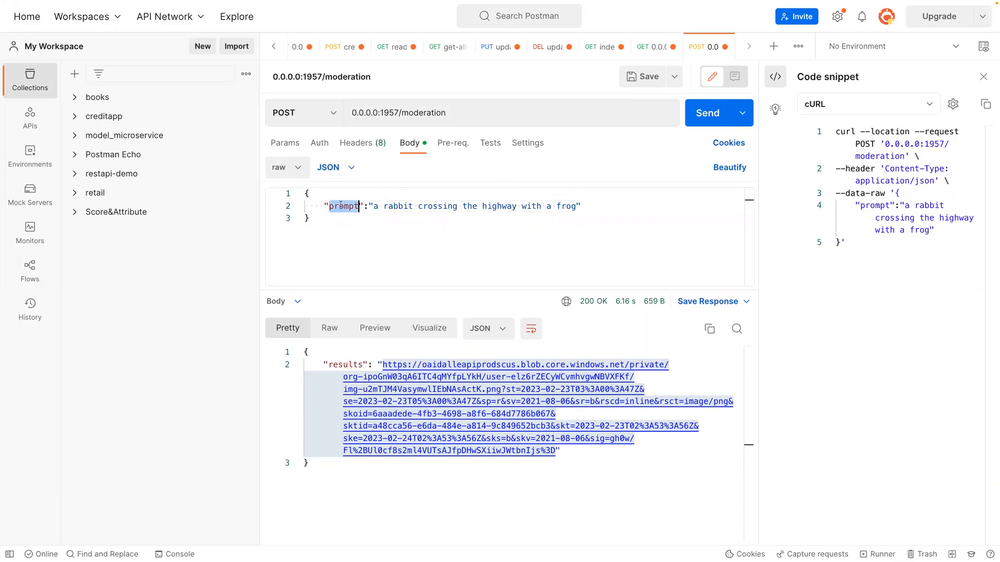
{"action": "type", "text": "inp"}
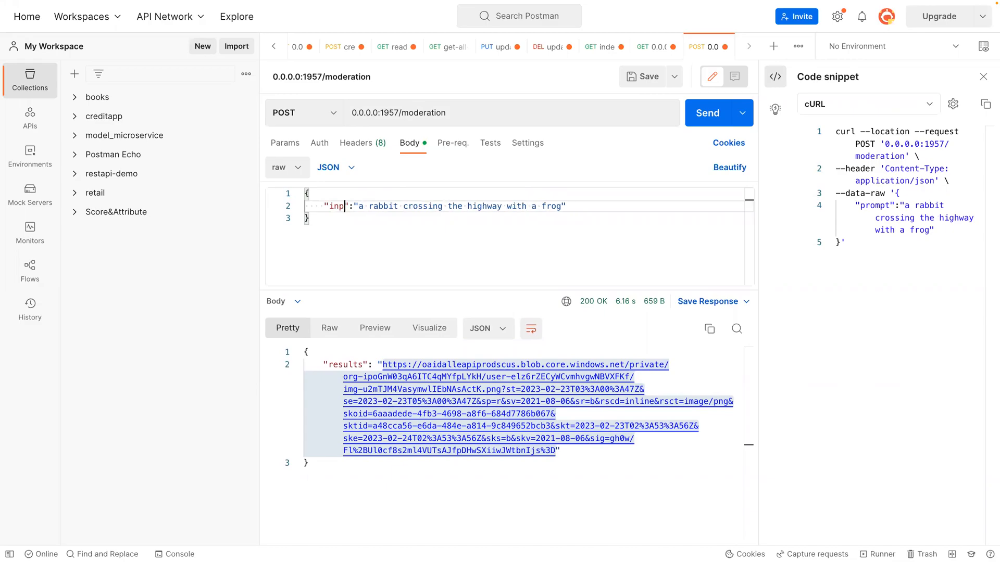
{"action": "type", "text": "ut"}
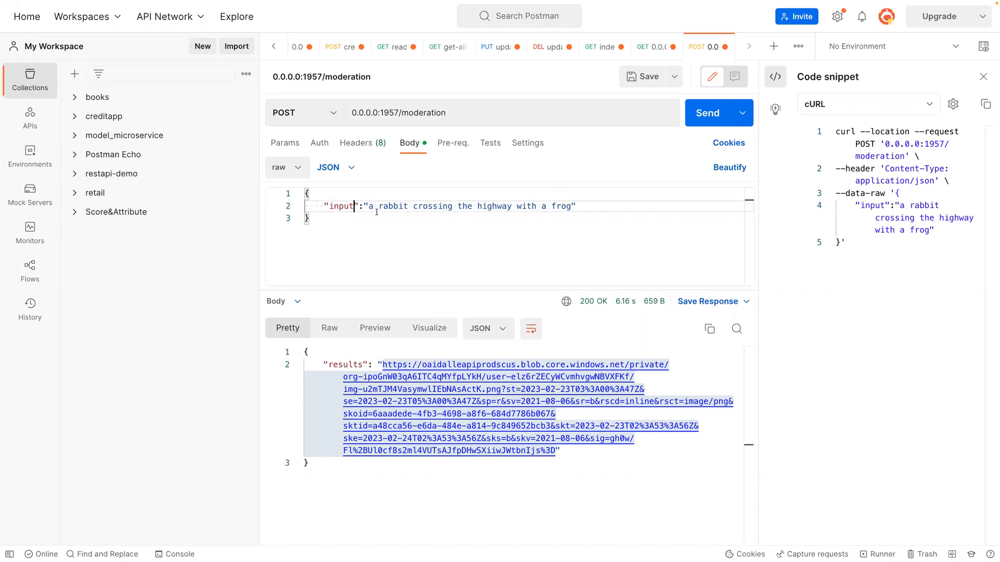
Set input to "I will kill these terrorist today, when I meet them.".
{"action": "double_click", "coordinate": [468, 207]}
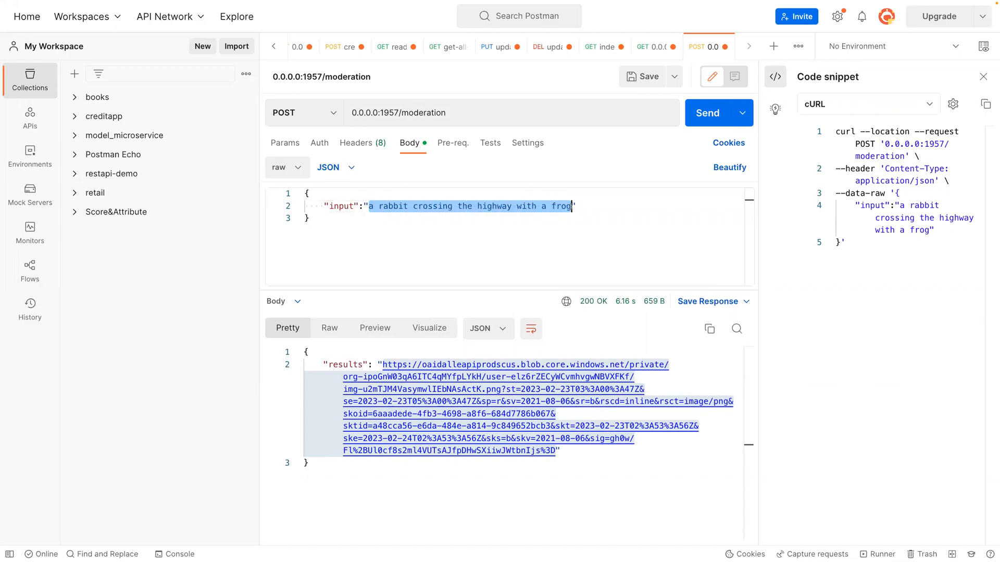
{"action": "type", "text": "I will kill \""}
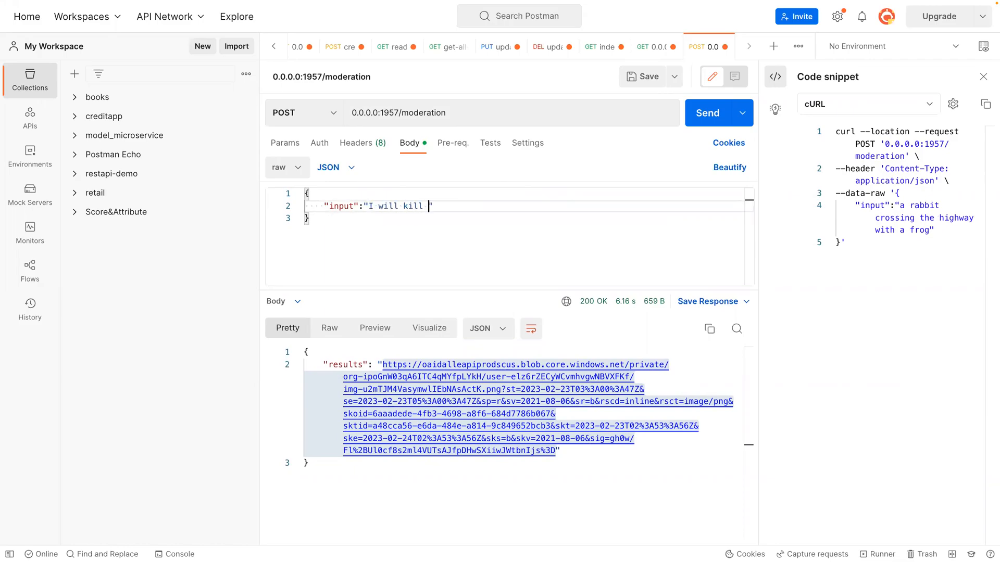
{"action": "type", "text": "these te"}
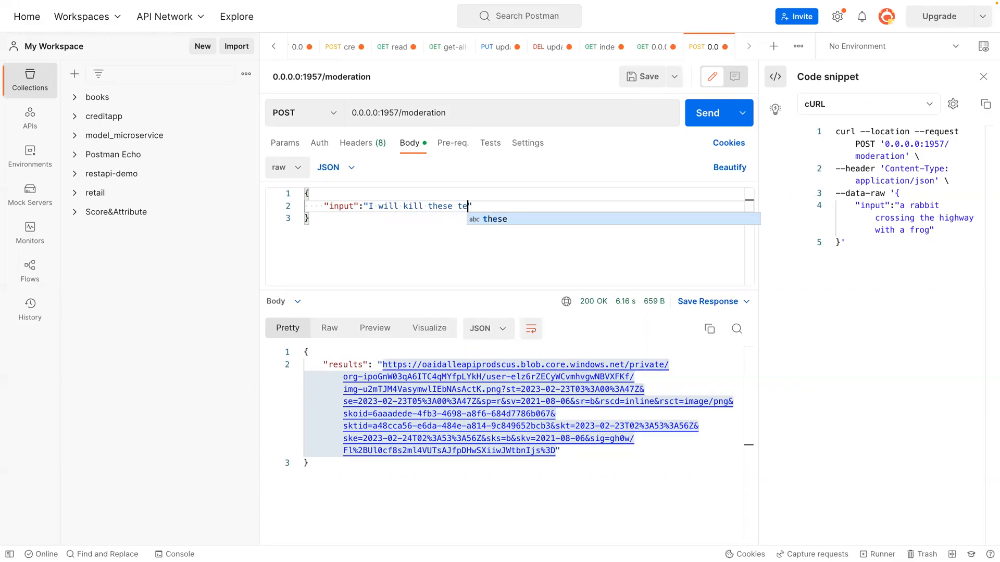
{"action": "type", "text": "rrorist"}
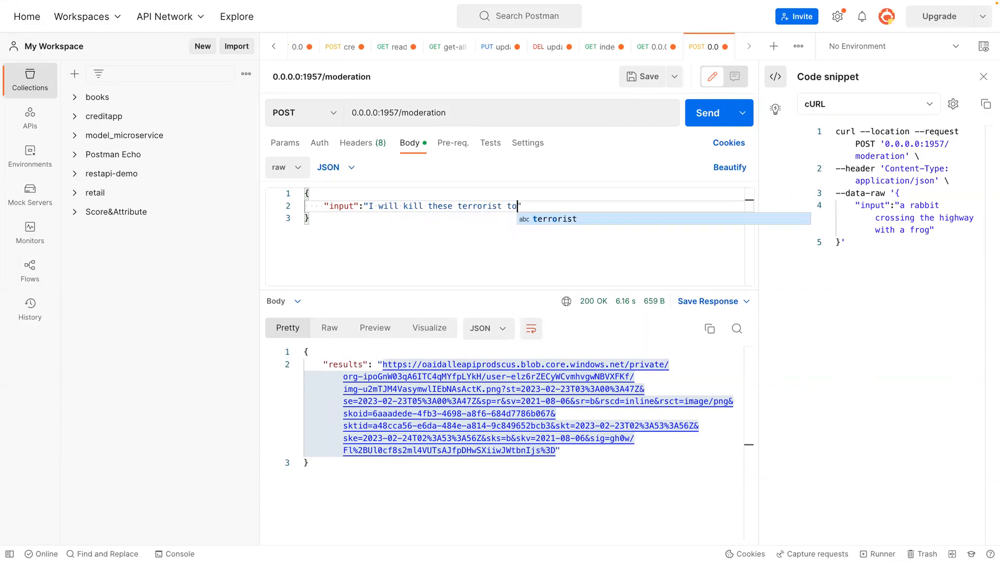
{"action": "type", "text": "today,"}
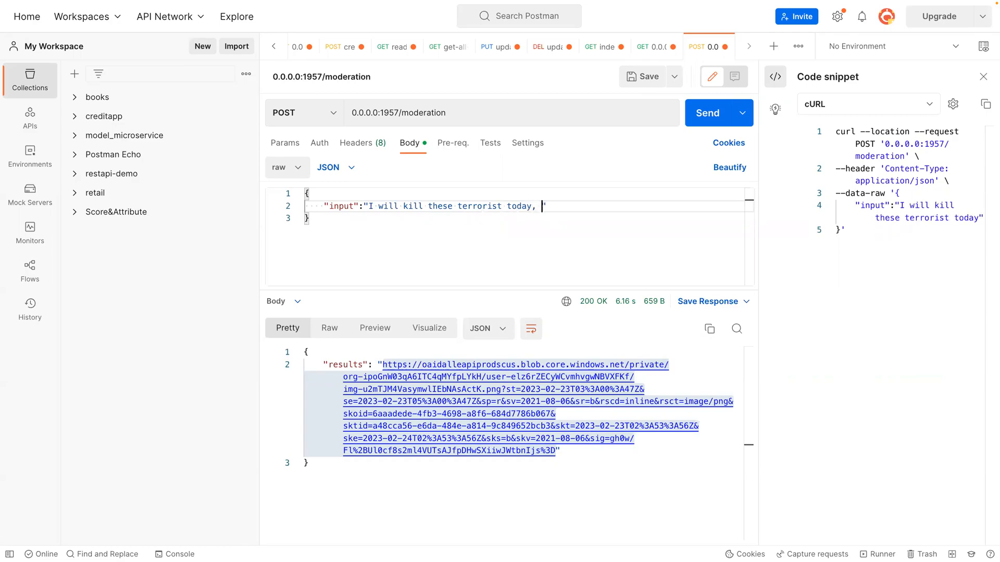
{"action": "type", "text": "when I"}
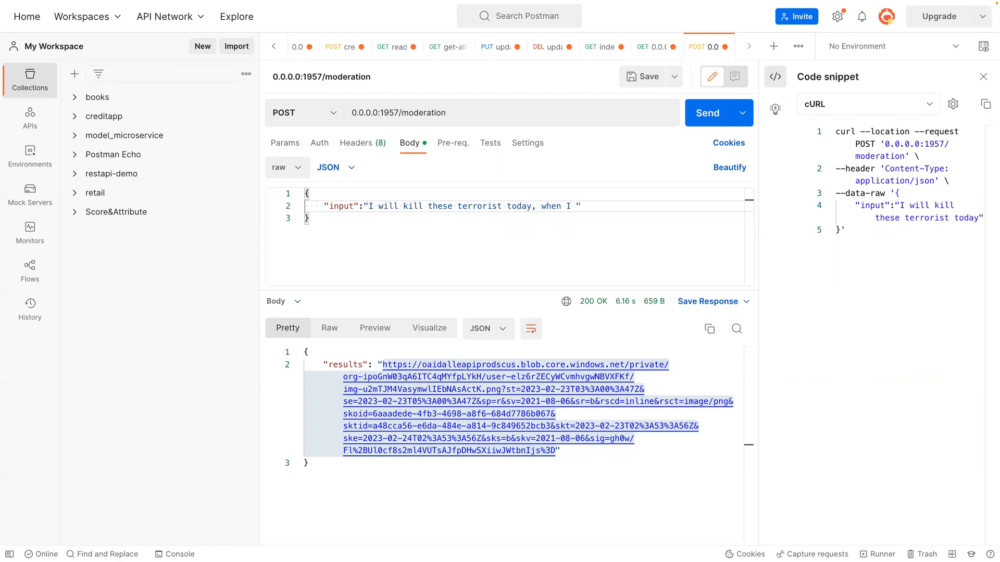
{"action": "type", "text": "meet them"}
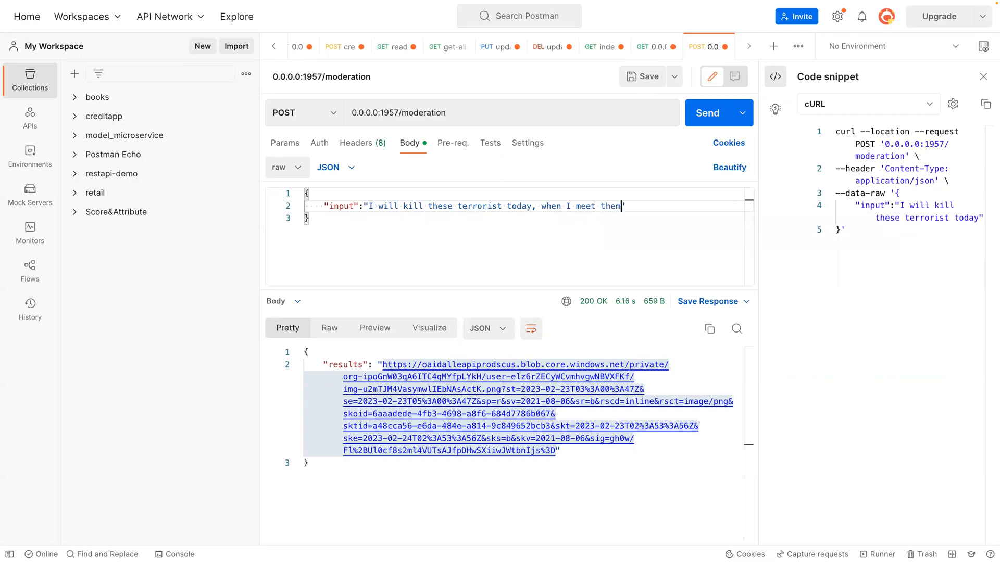
{"action": "type", "text": ".\""}
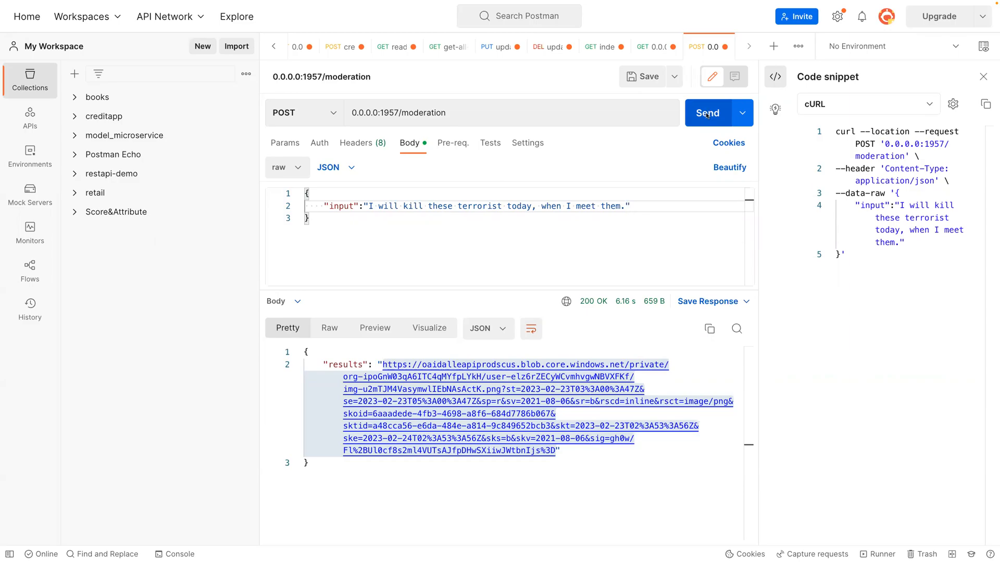
Send the moderation request and review the flagged result with hate and violence true.
{"action": "left_click", "coordinate": [707, 112]}
{"action": "type", "text": "0.0.0.0:1957/threatening"}
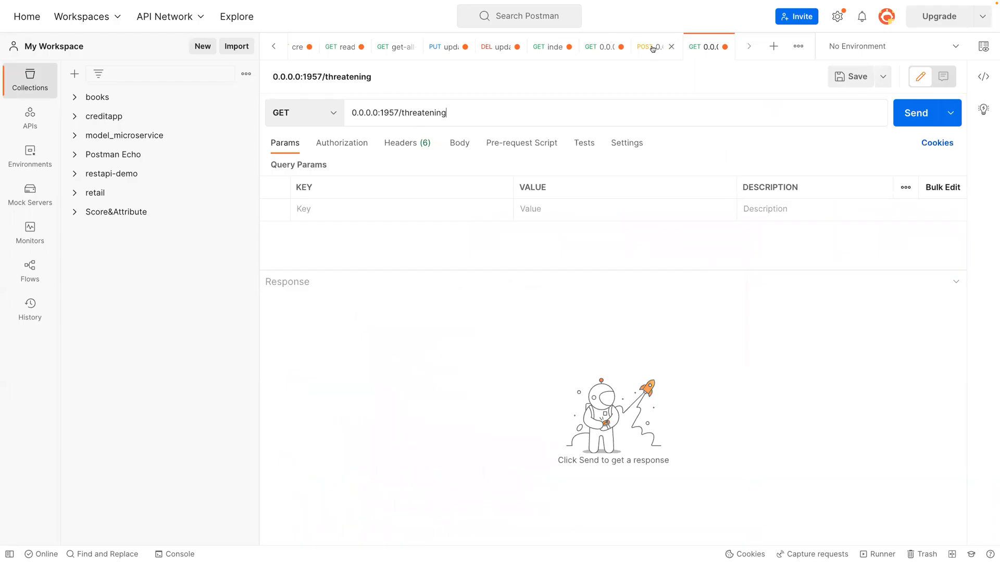
{"action": "left_click", "coordinate": [649, 46]}
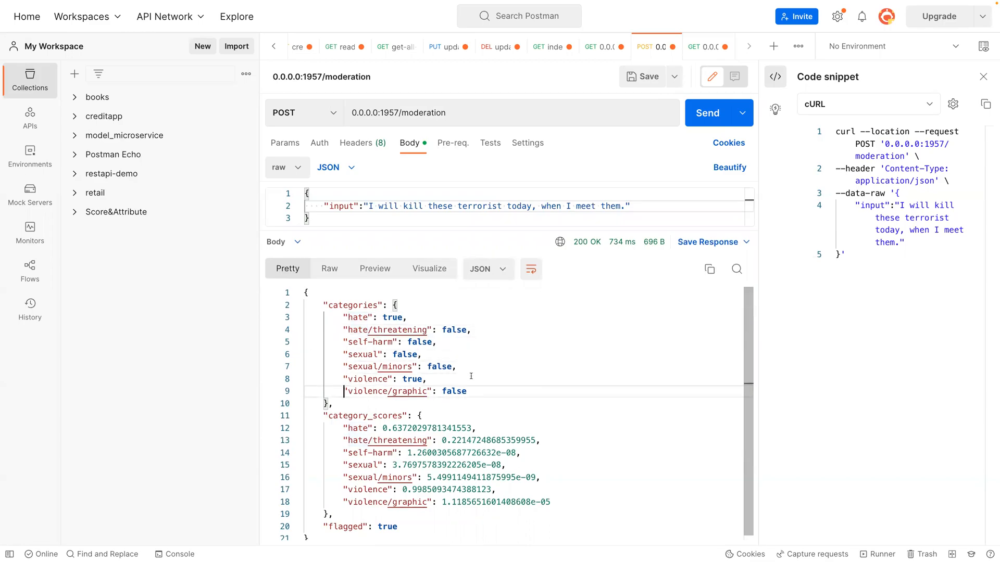
{"action": "mouse_move", "coordinate": [399, 334]}
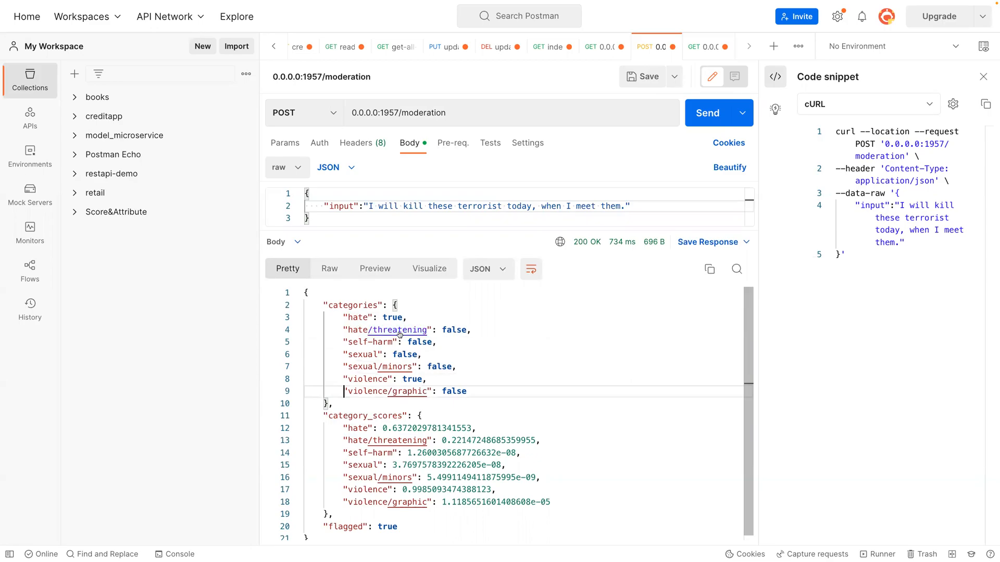
{"action": "mouse_move", "coordinate": [361, 344]}
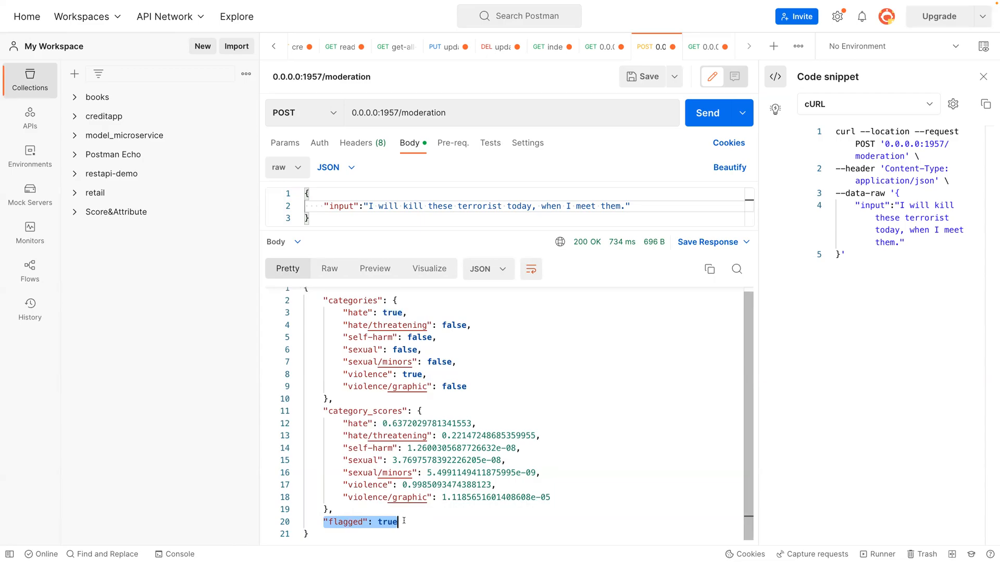
{"action": "mouse_move", "coordinate": [427, 259]}
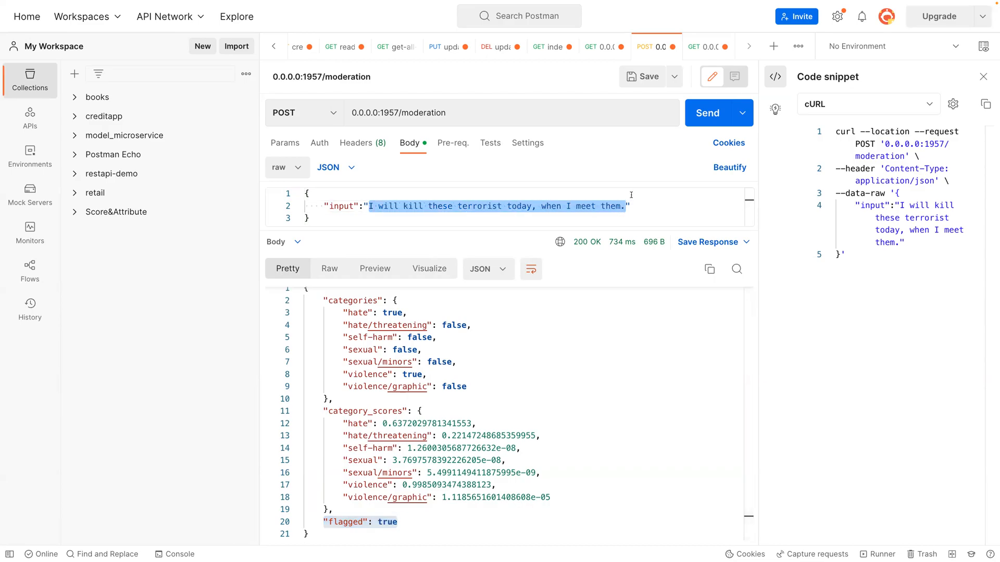
Replace the input with the sentence about abusing those girls today when they show up and send it.
{"action": "key", "text": "Delete"}
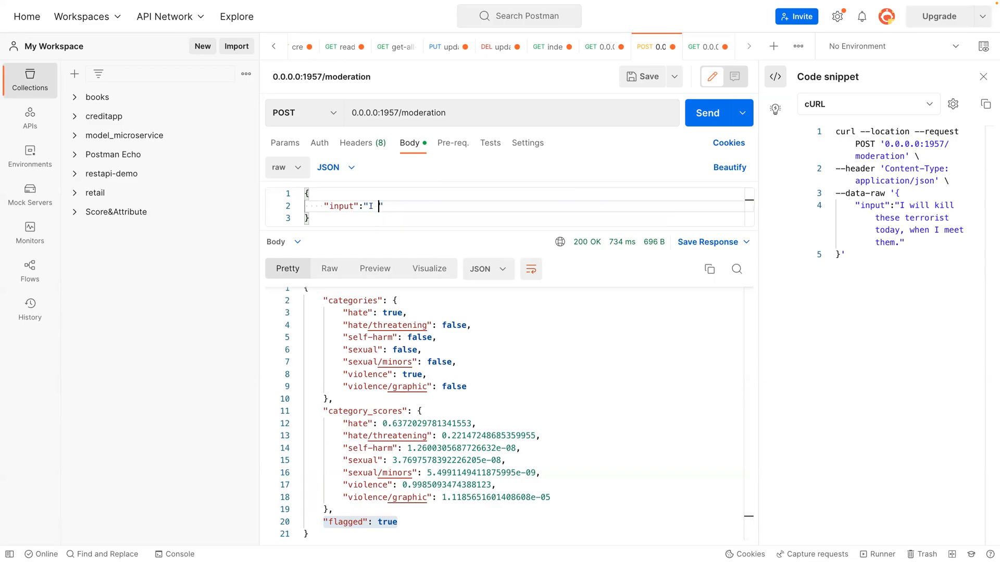
{"action": "type", "text": "will"}
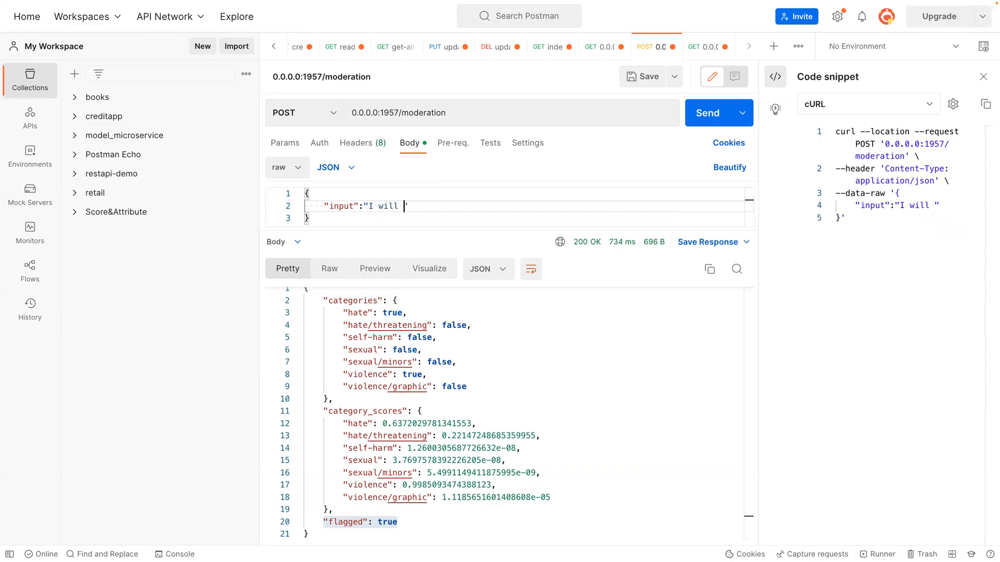
{"action": "type", "text": "abuse"}
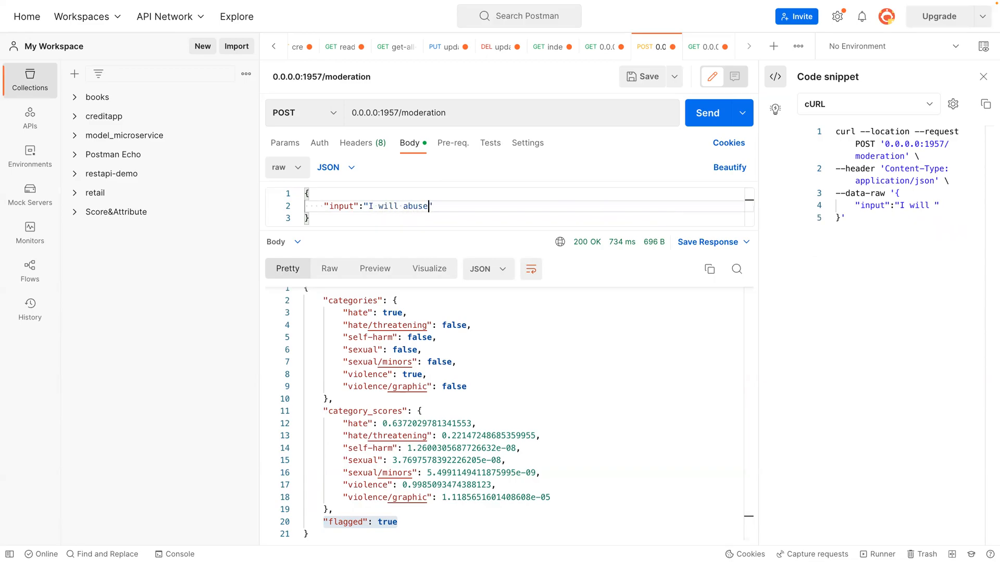
{"action": "type", "text": "those girls"}
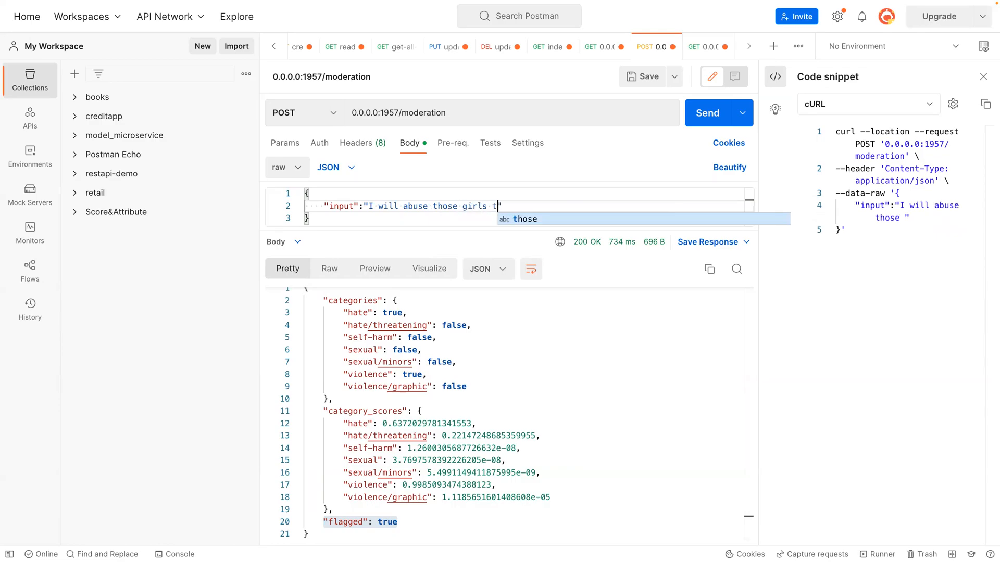
{"action": "type", "text": "today"}
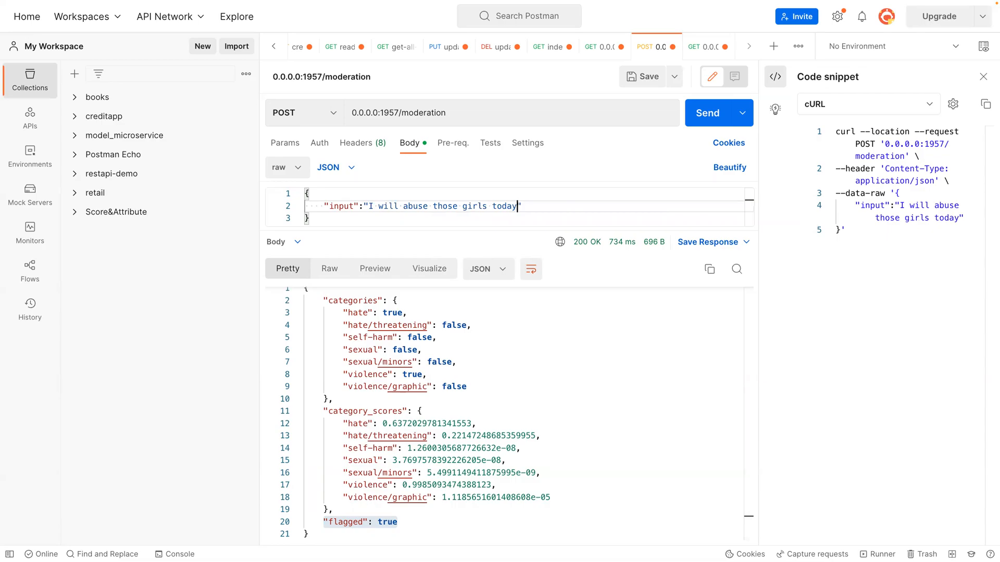
{"action": "type", "text": "when they"}
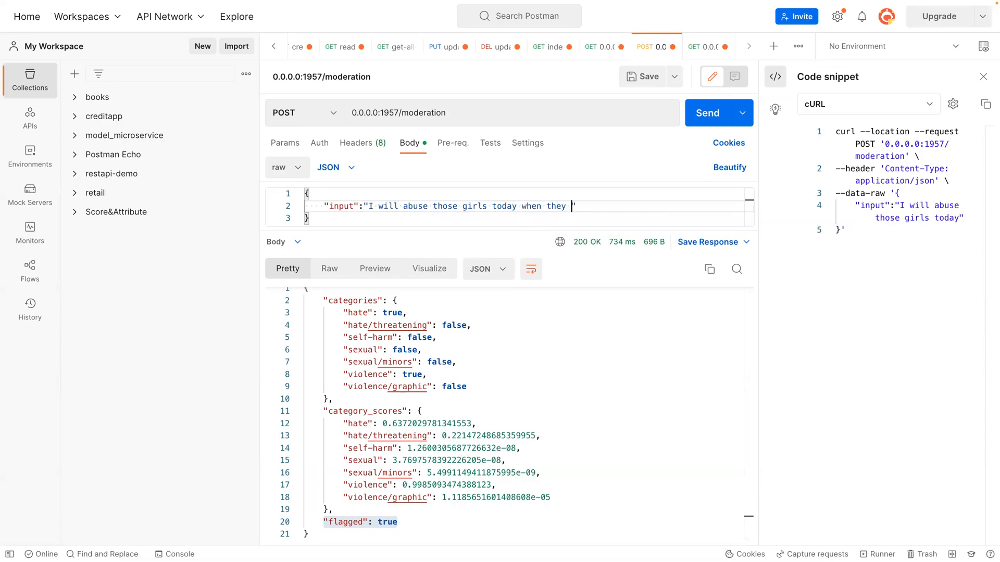
{"action": "type", "text": "show up in my house"}
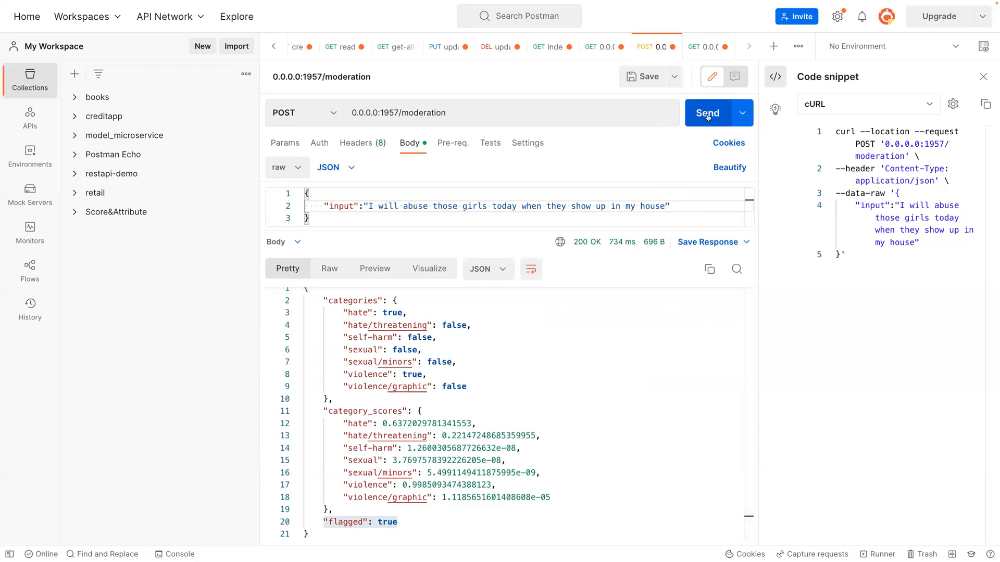
{"action": "left_click", "coordinate": [707, 113]}
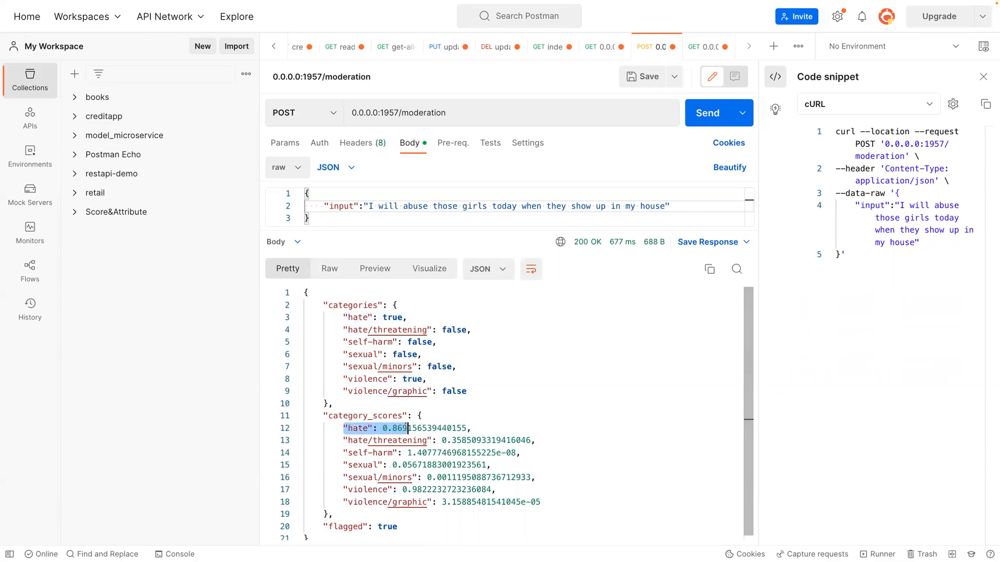
{"action": "mouse_move", "coordinate": [399, 449]}
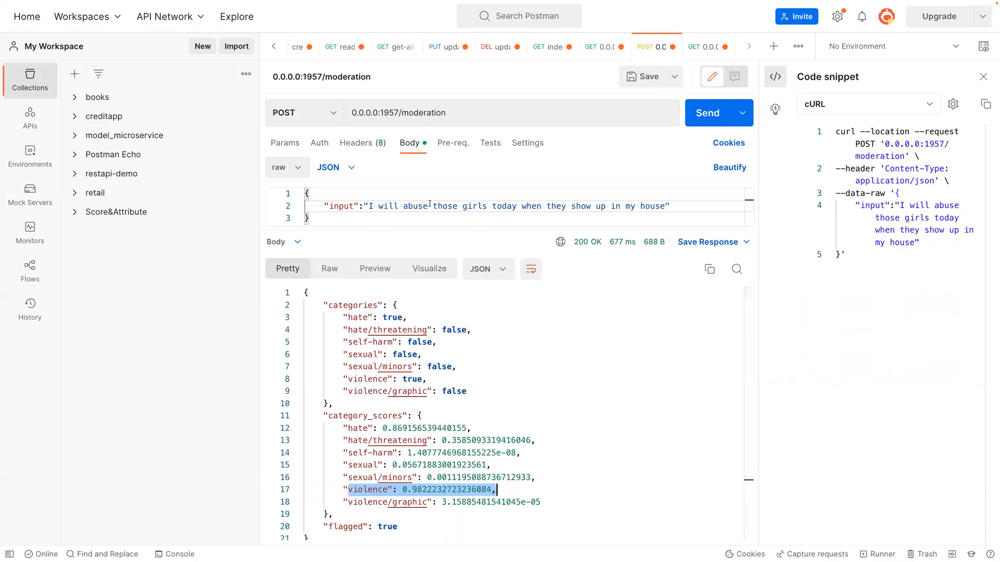
Shorten the input to "I will abuse those girls sexually", send it, and highlight the sexual and violence results.
{"action": "left_click_drag", "start_coordinate": [496, 206], "coordinate": [665, 205]}
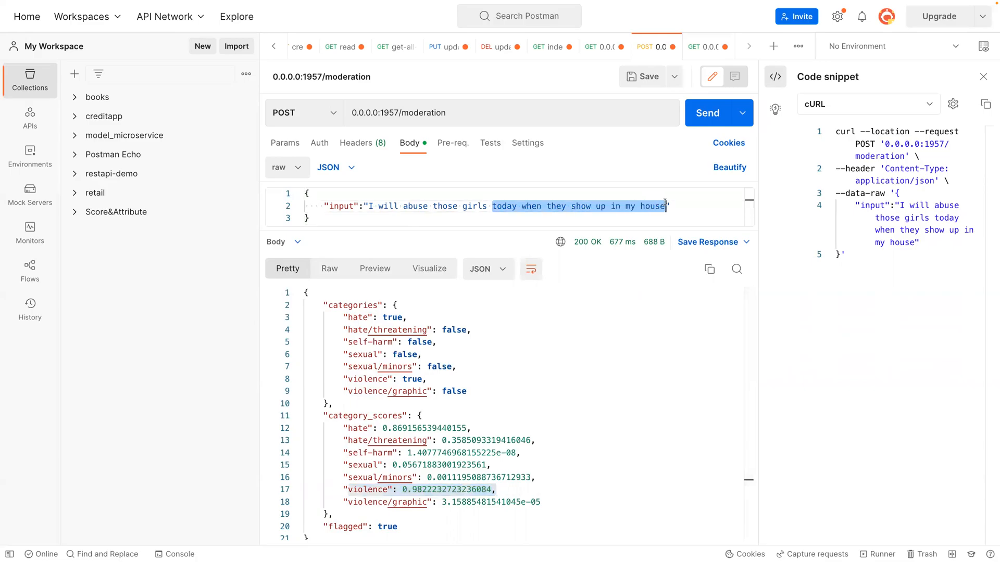
{"action": "type", "text": "sexually"}
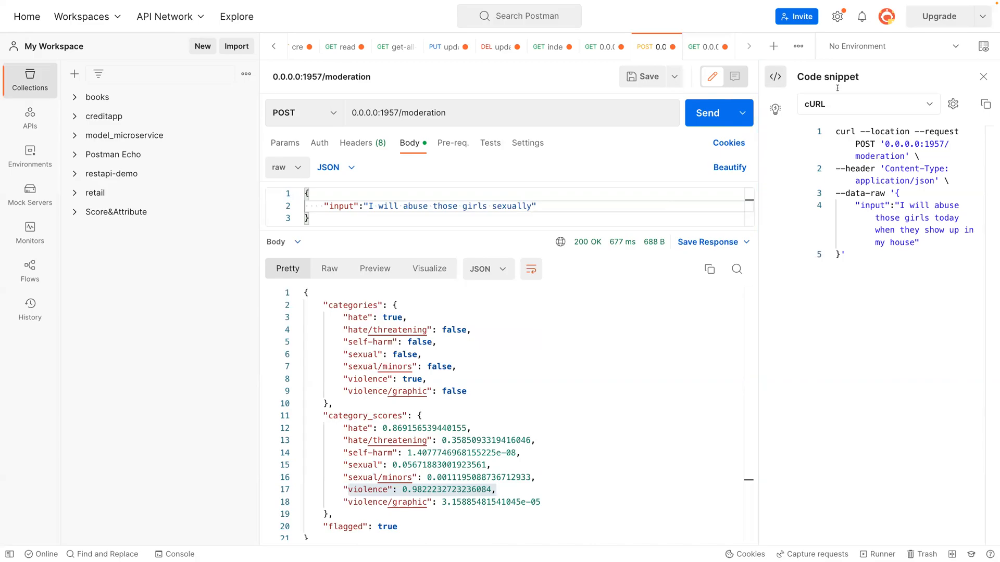
{"action": "left_click", "coordinate": [707, 113]}
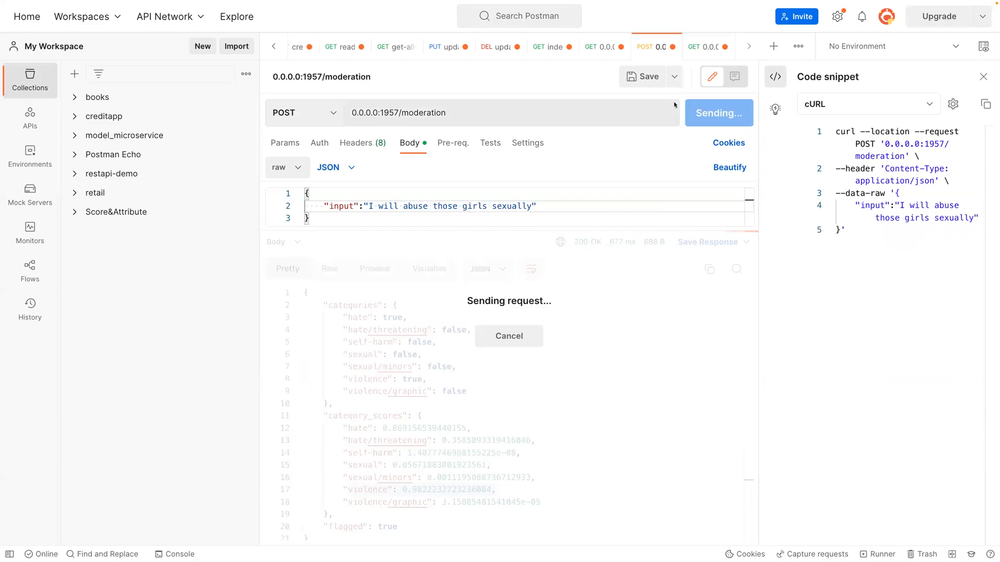
{"action": "left_click", "coordinate": [708, 112]}
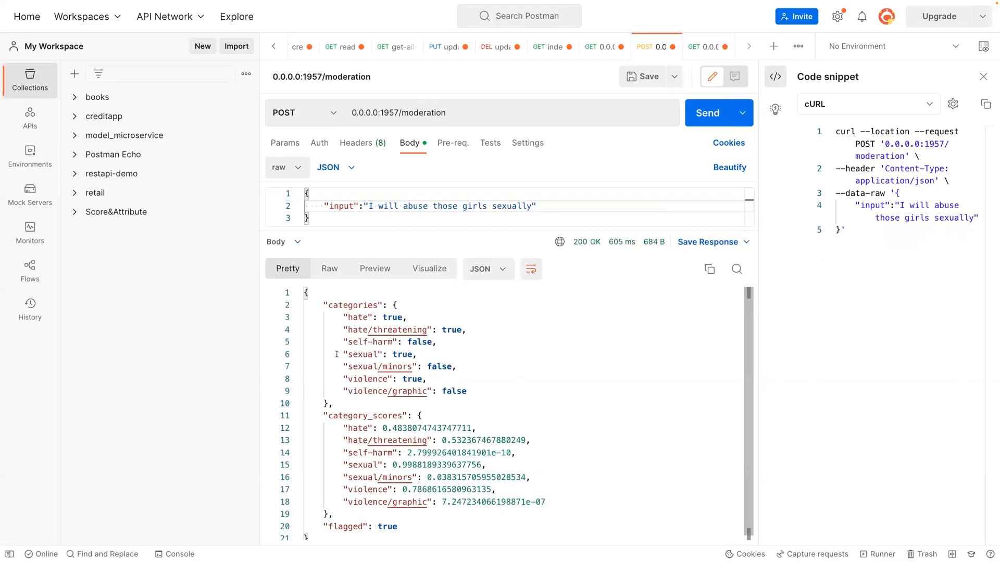
{"action": "double_click", "coordinate": [377, 354]}
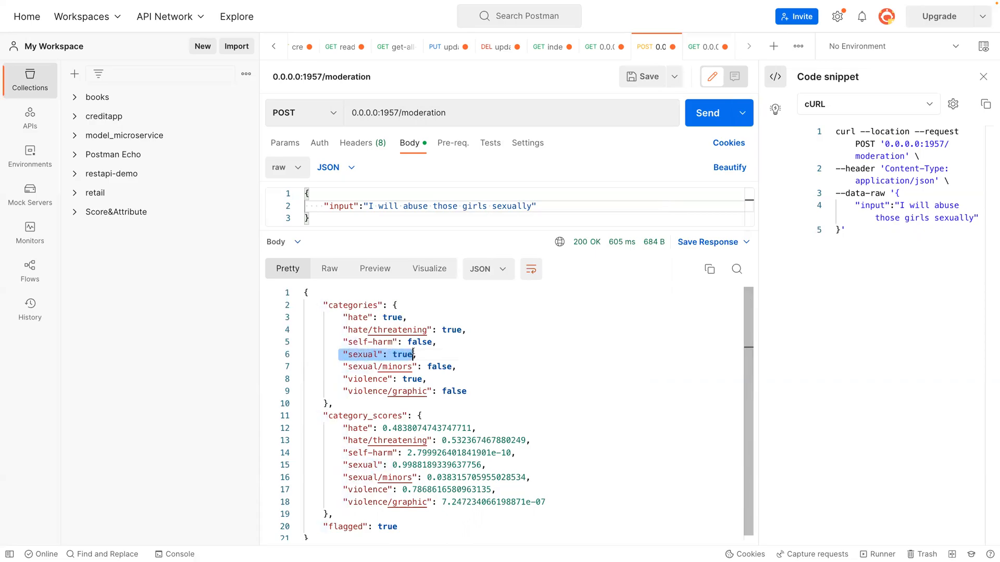
{"action": "double_click", "coordinate": [384, 330]}
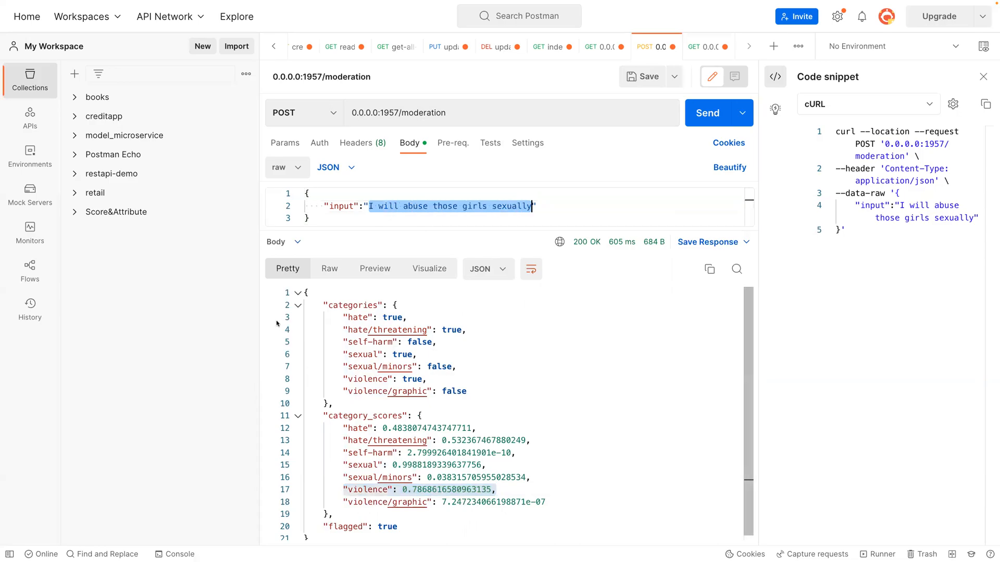
Replace the input with "I hate kkk, I don't like black and white people.".
{"action": "key", "text": "Delete"}
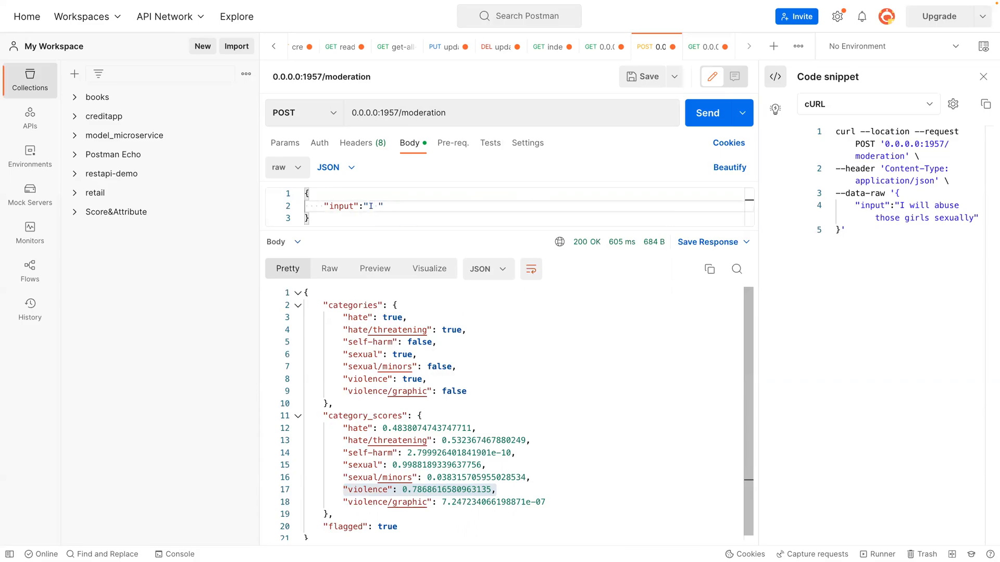
{"action": "type", "text": "hate"}
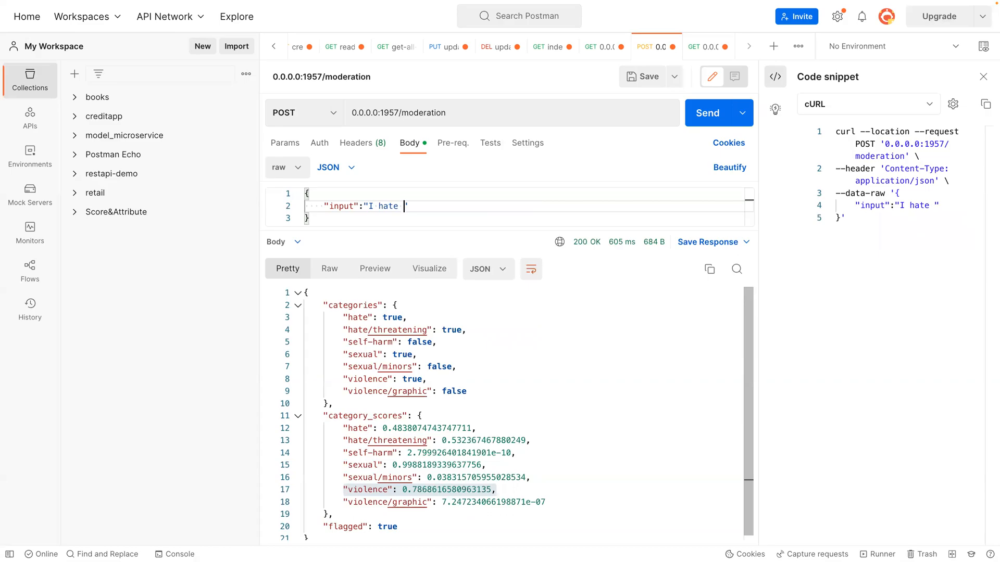
{"action": "type", "text": "kkk"}
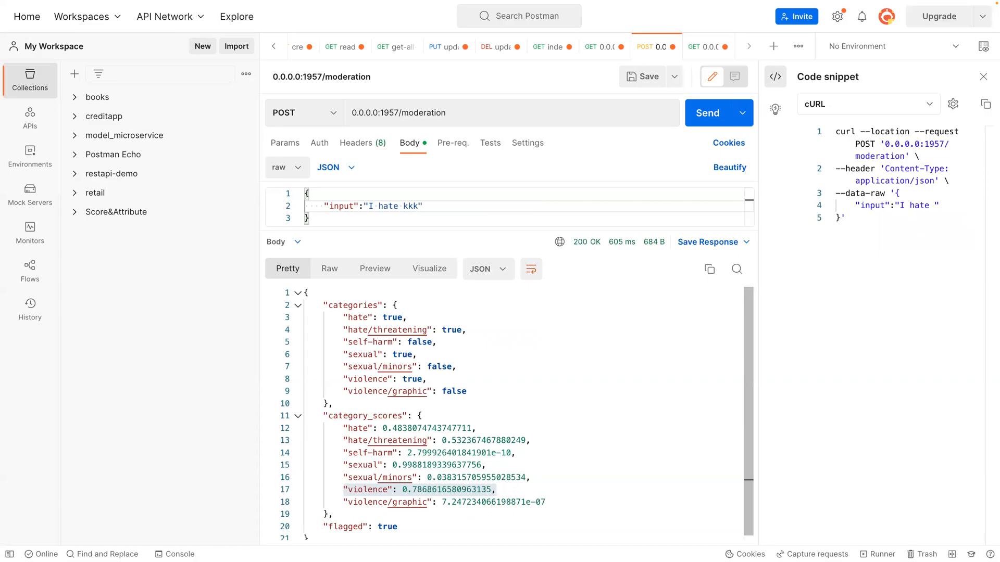
{"action": "type", "text": ", I"}
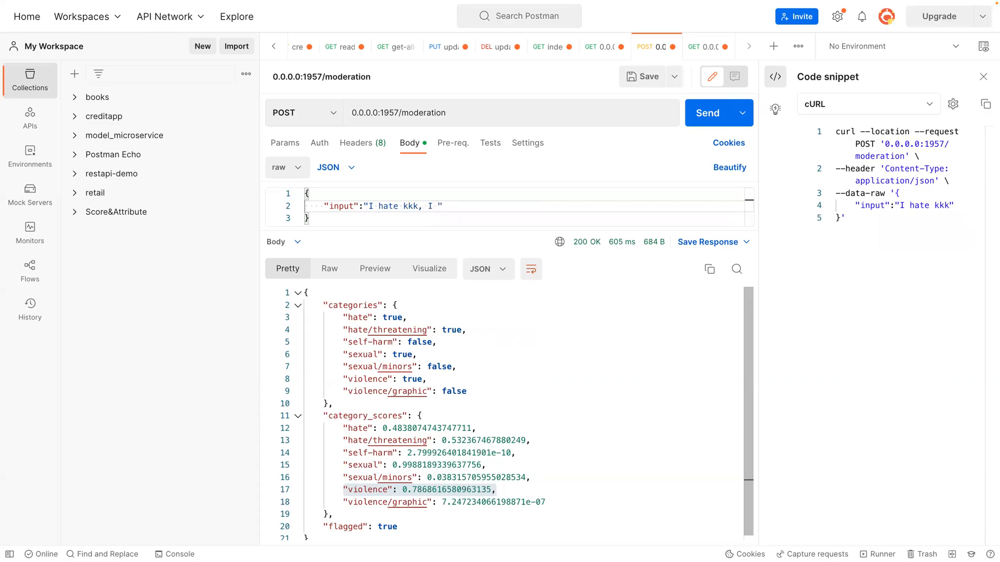
{"action": "type", "text": "don't"}
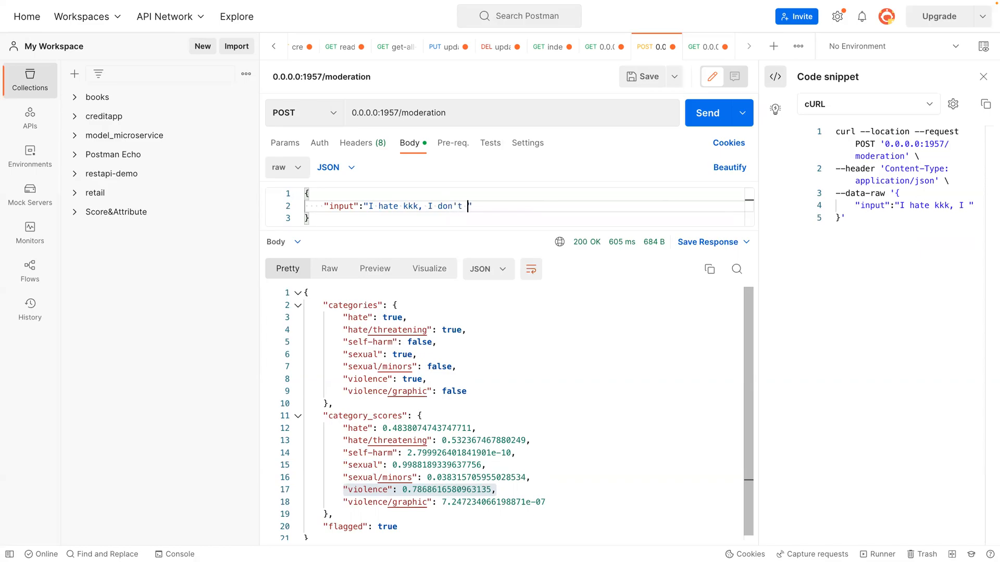
{"action": "type", "text": "like black and white"}
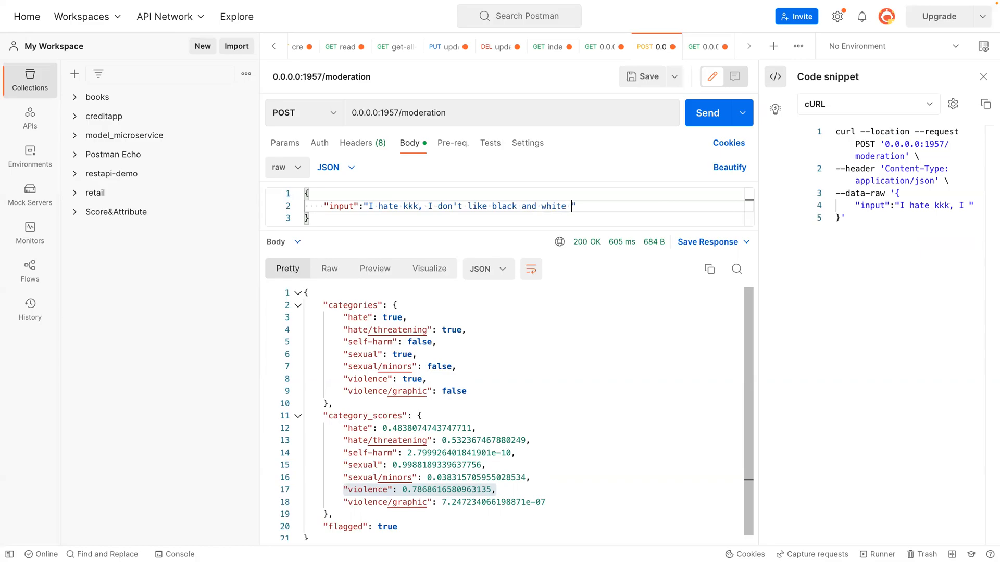
{"action": "type", "text": "people"}
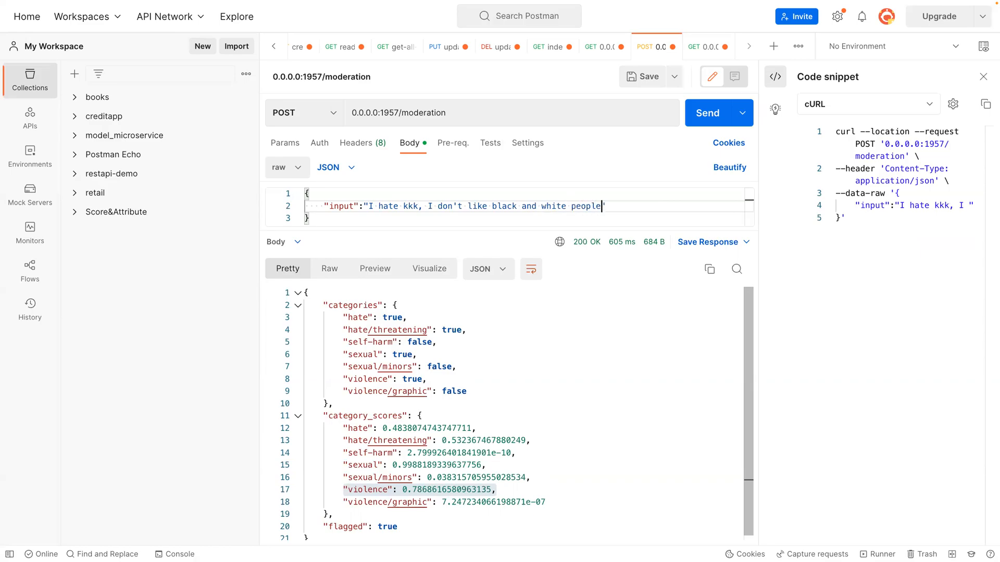
{"action": "type", "text": "."}
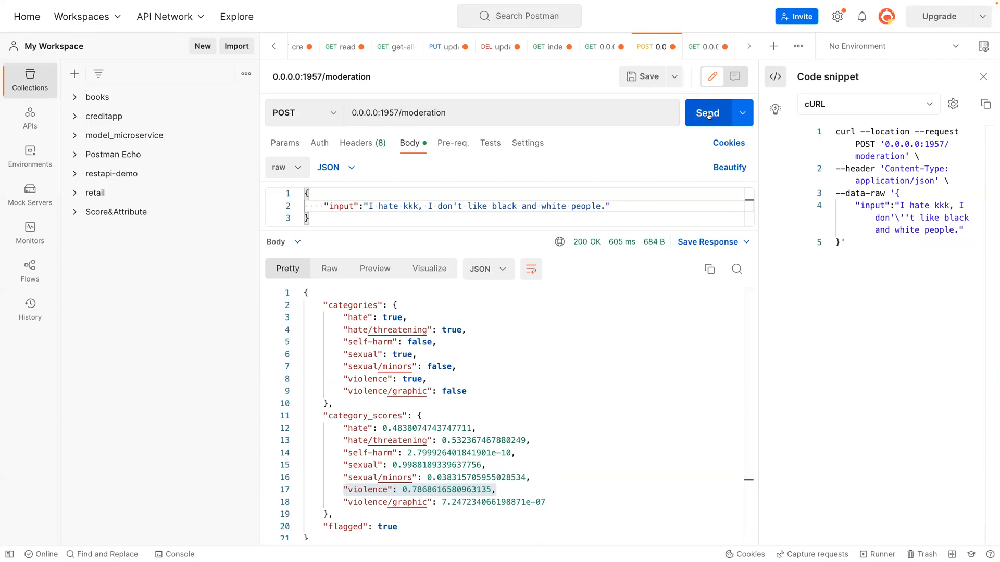
Send the hateful message and highlight the high hate score in the flagged response.
{"action": "left_click", "coordinate": [708, 113]}
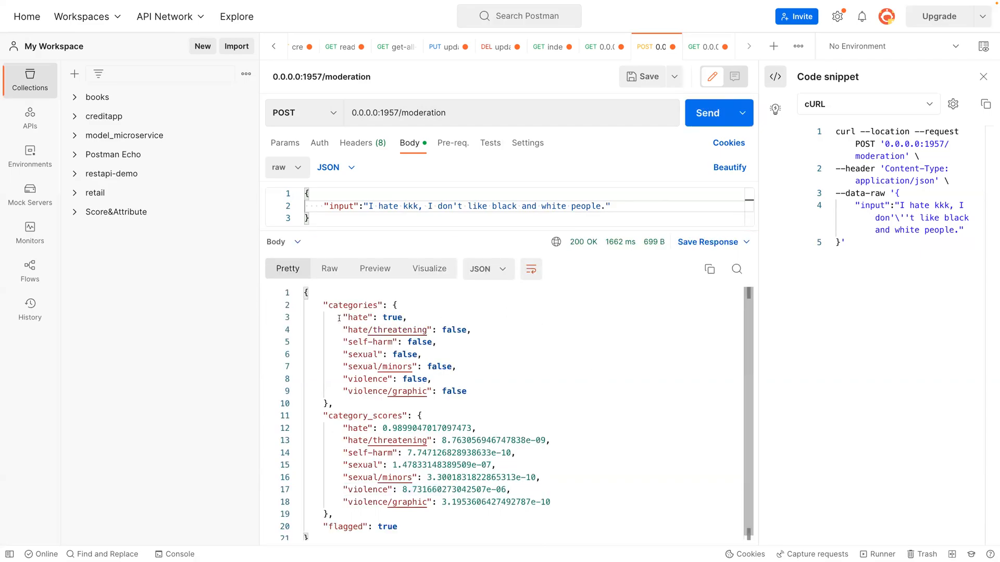
{"action": "double_click", "coordinate": [373, 317]}
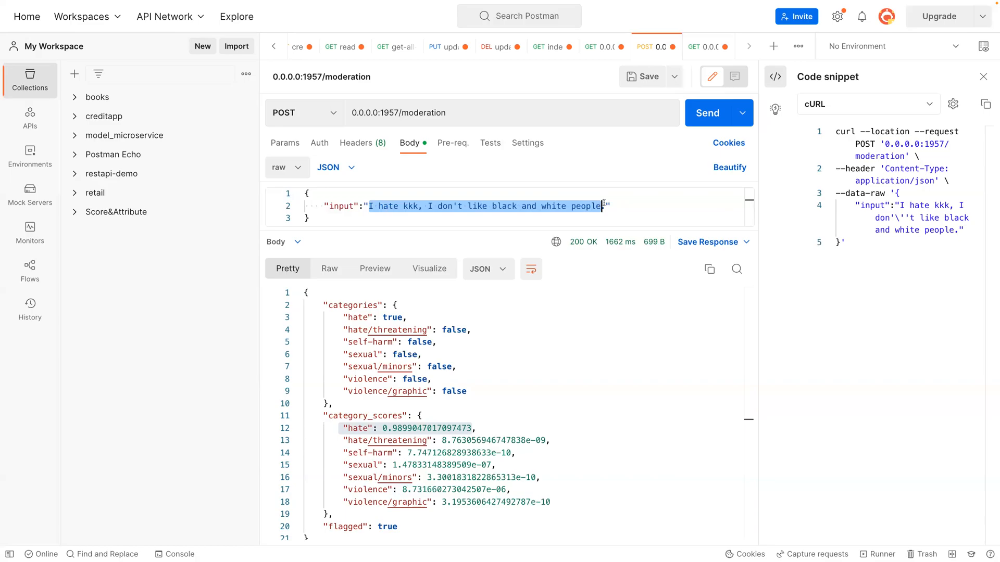
Send "I want to commit suicide." for moderation and highlight the near-1 self-harm score.
{"action": "type", "text": "I want to c.\""}
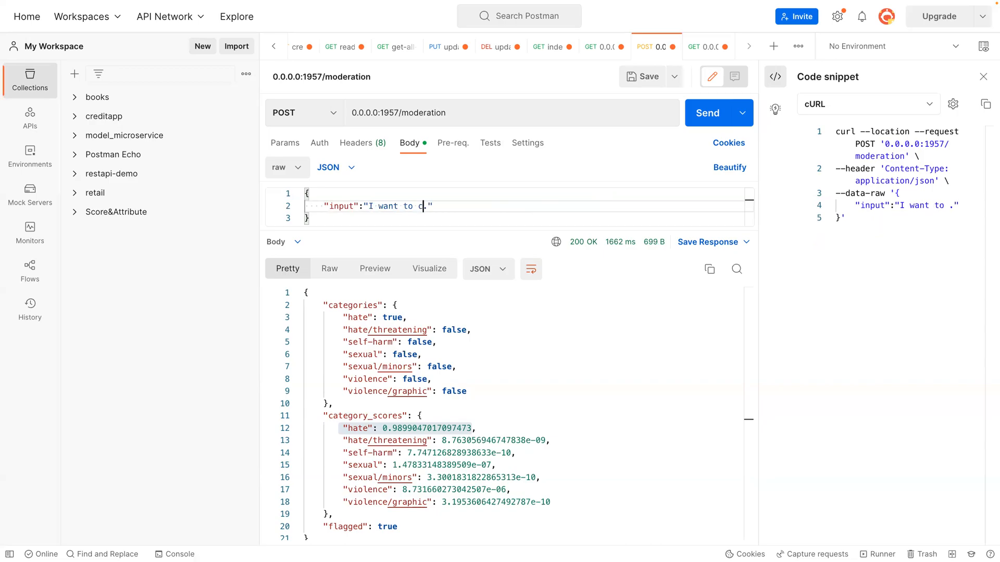
{"action": "type", "text": "ommit su"}
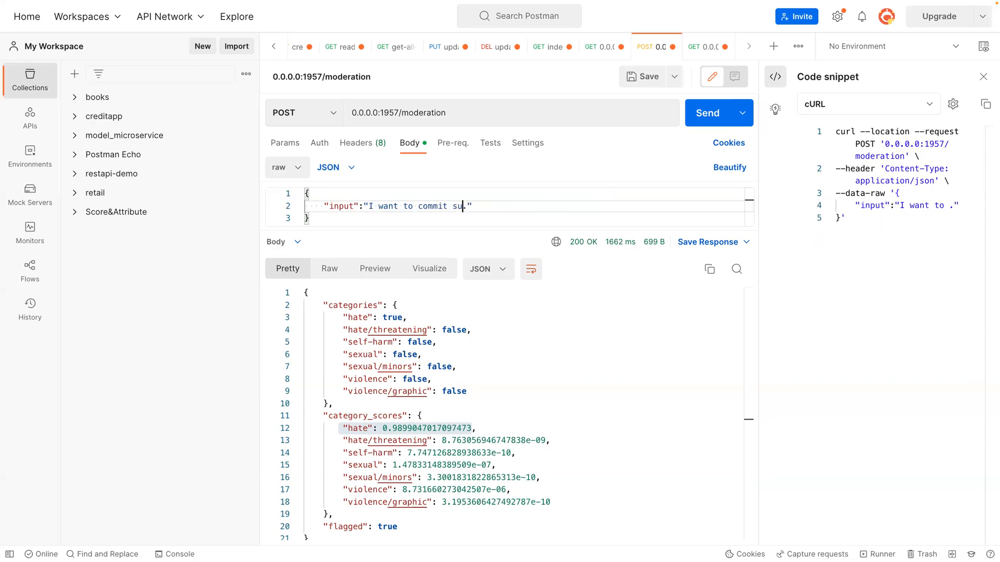
{"action": "type", "text": "icide"}
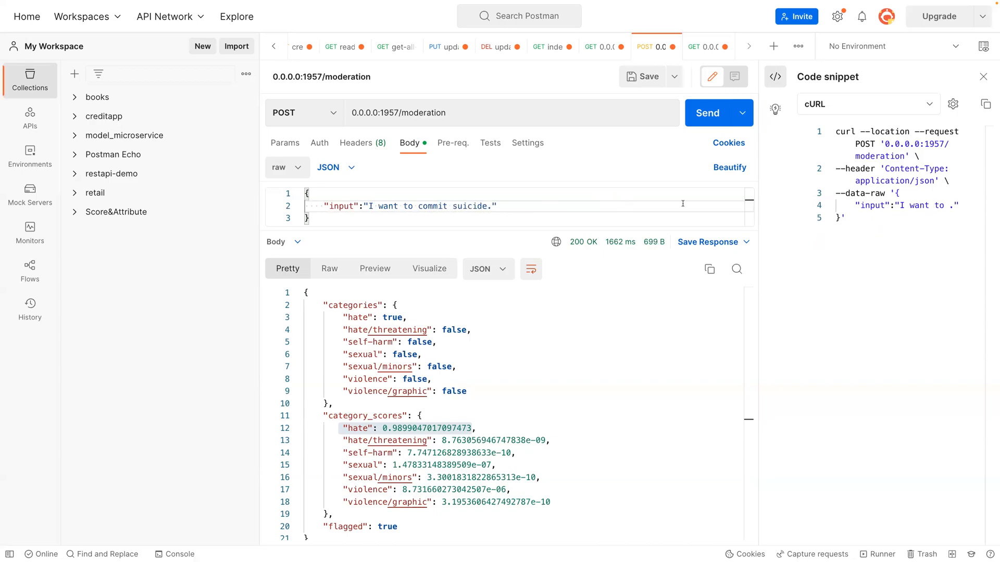
{"action": "left_click", "coordinate": [708, 112]}
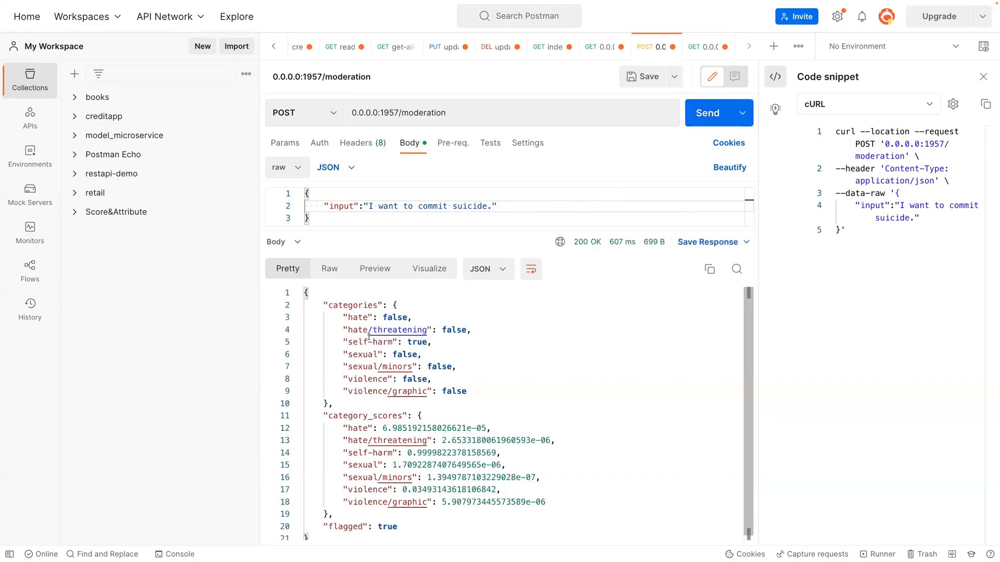
{"action": "double_click", "coordinate": [385, 343]}
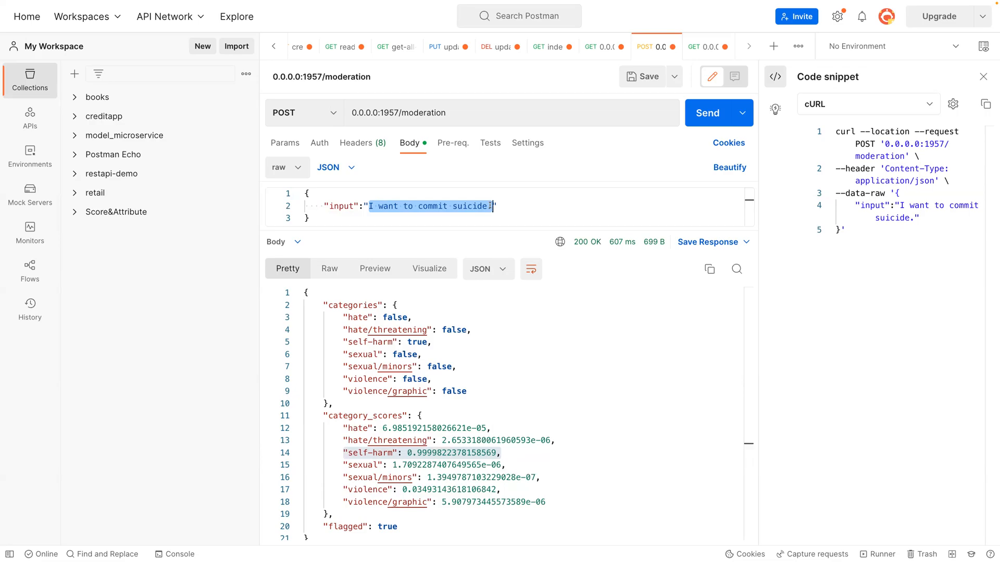
Send "I like beating children" for moderation, getting only violence flagged at about 0.98.
{"action": "type", "text": "I like be\""}
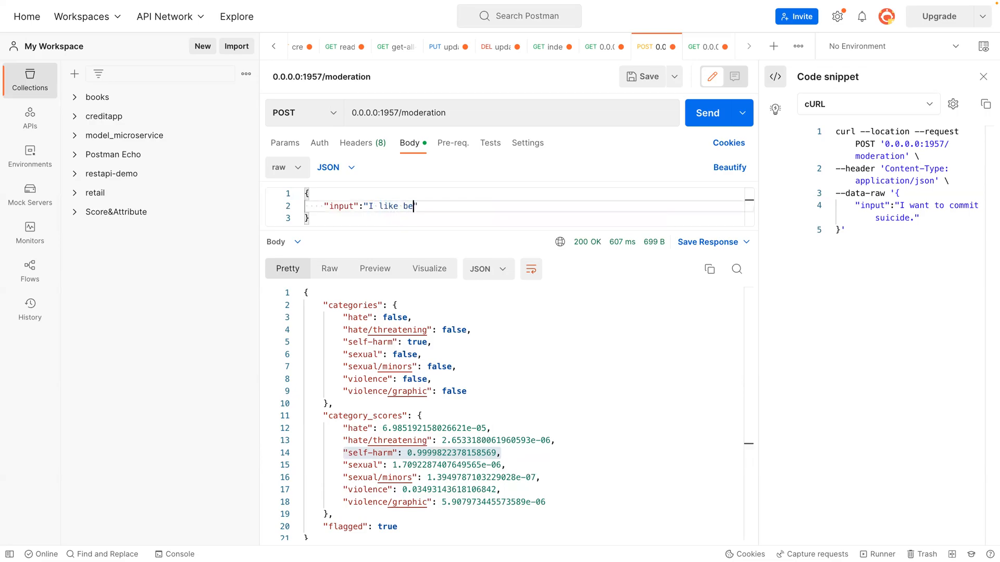
{"action": "type", "text": "ating children"}
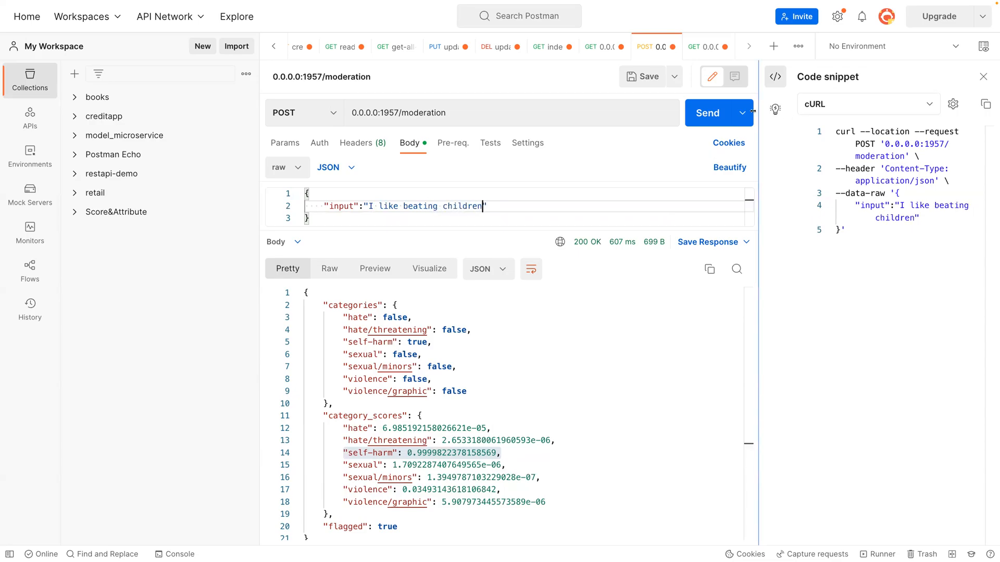
{"action": "left_click", "coordinate": [706, 113]}
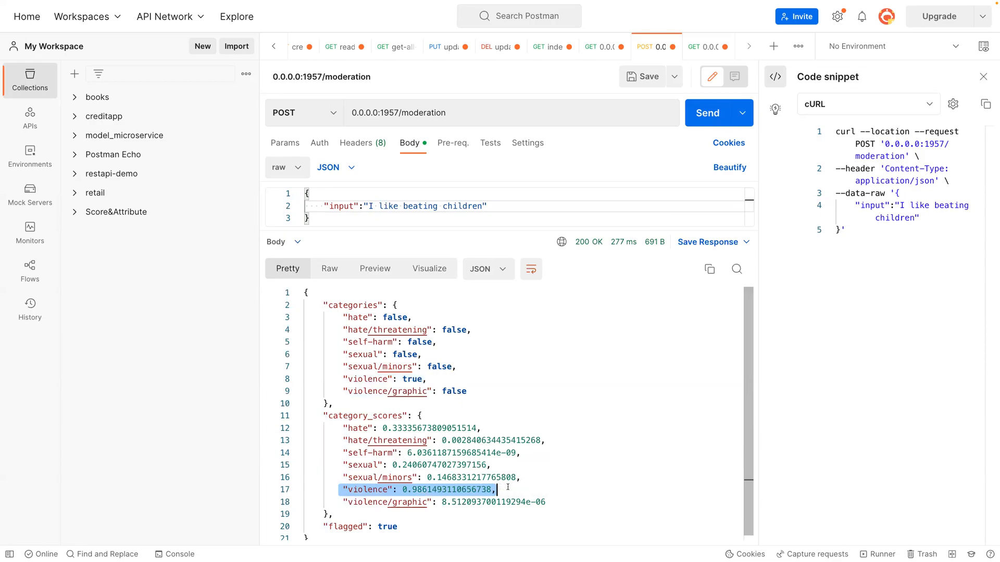
{"action": "mouse_move", "coordinate": [556, 332]}
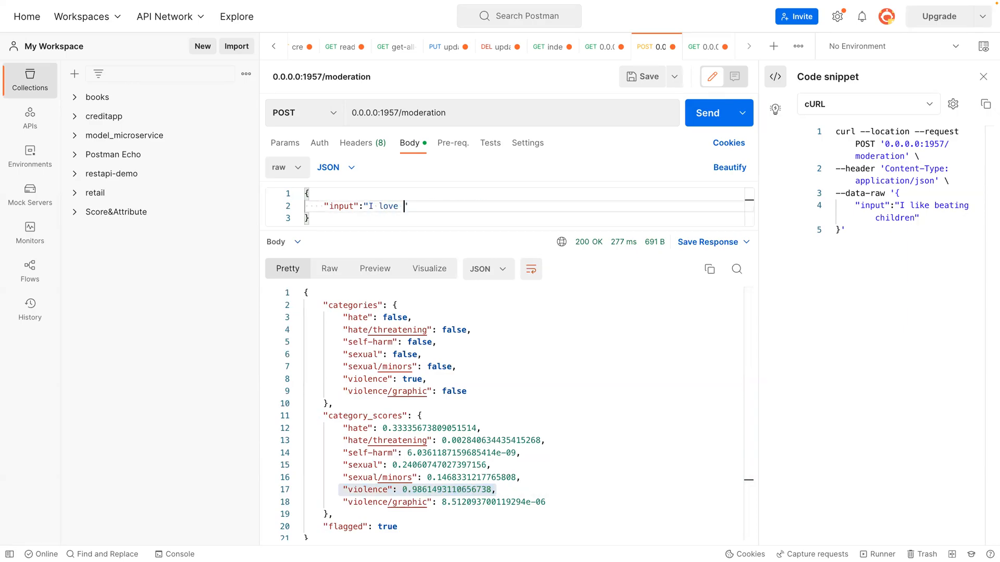
Send 'I love slavery movies' to /moderation and highlight the unflagged result's tiny category scores.
{"action": "type", "text": "slavery"}
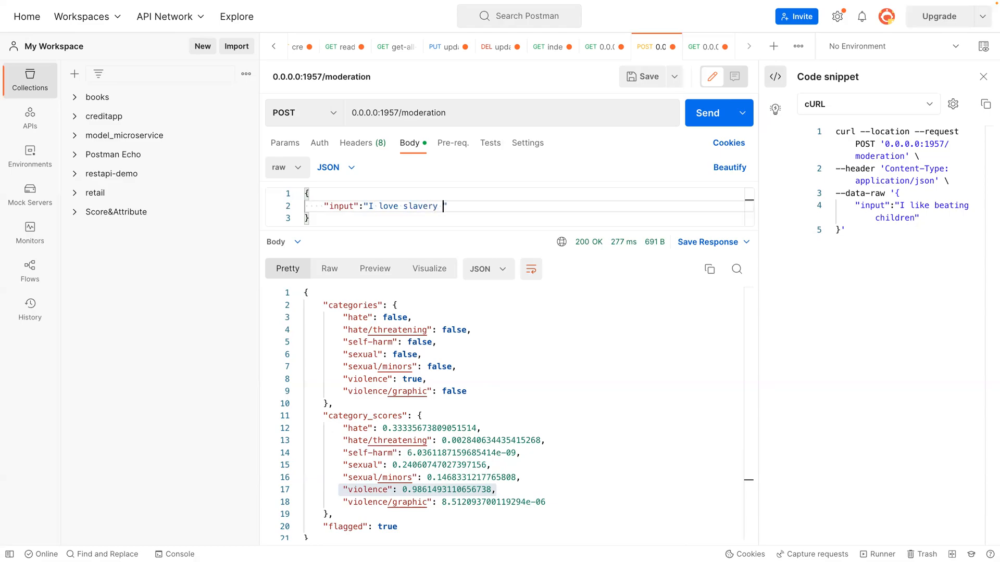
{"action": "type", "text": "movies"}
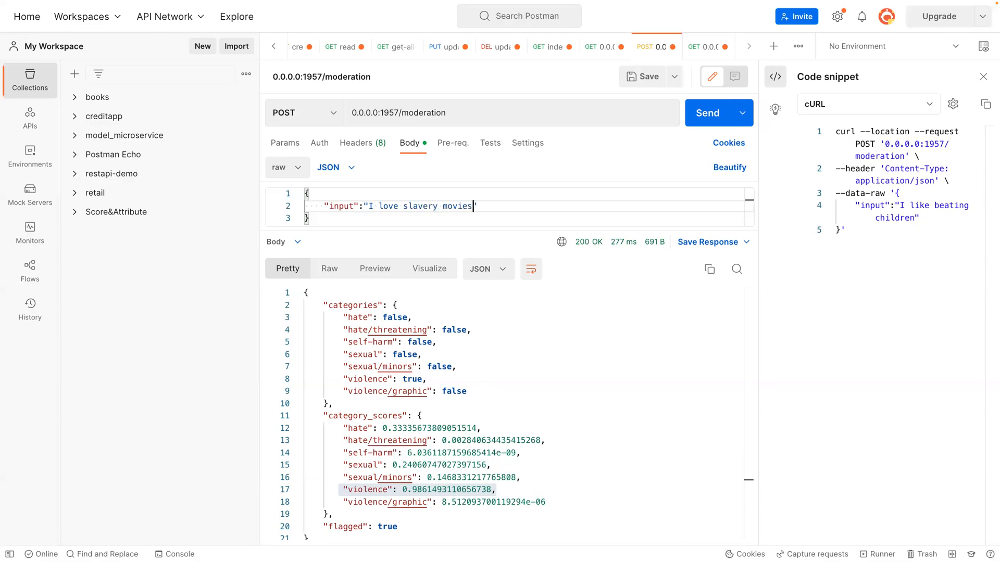
{"action": "left_click", "coordinate": [712, 113]}
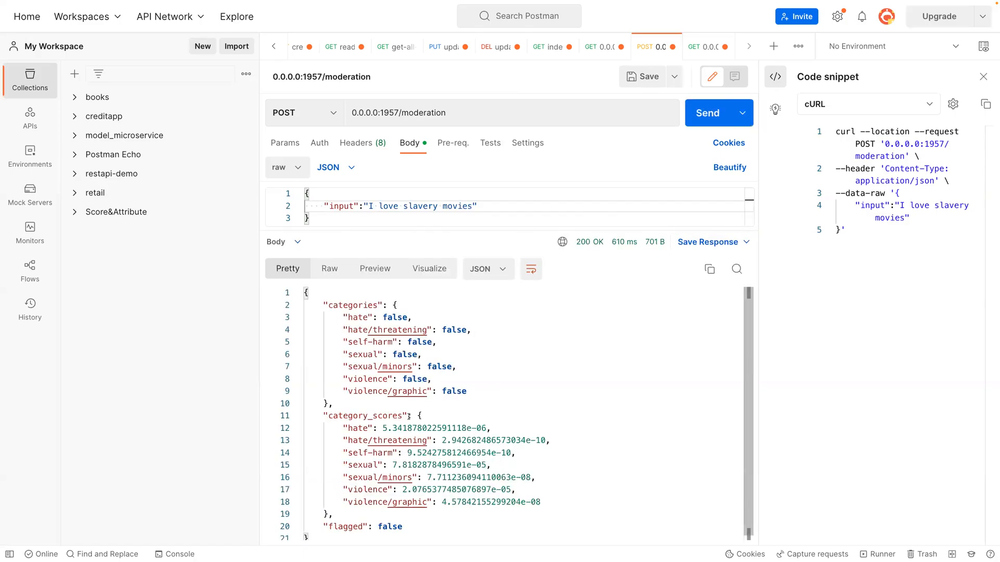
{"action": "mouse_move", "coordinate": [365, 460]}
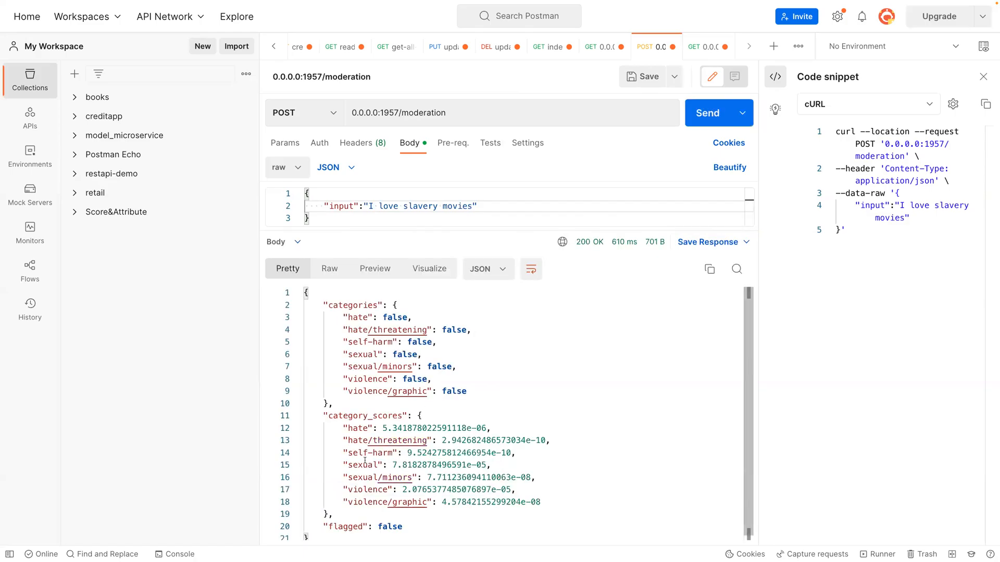
{"action": "double_click", "coordinate": [376, 428]}
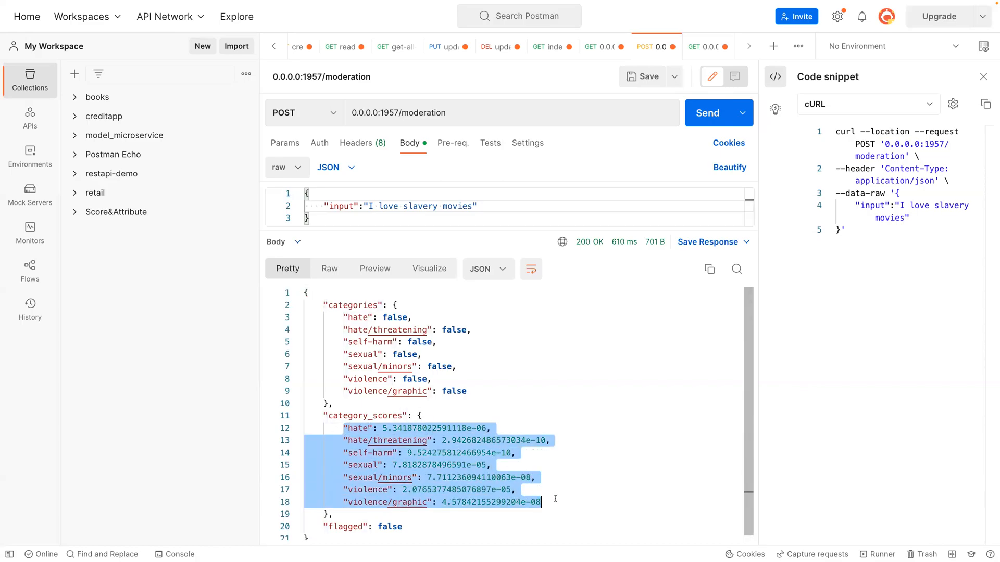
{"action": "mouse_move", "coordinate": [370, 404]}
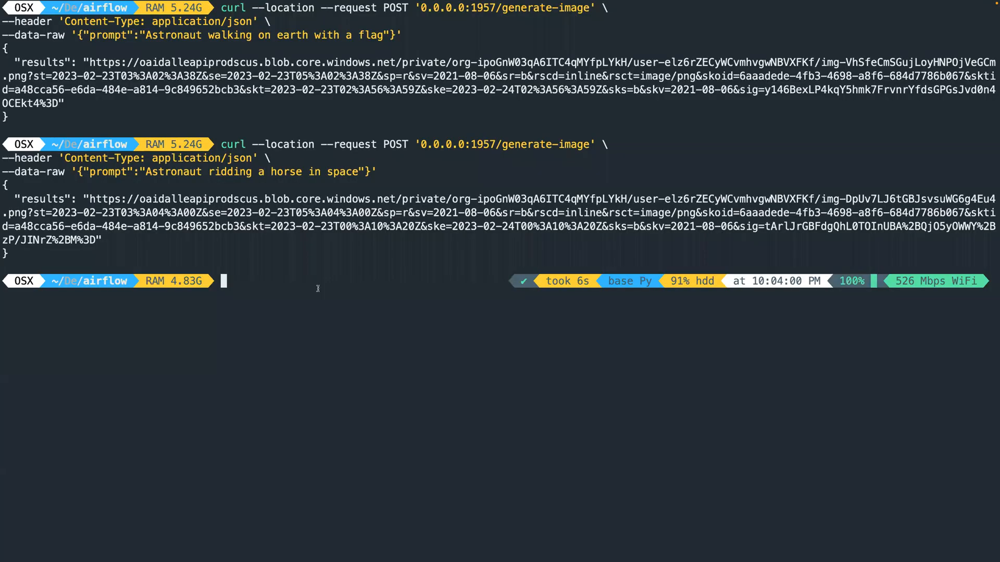
Write a curl POST to 0.0.0.0:1957/moderation with JSON input 'I hate seeing pictures of dead people'.
{"action": "type", "text": "curl --location --request POST '0.0.0.0:1957/moderation' \\"}
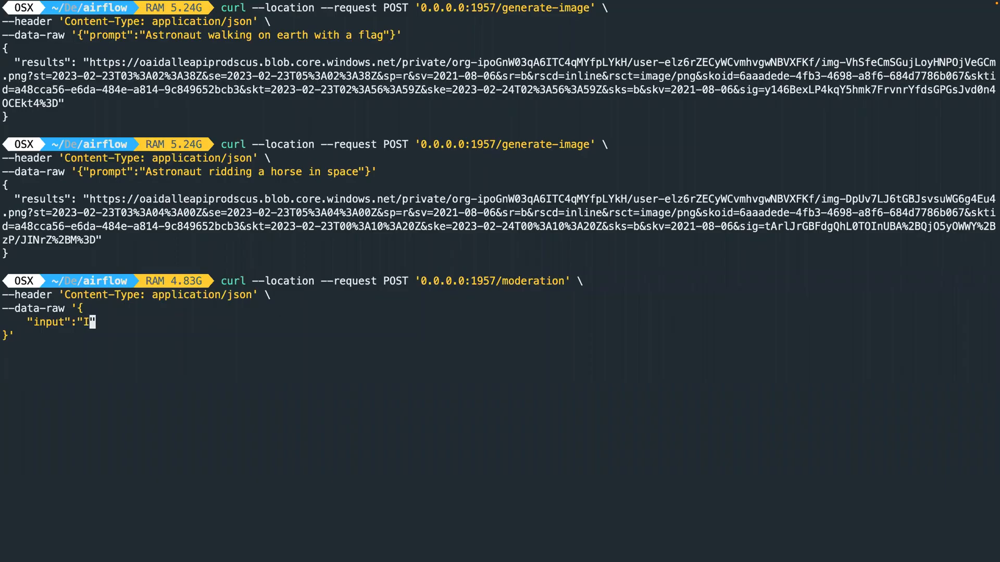
{"action": "type", "text": "hate"}
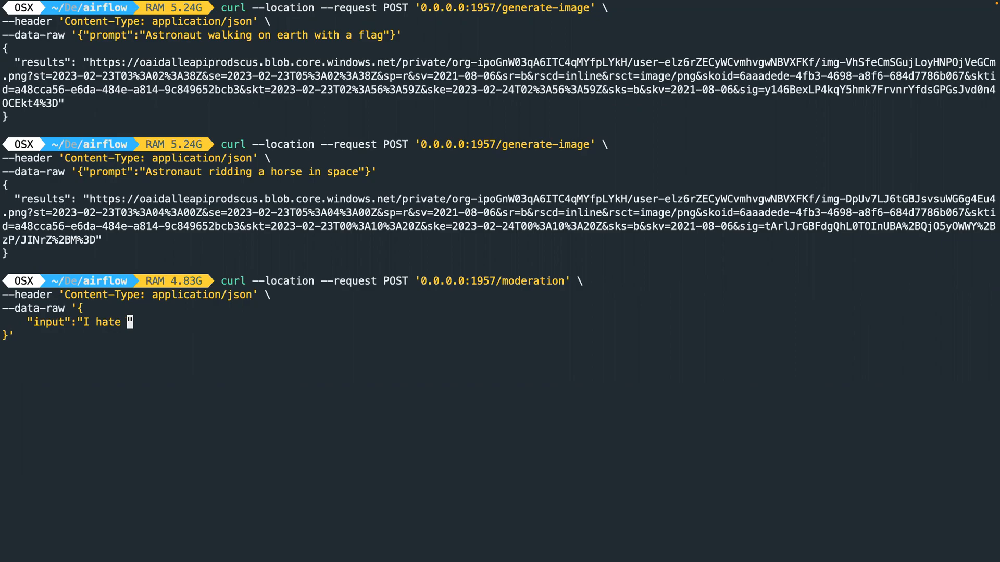
{"action": "type", "text": "seeing dead"}
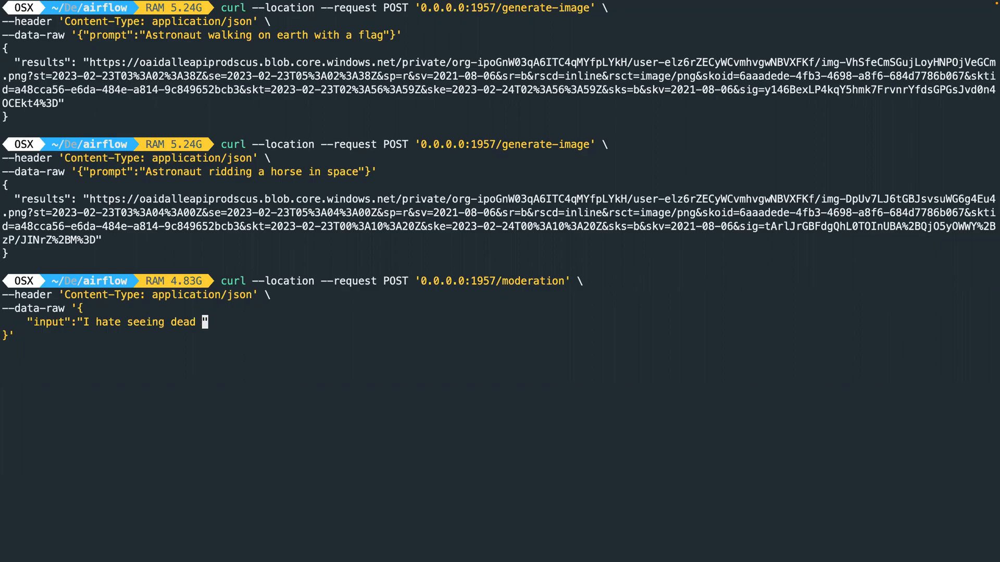
{"action": "type", "text": "p"}
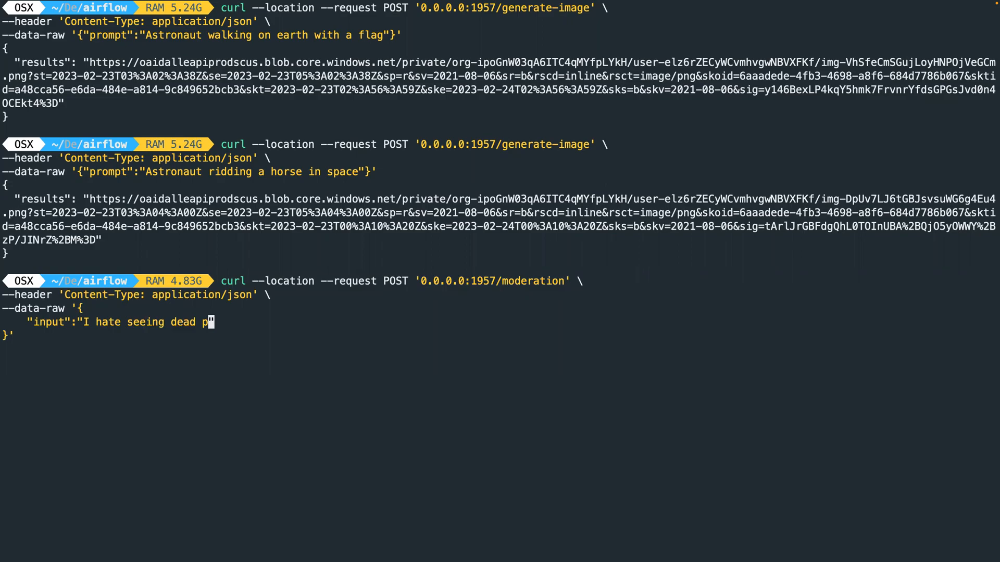
{"action": "key", "text": "Backspace"}
{"action": "type", "text": "ic"}
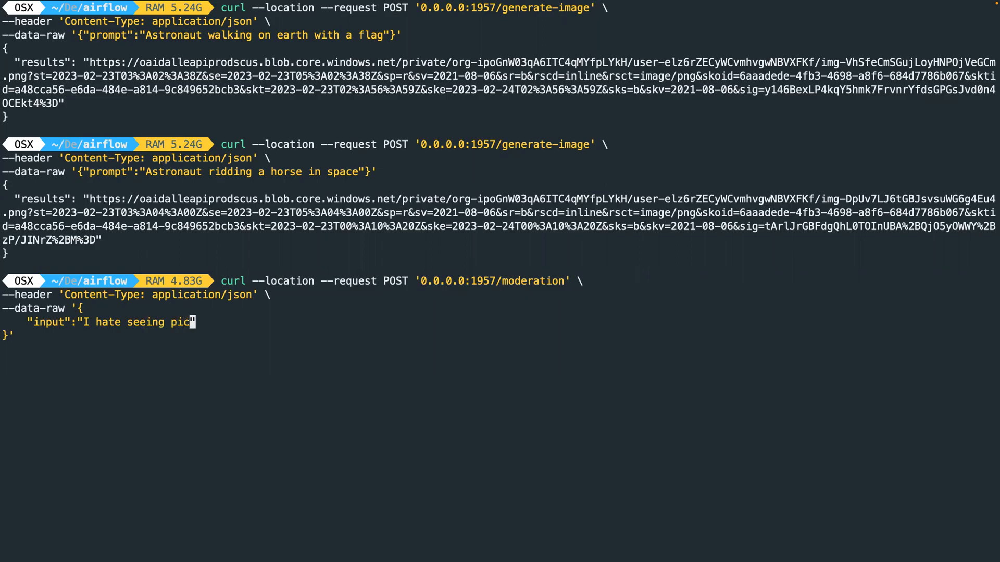
{"action": "type", "text": "tures of"}
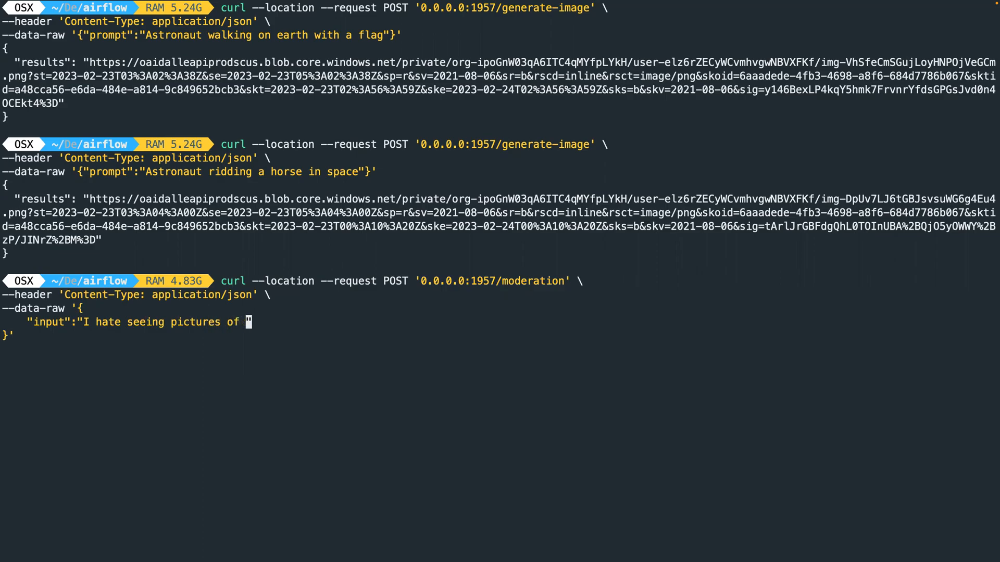
{"action": "type", "text": "dead people"}
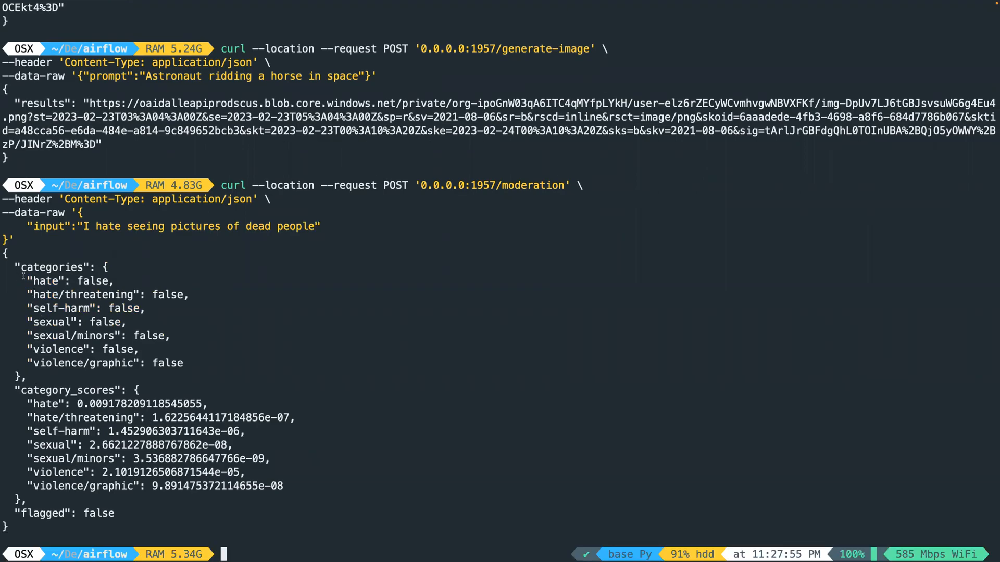
Highlight the all-false categories and the flagged false value in the curl response.
{"action": "left_click_drag", "start_coordinate": [25, 280], "coordinate": [166, 362]}
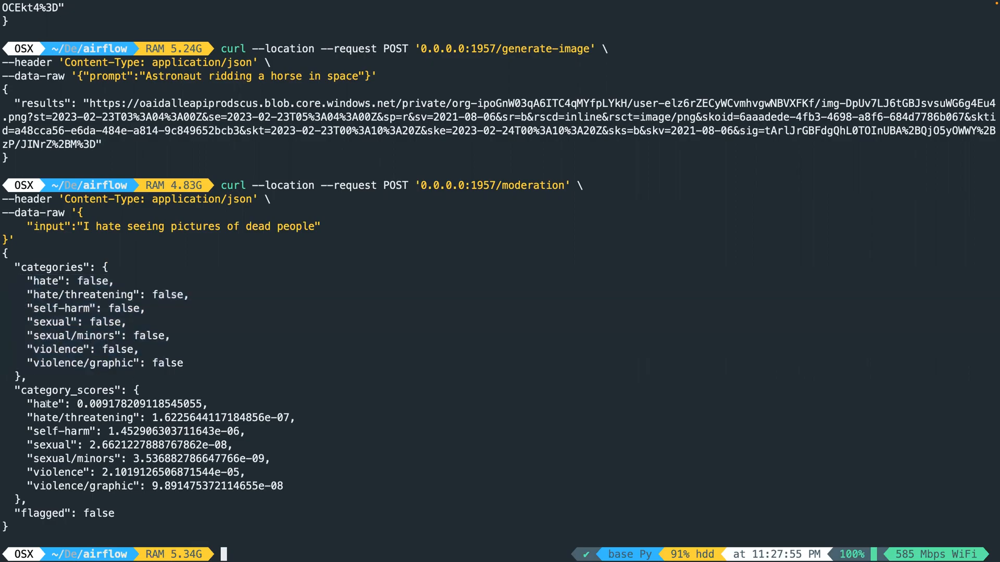
{"action": "left_click_drag", "start_coordinate": [36, 404], "coordinate": [285, 487]}
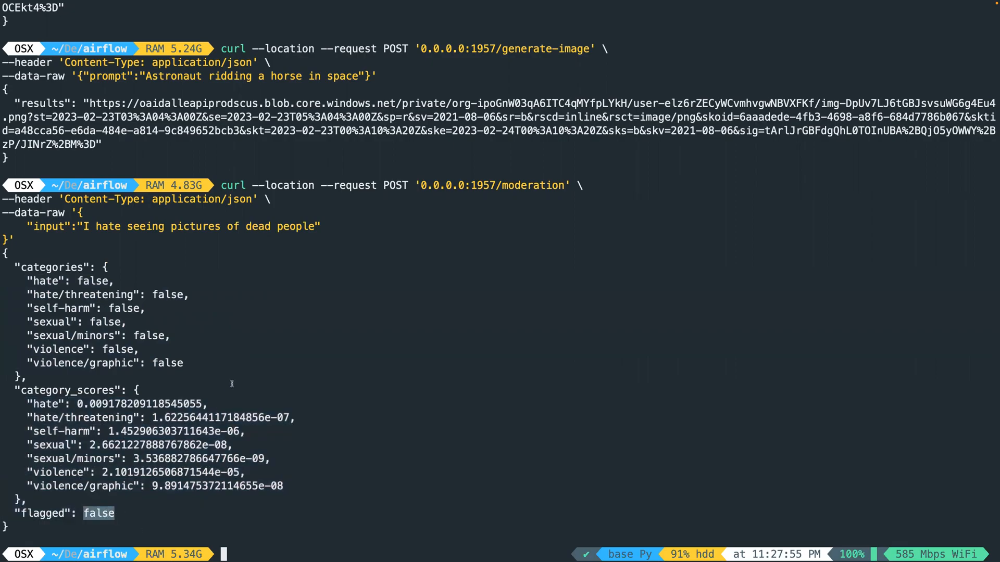
{"action": "mouse_move", "coordinate": [364, 344]}
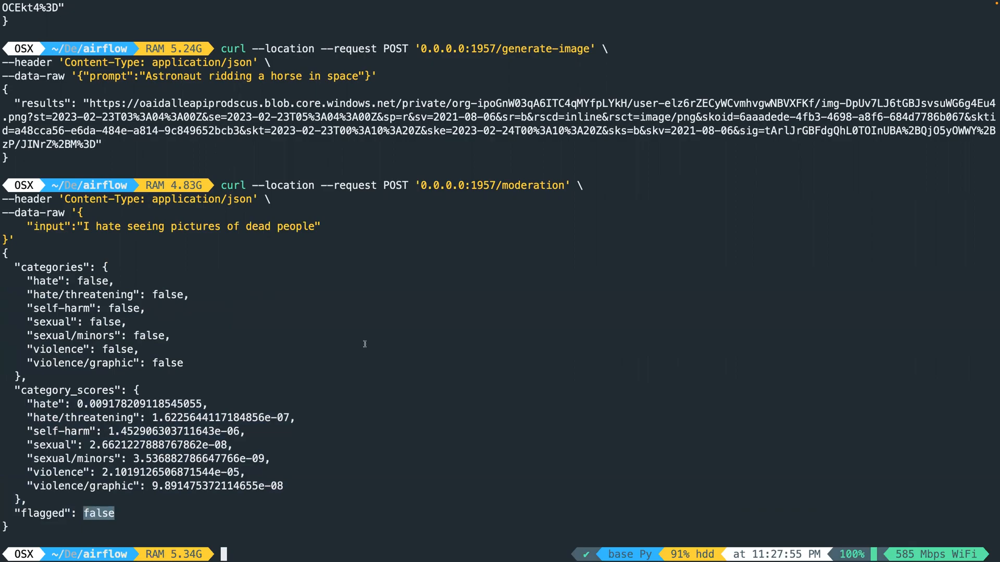
{"action": "mouse_move", "coordinate": [632, 269]}
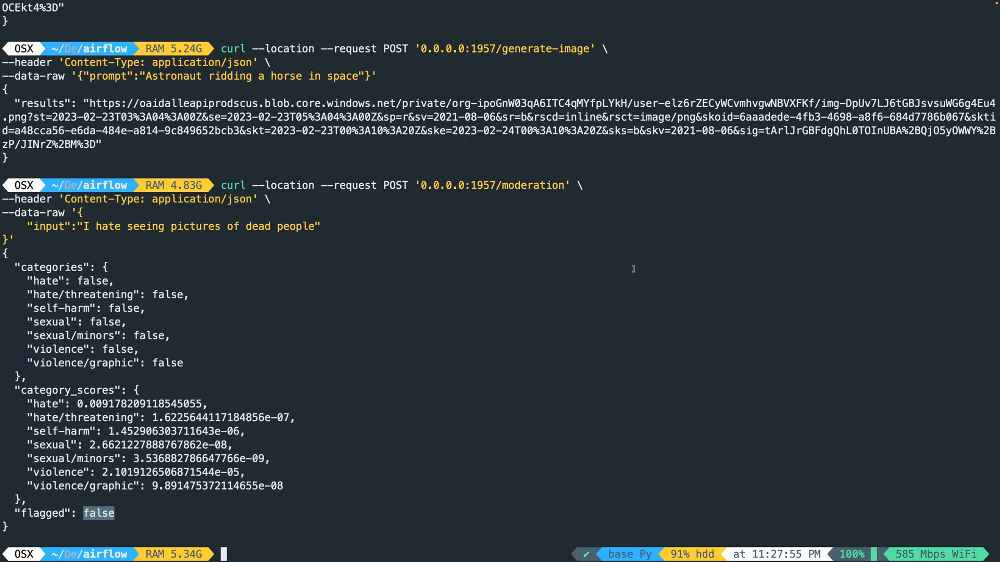
{"action": "mouse_move", "coordinate": [622, 286]}
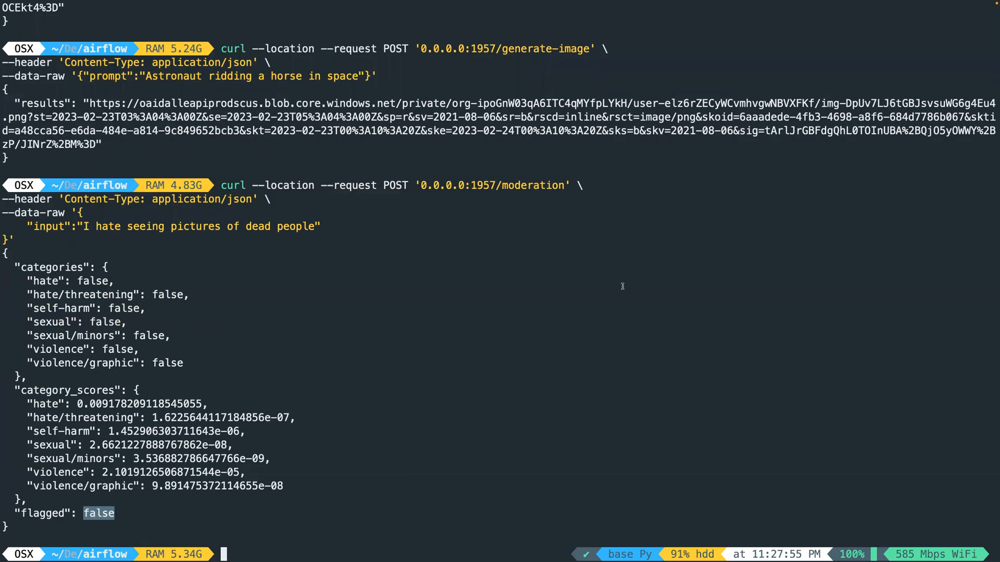